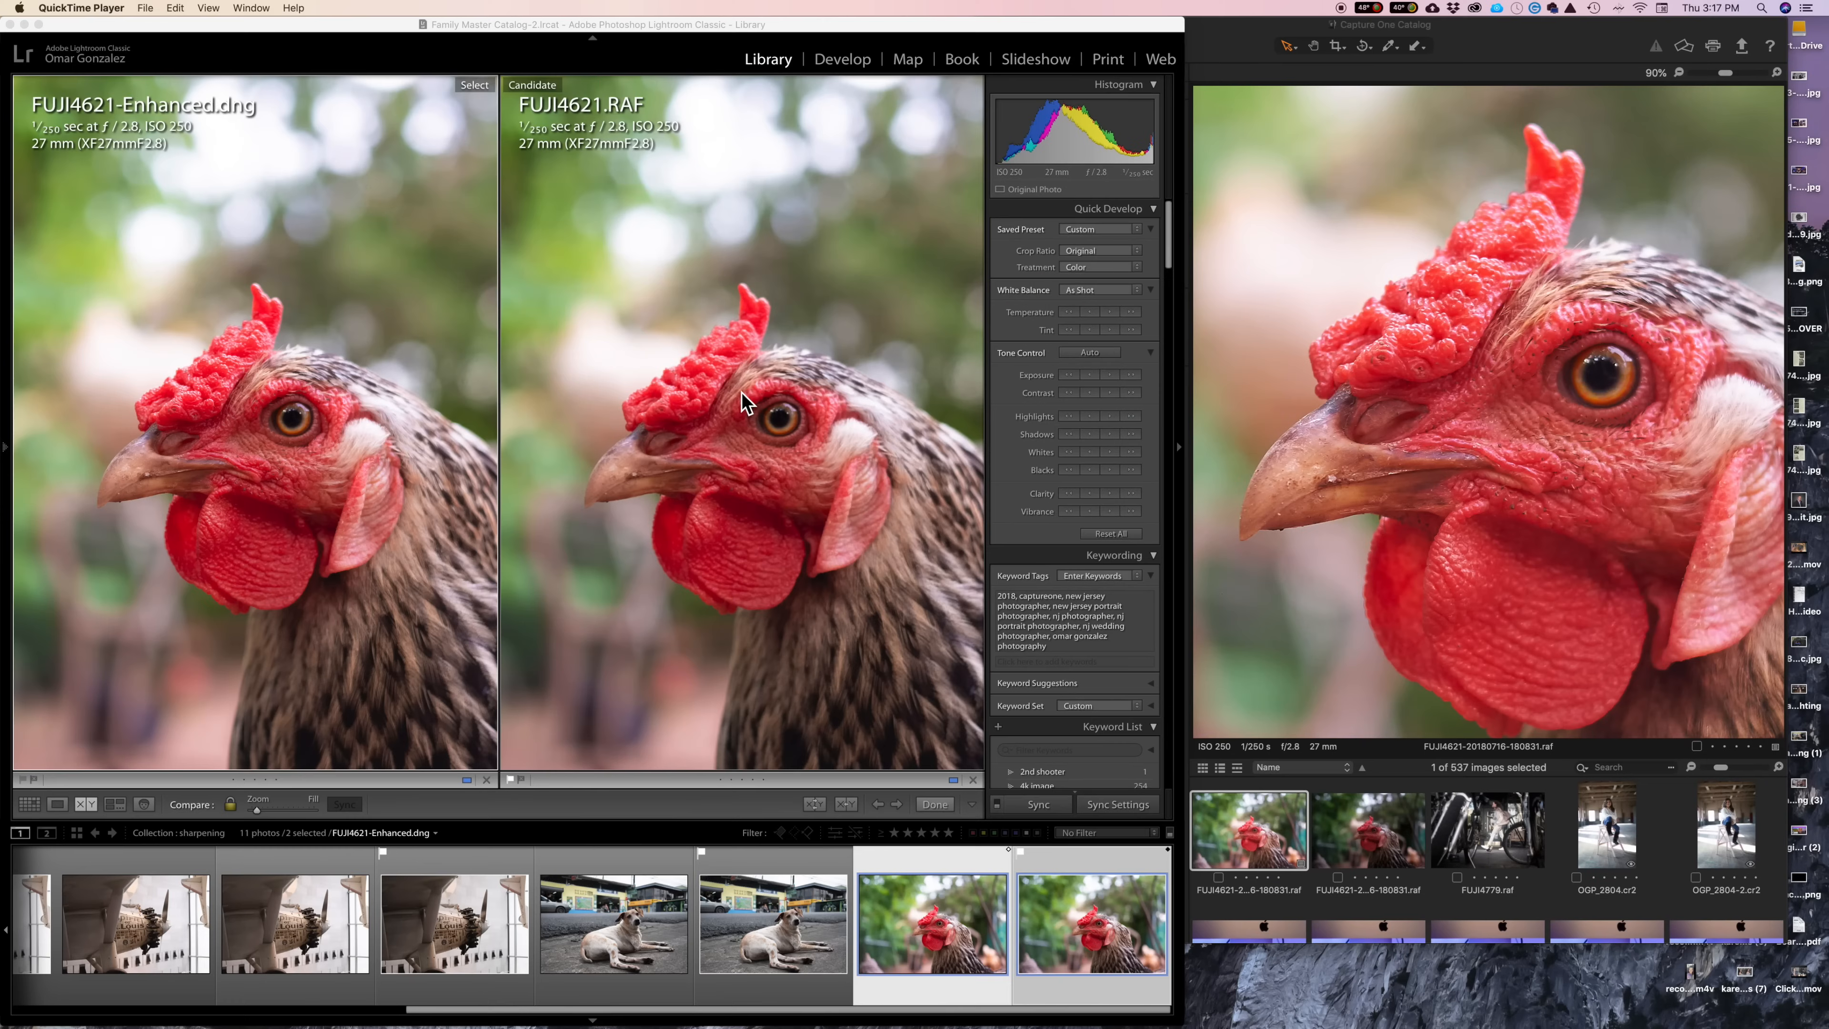
pyautogui.moveTo(764, 478)
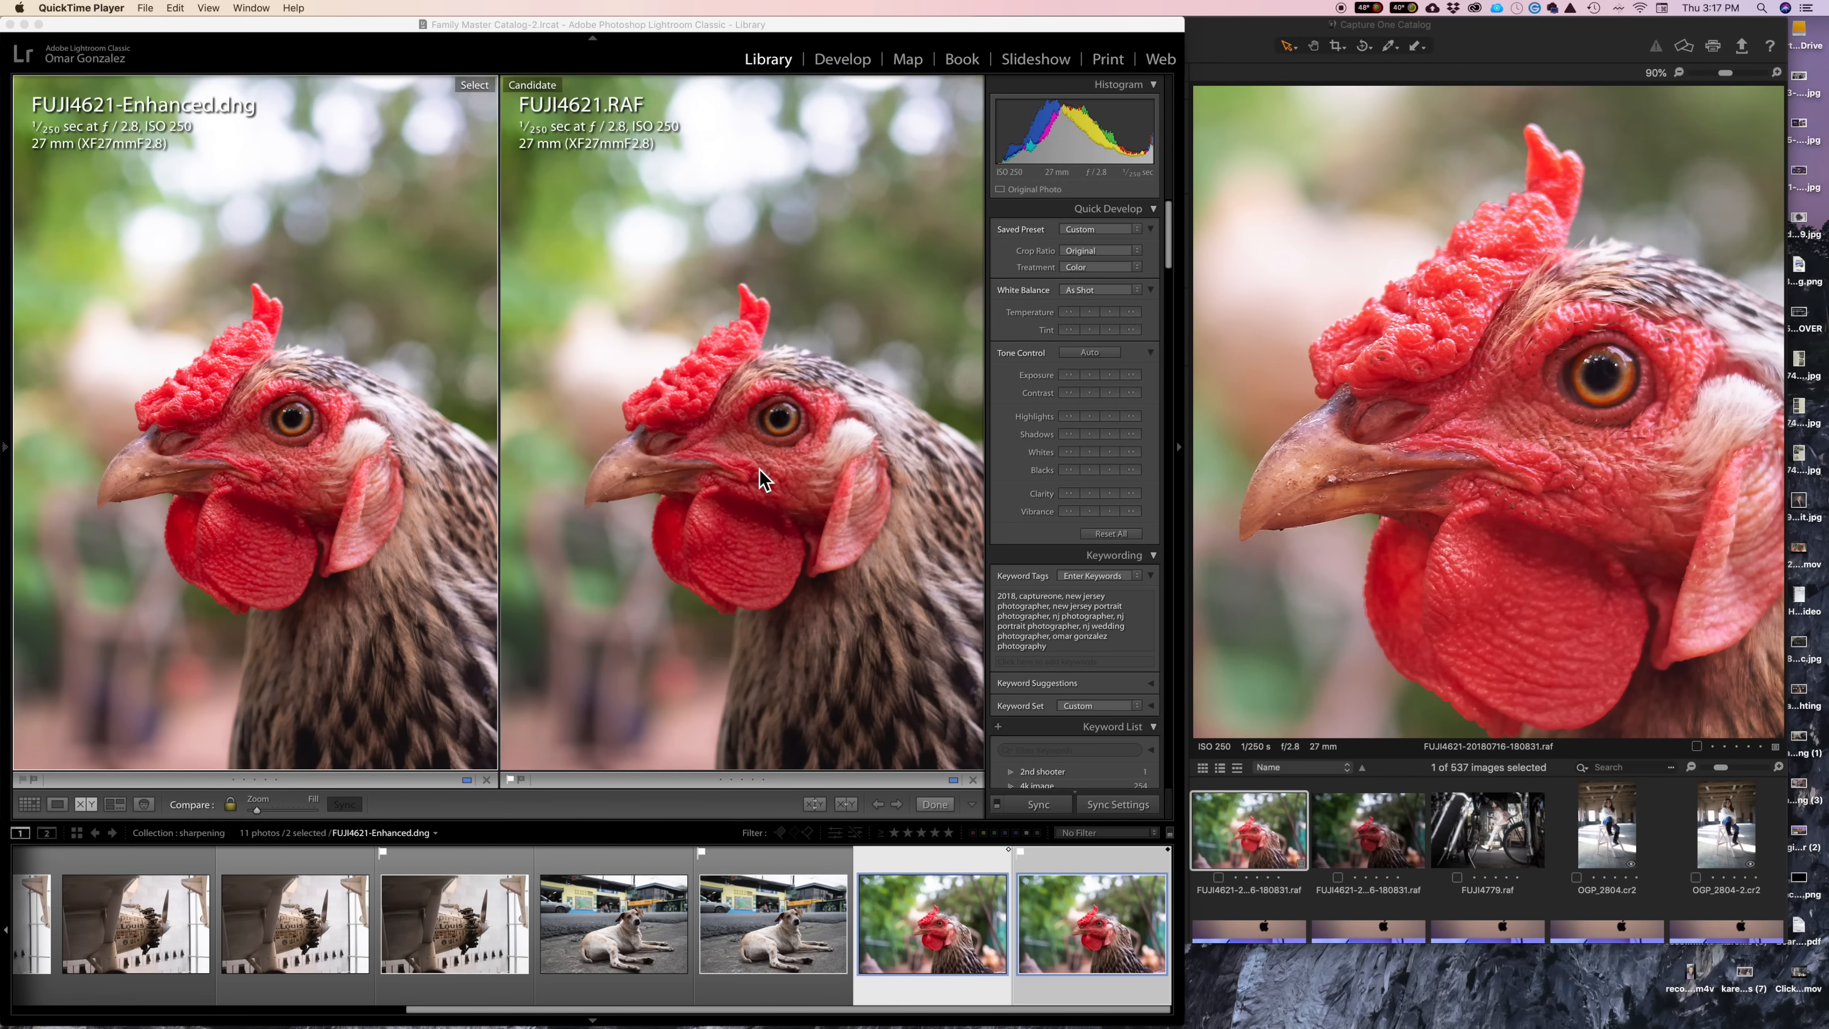
pyautogui.moveTo(1069, 1002)
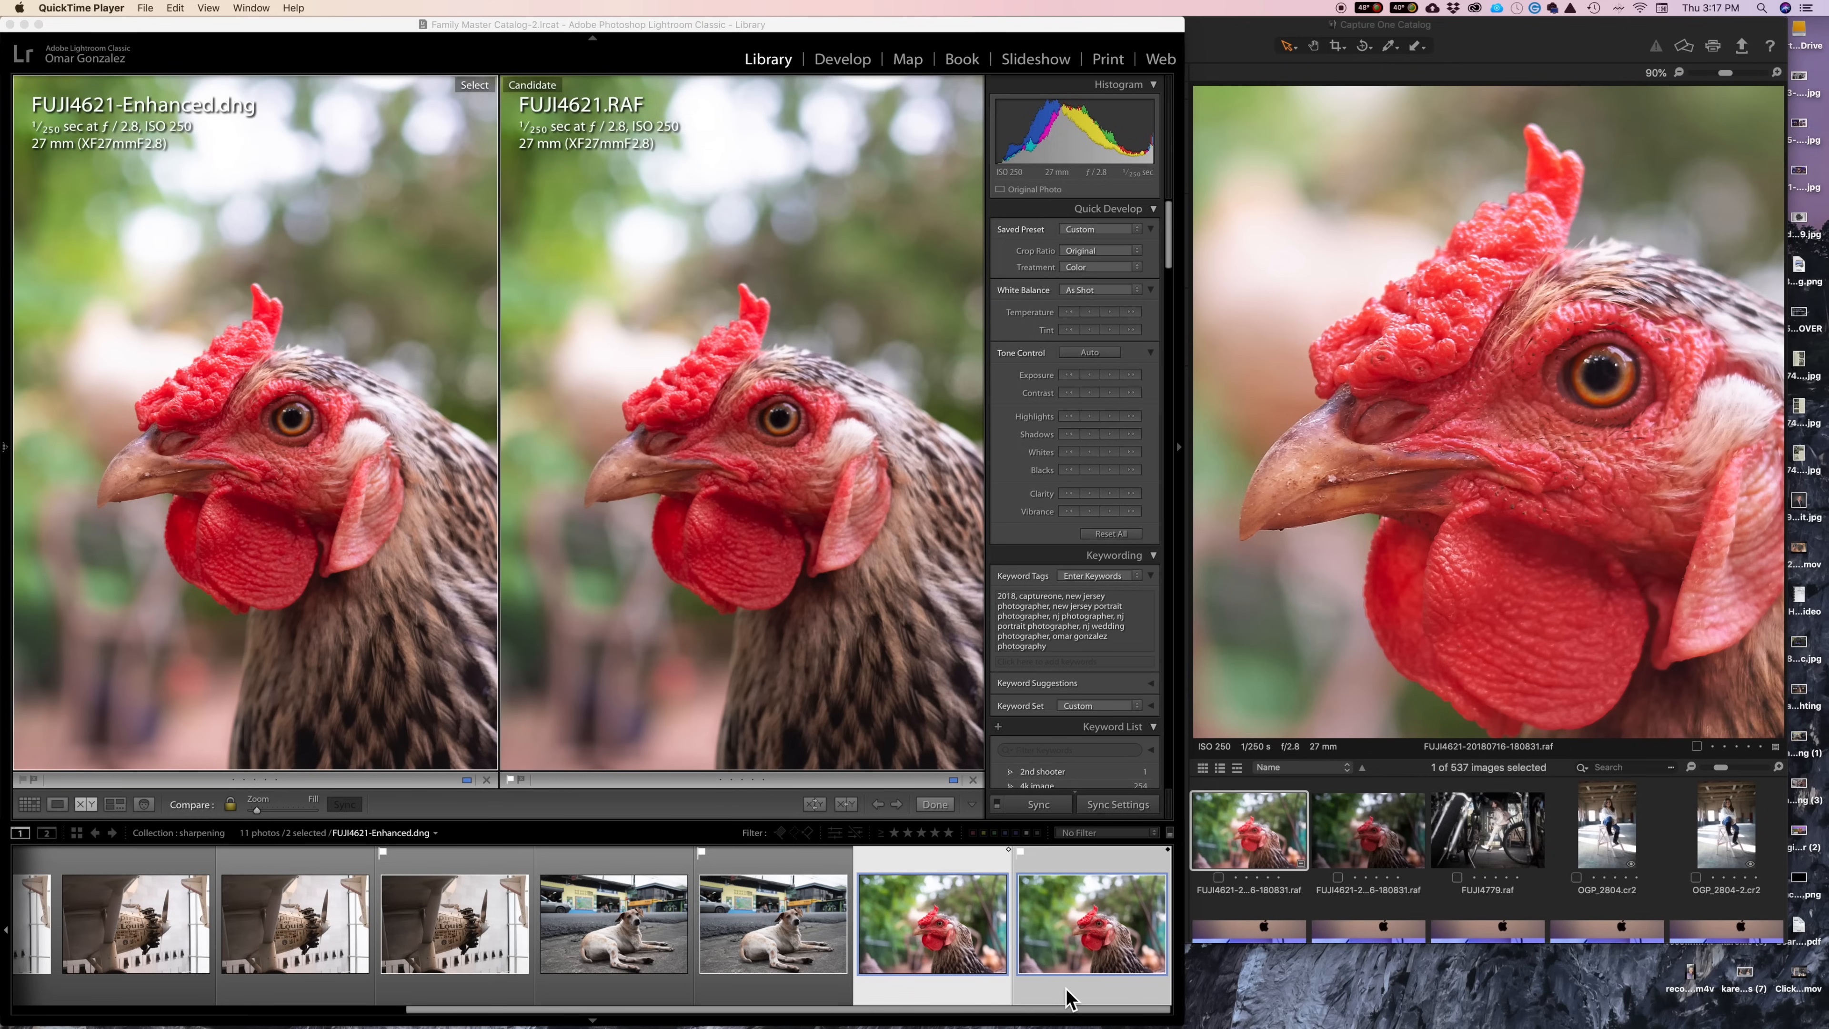
pyautogui.moveTo(1514, 347)
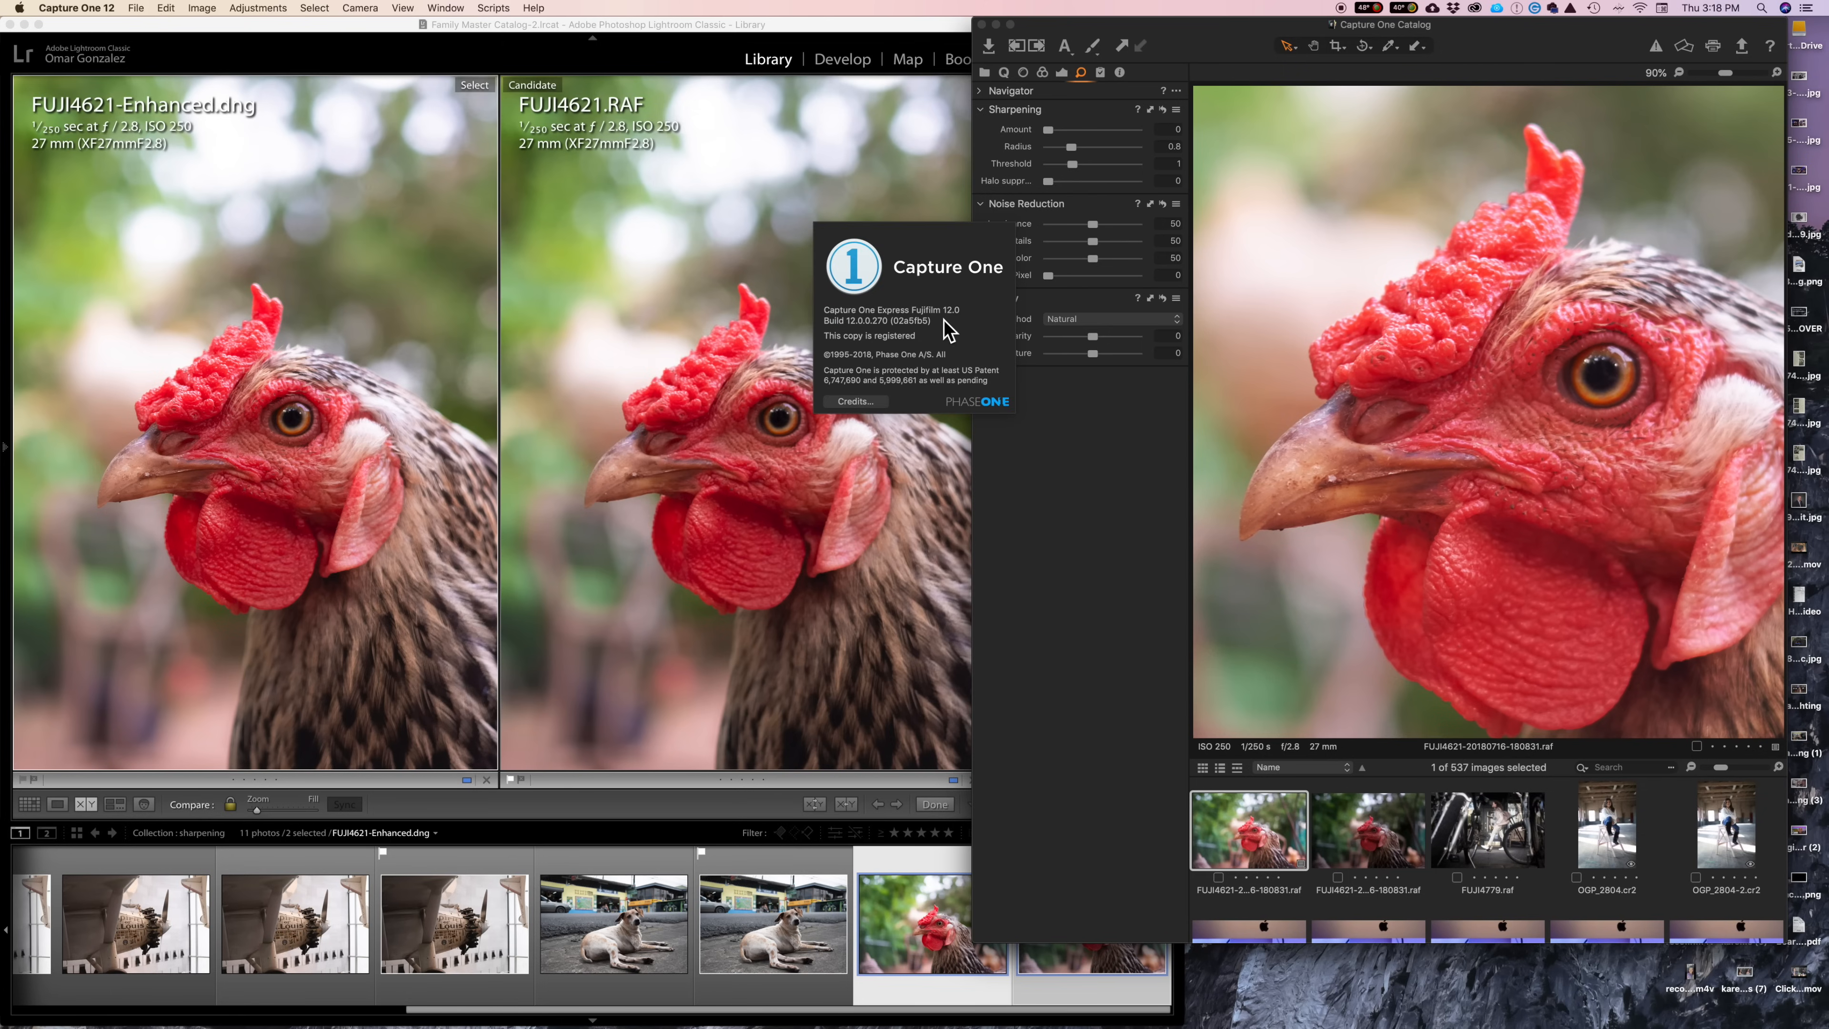
pyautogui.moveTo(929, 339)
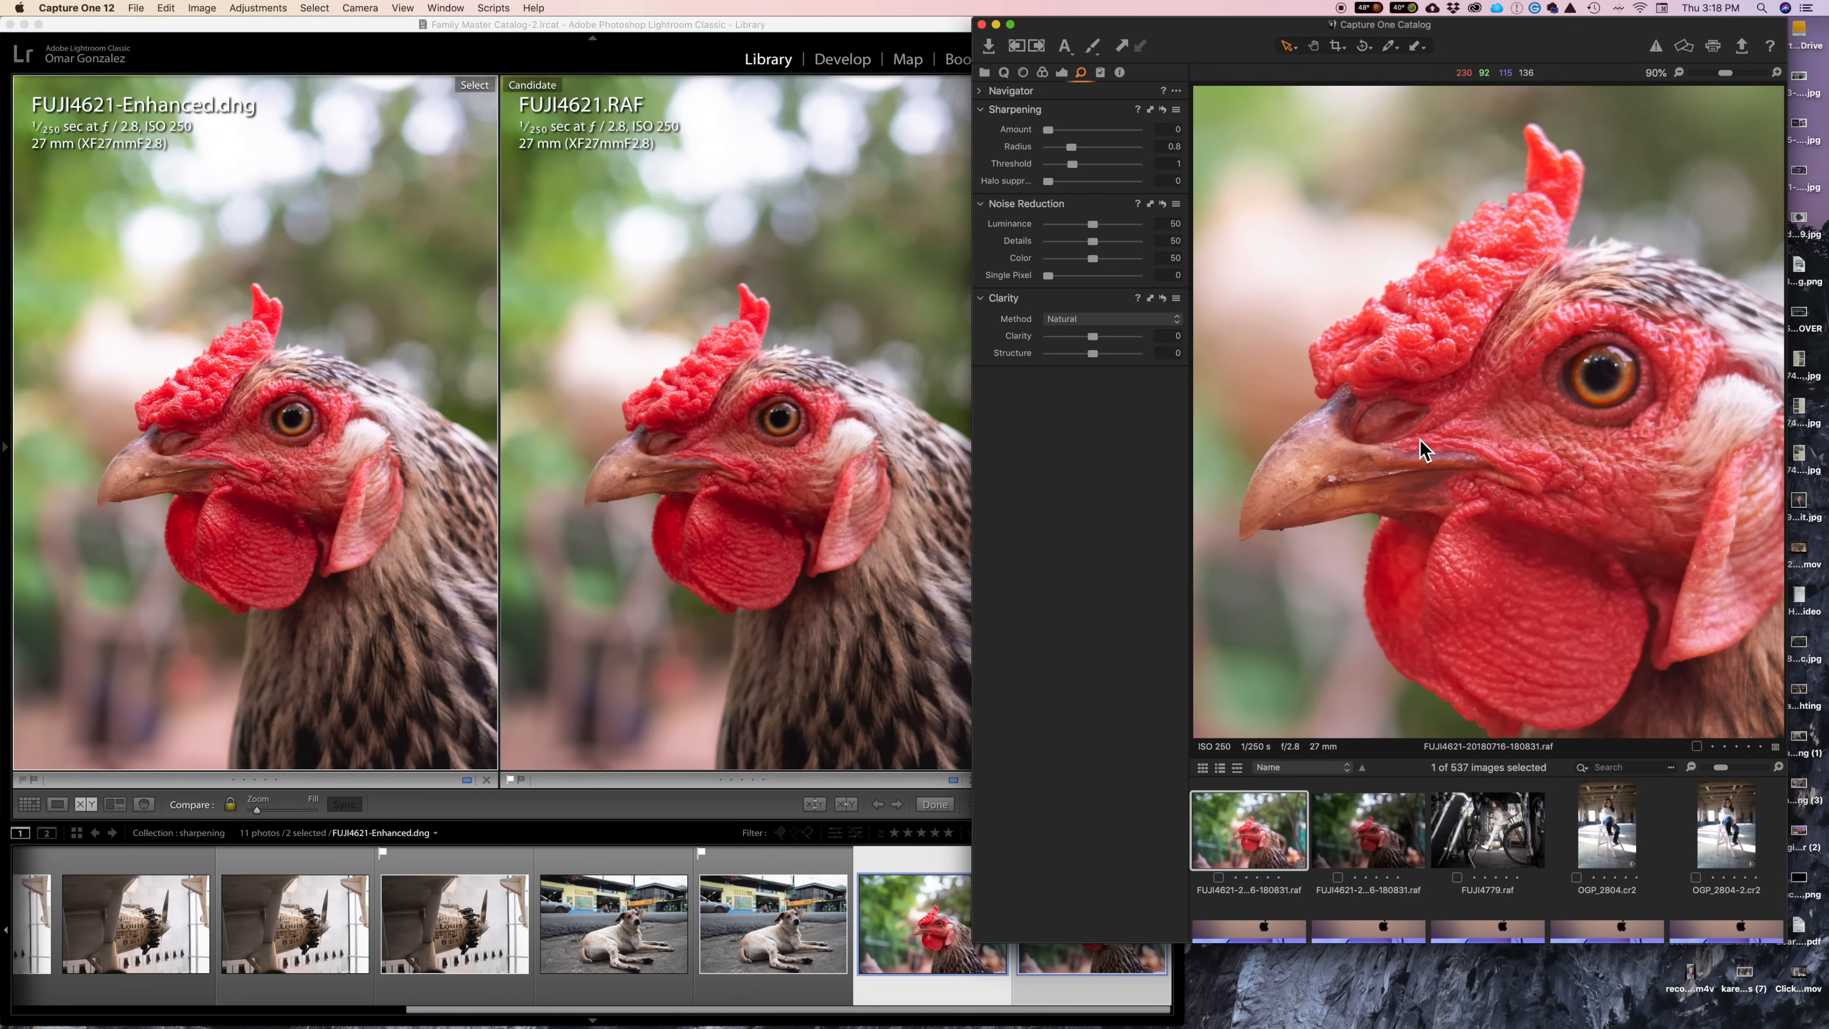
pyautogui.moveTo(1382, 436)
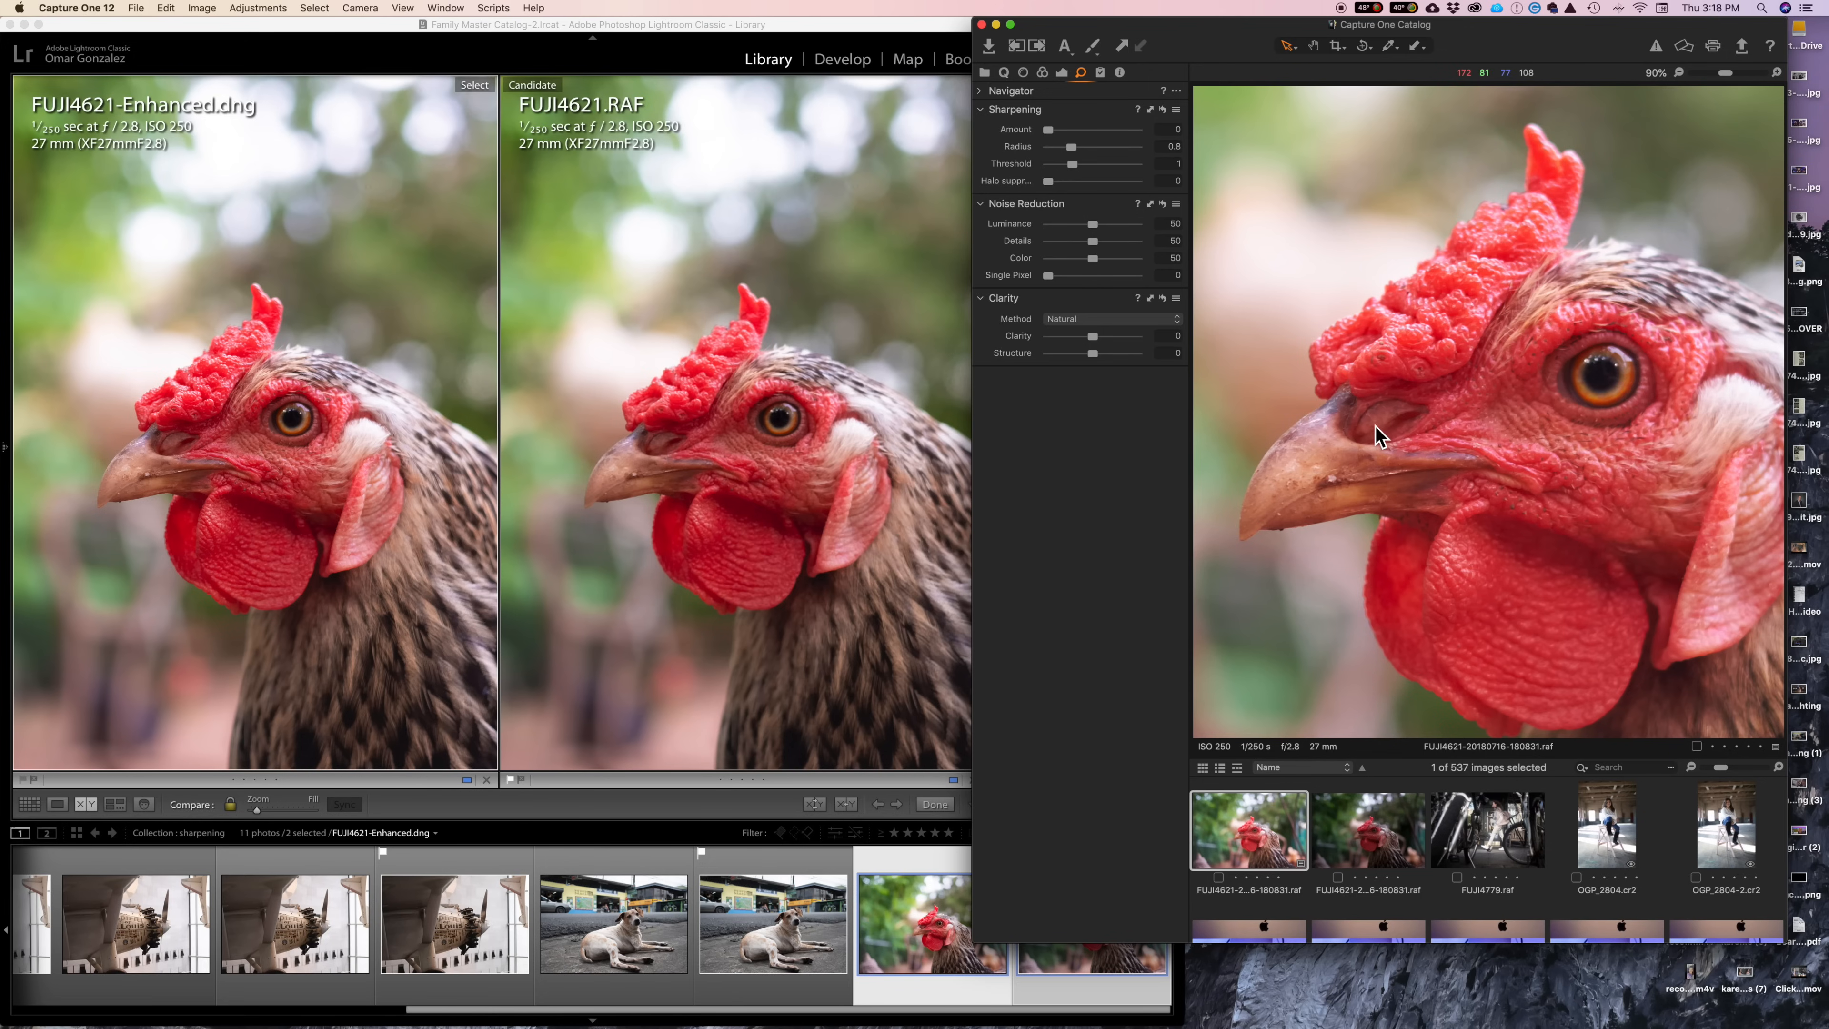
pyautogui.moveTo(1338, 447)
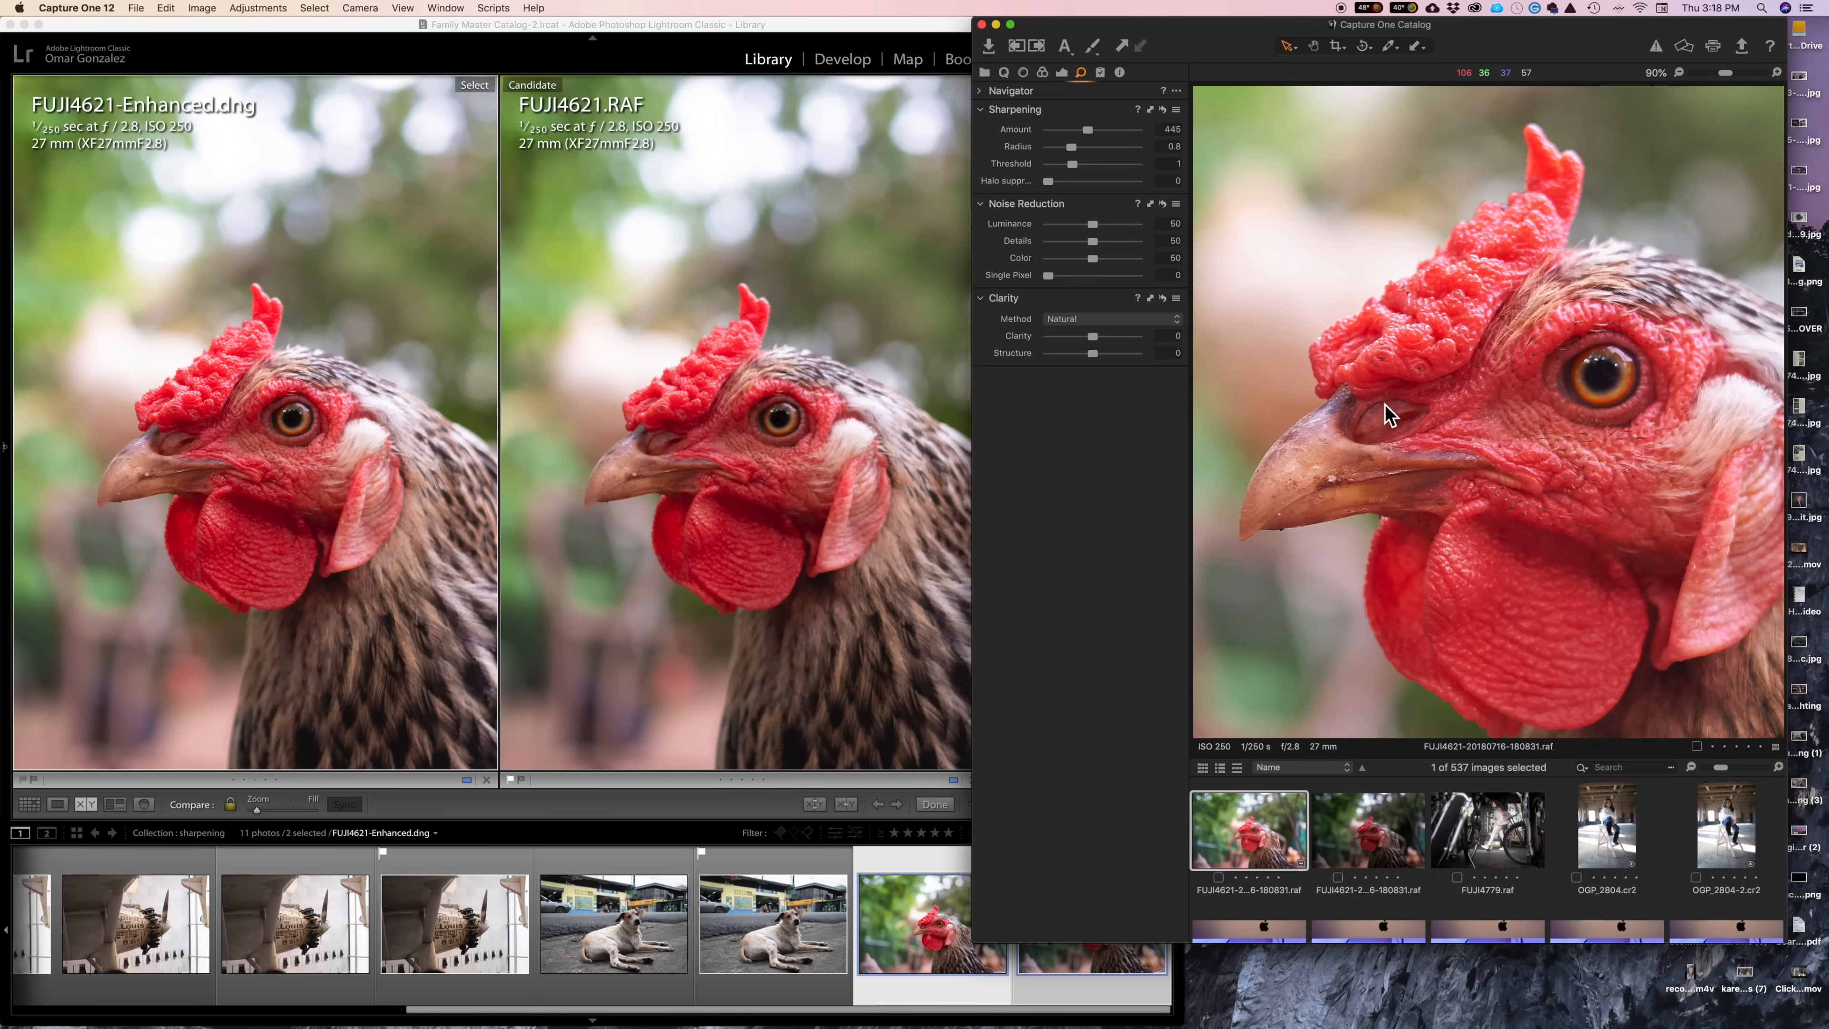
pyautogui.moveTo(1438, 464)
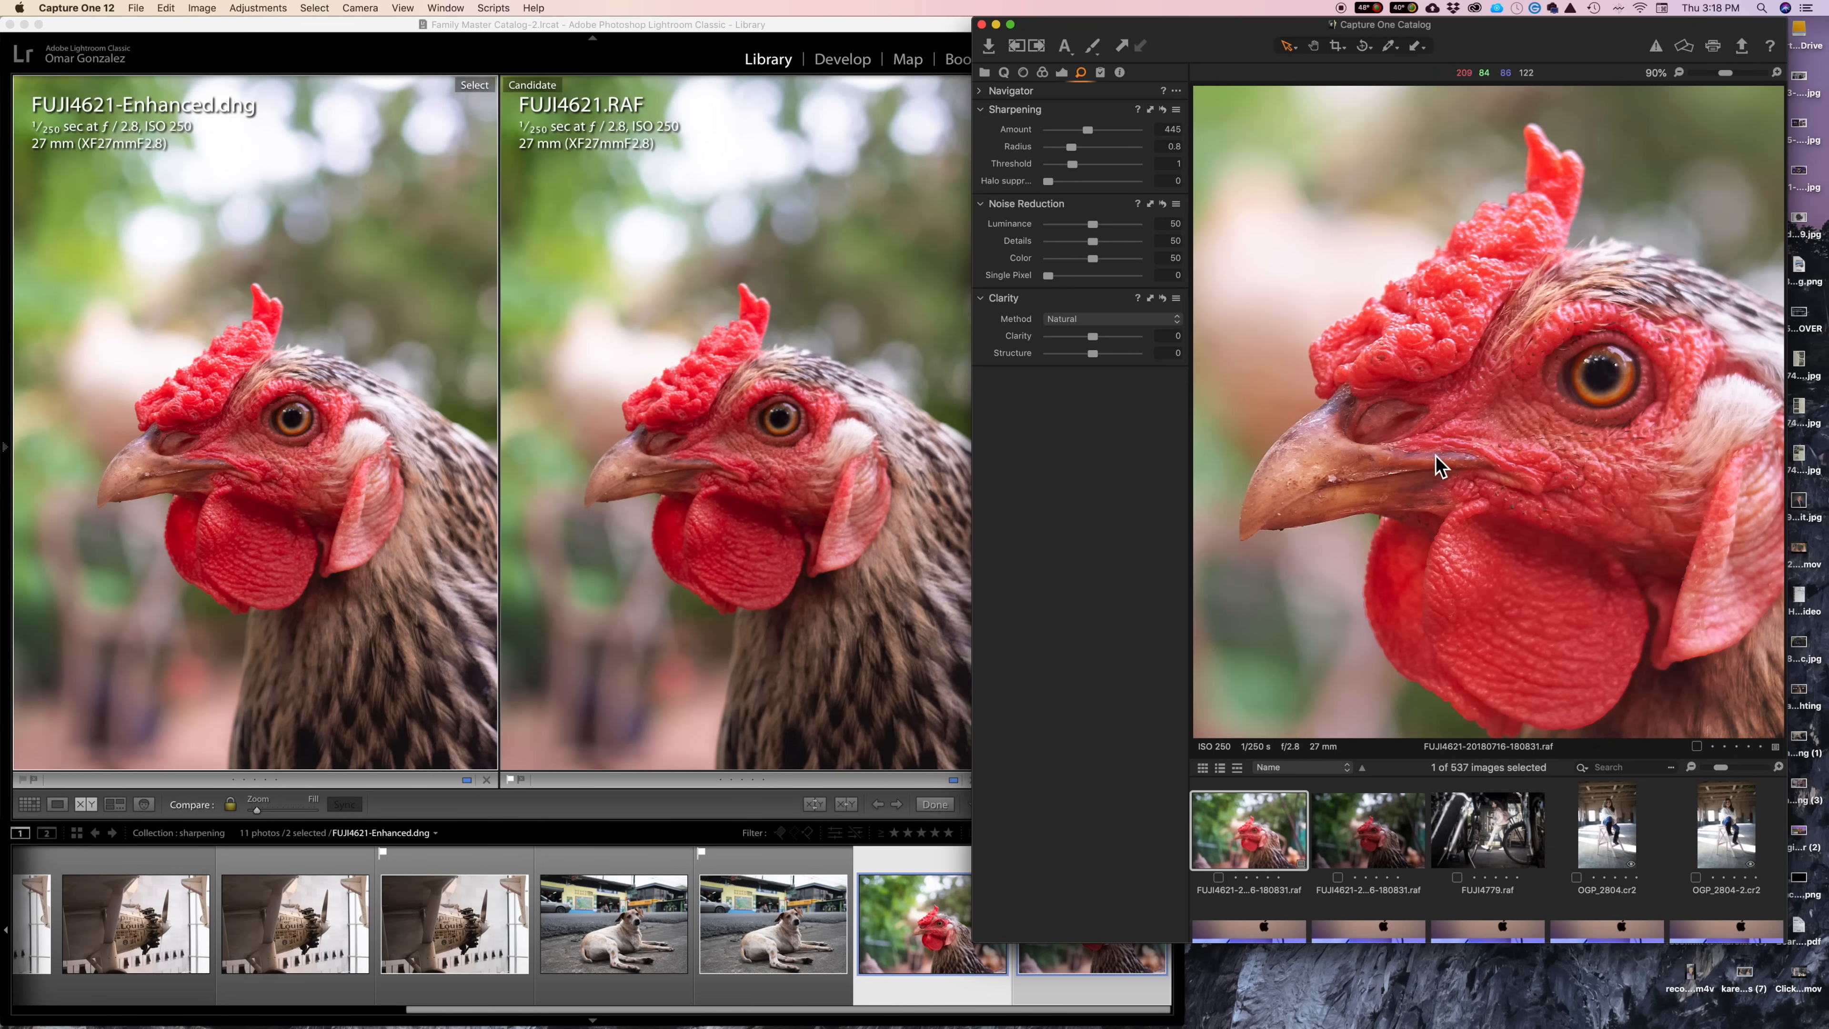
pyautogui.moveTo(1523, 472)
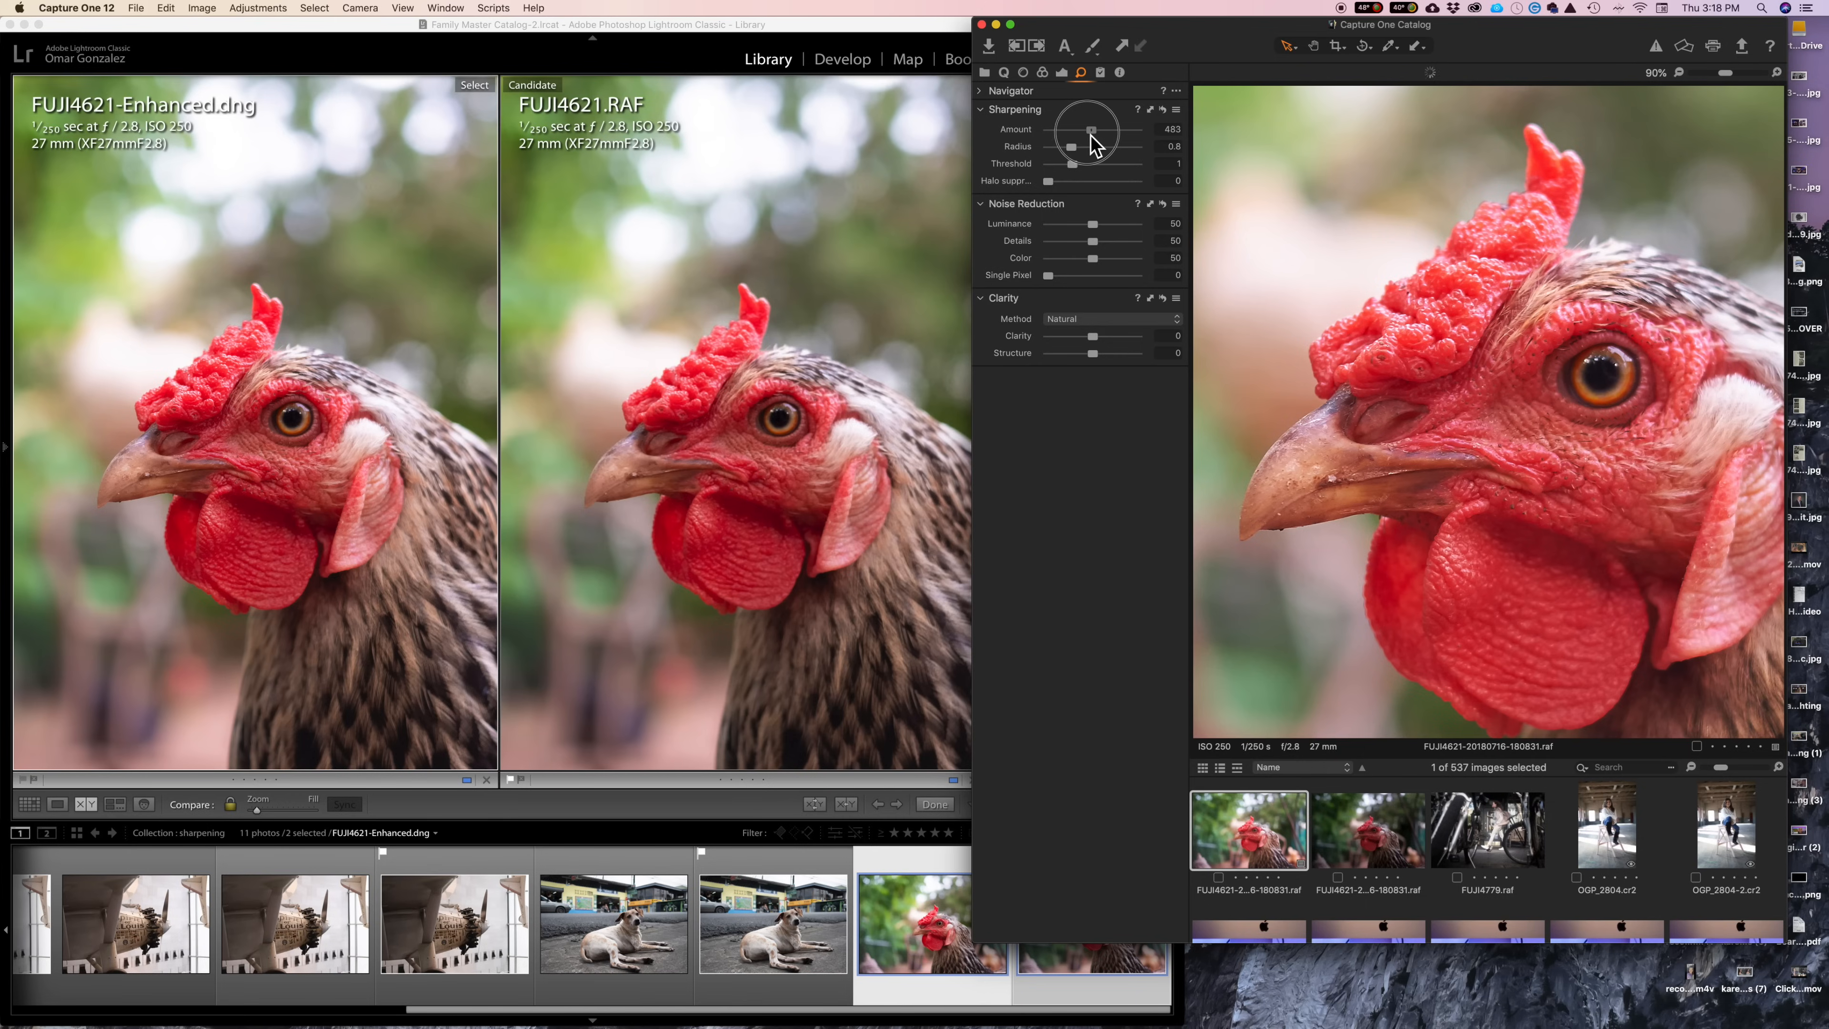
# Reset the Sharpening Amount on the rooster close-up back to zero after the heavy 611 push.
pyautogui.click(841, 59)
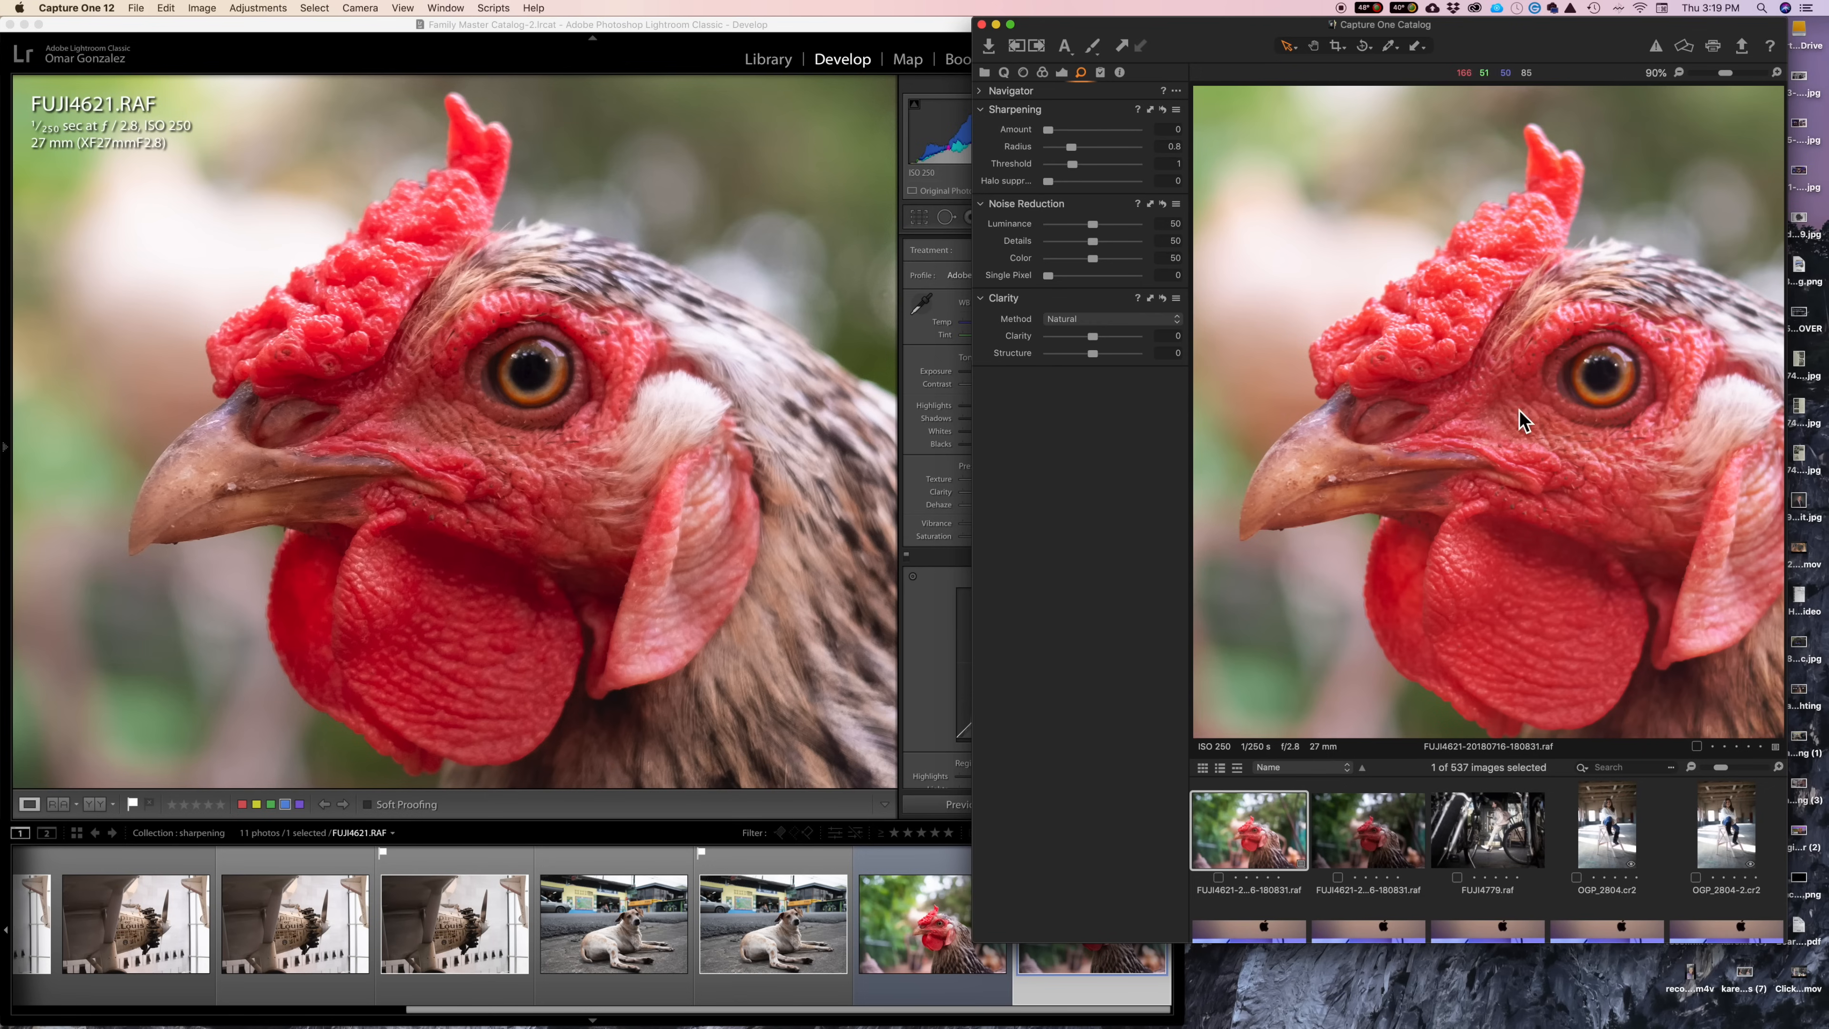
pyautogui.moveTo(1497, 535)
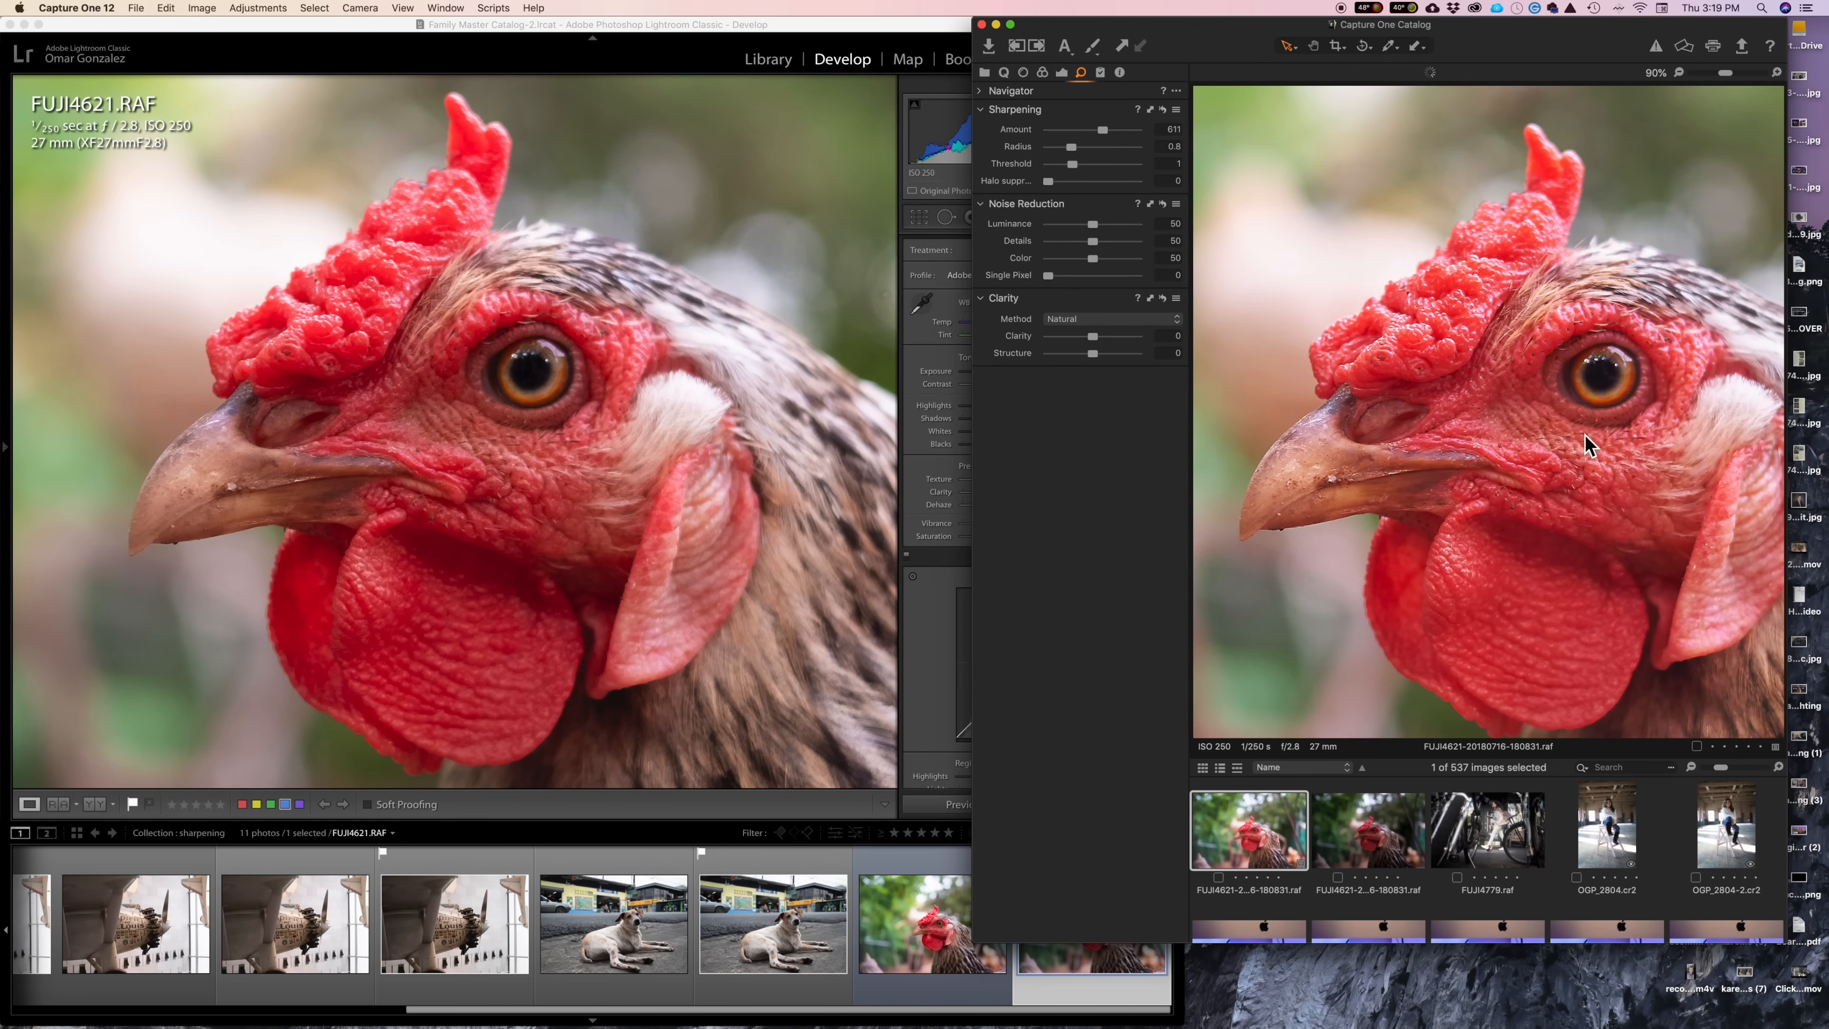
pyautogui.moveTo(1601, 426)
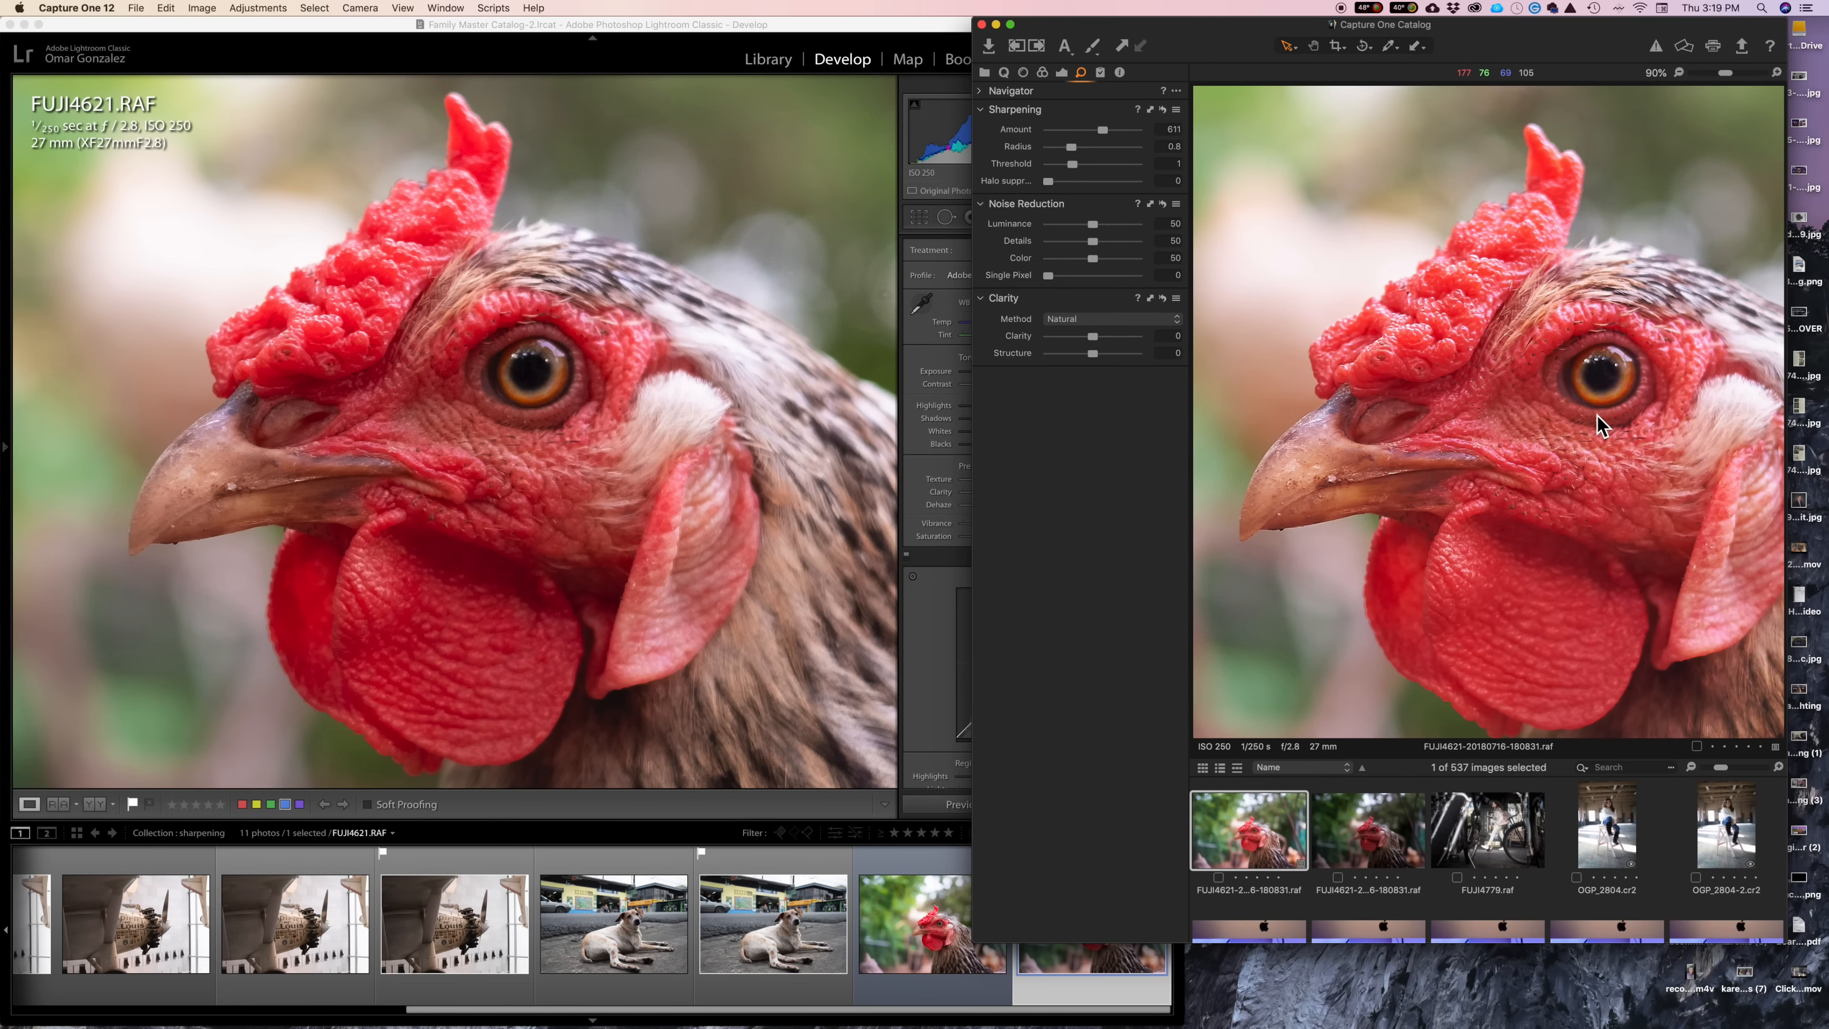
pyautogui.moveTo(1303, 190)
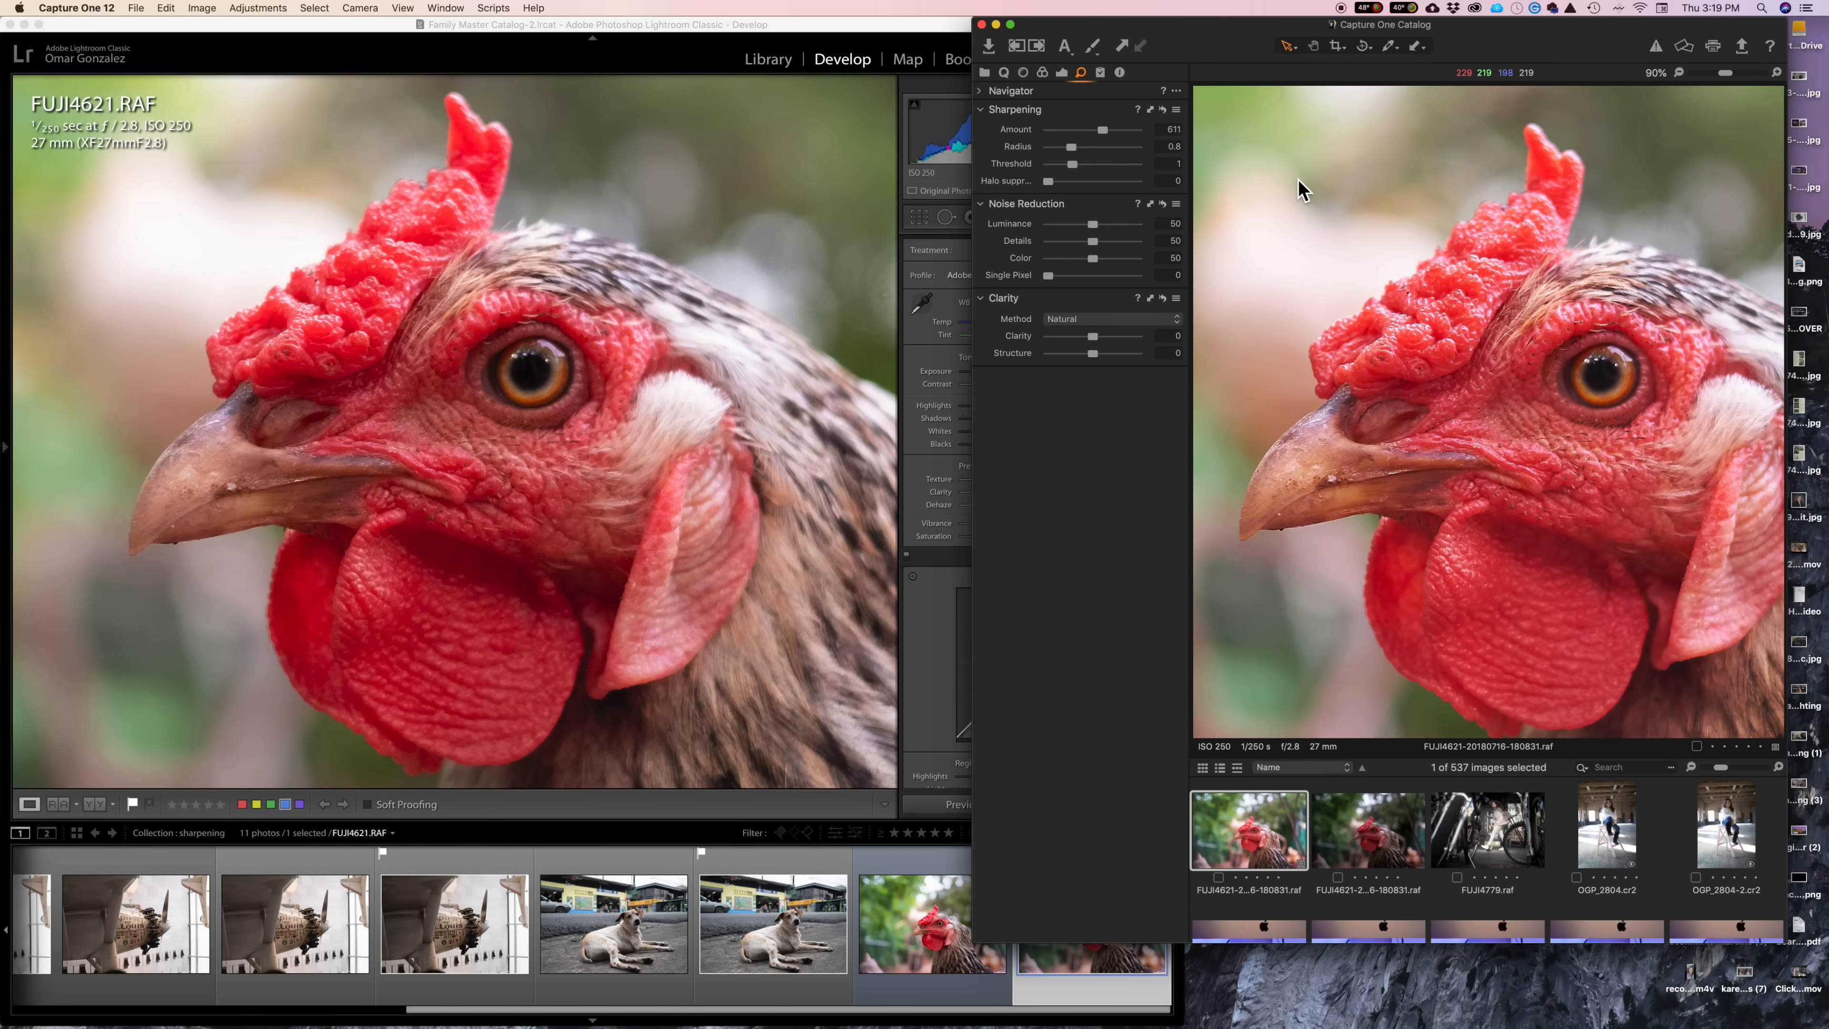
pyautogui.moveTo(1501, 405)
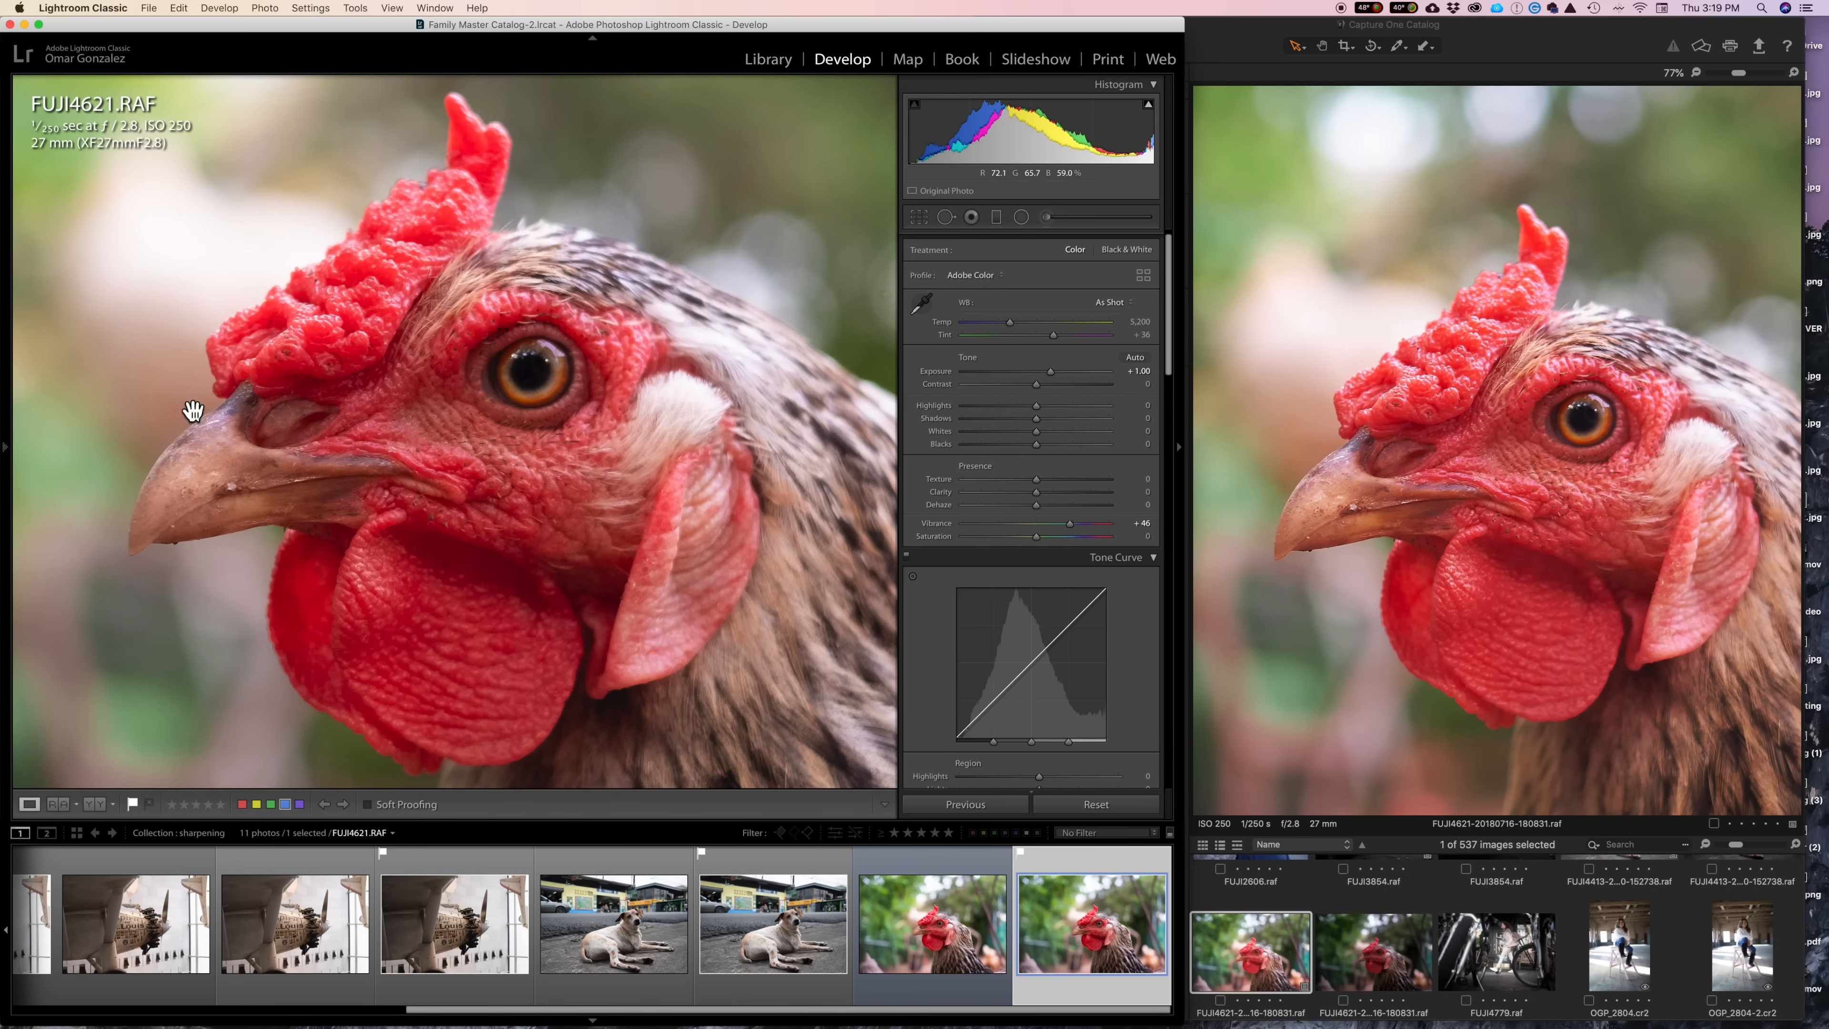
pyautogui.moveTo(583, 405)
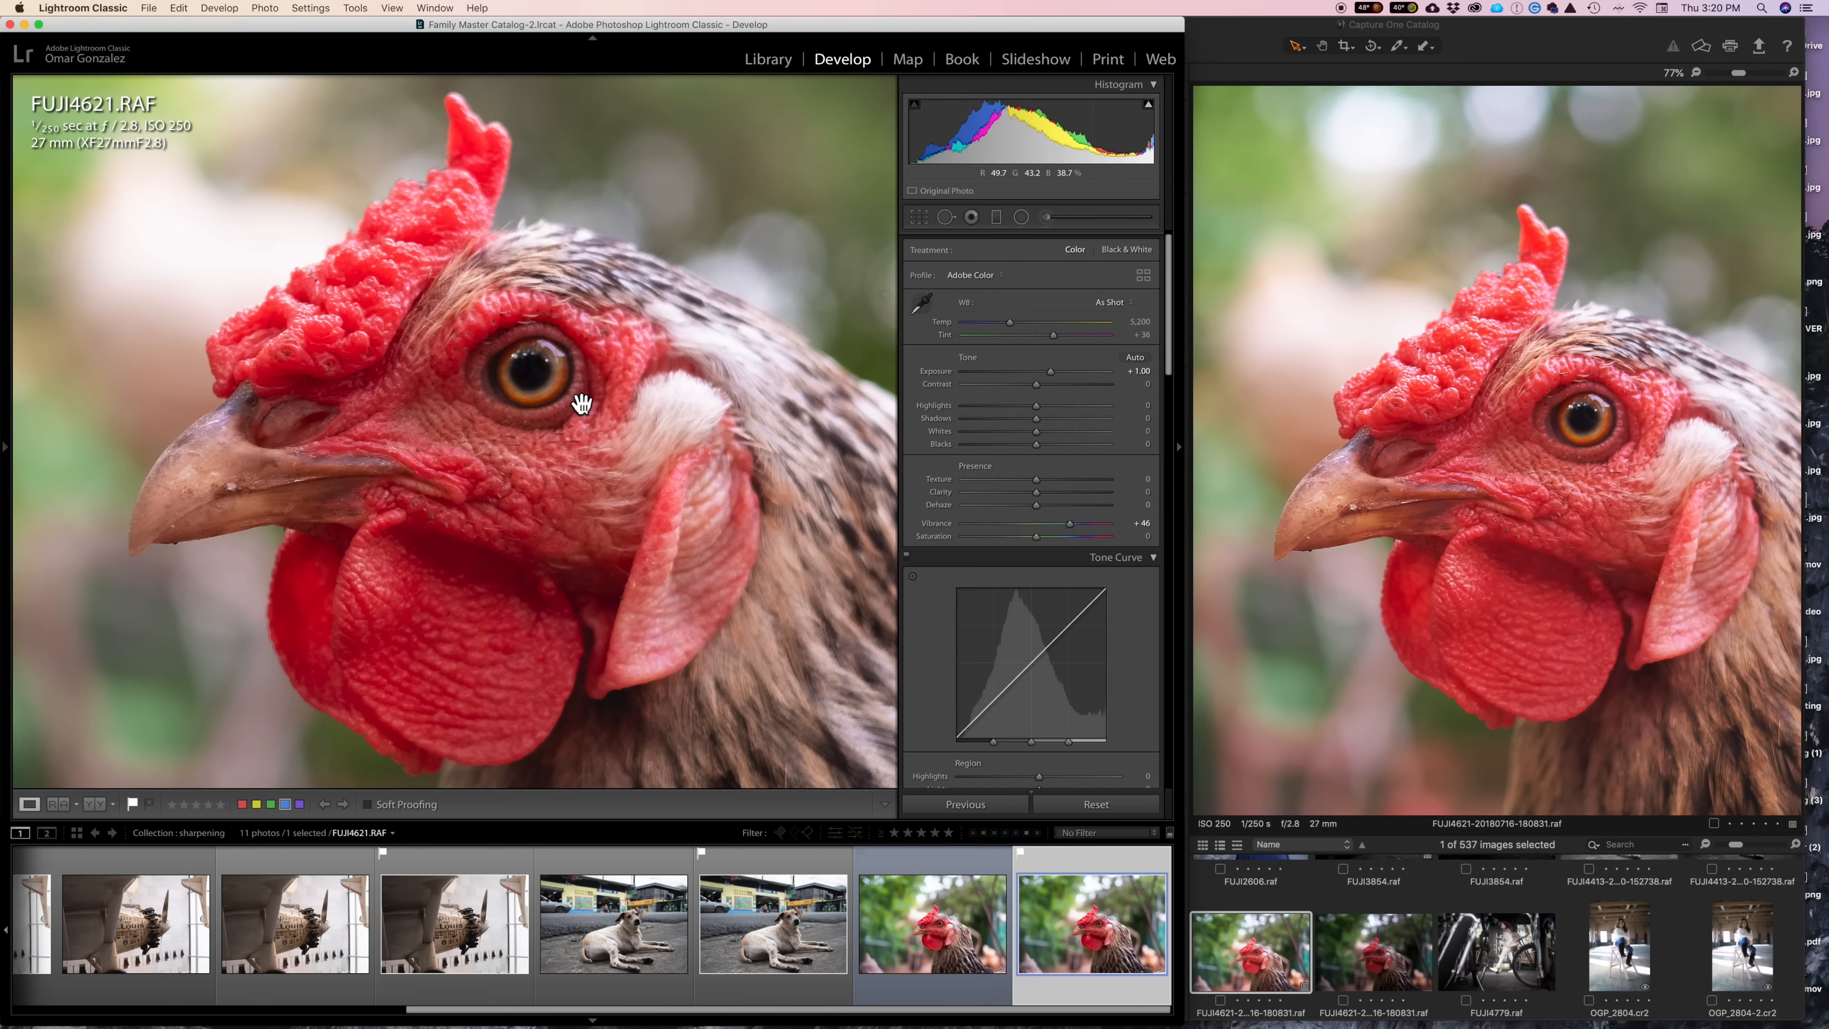
pyautogui.moveTo(1048, 490)
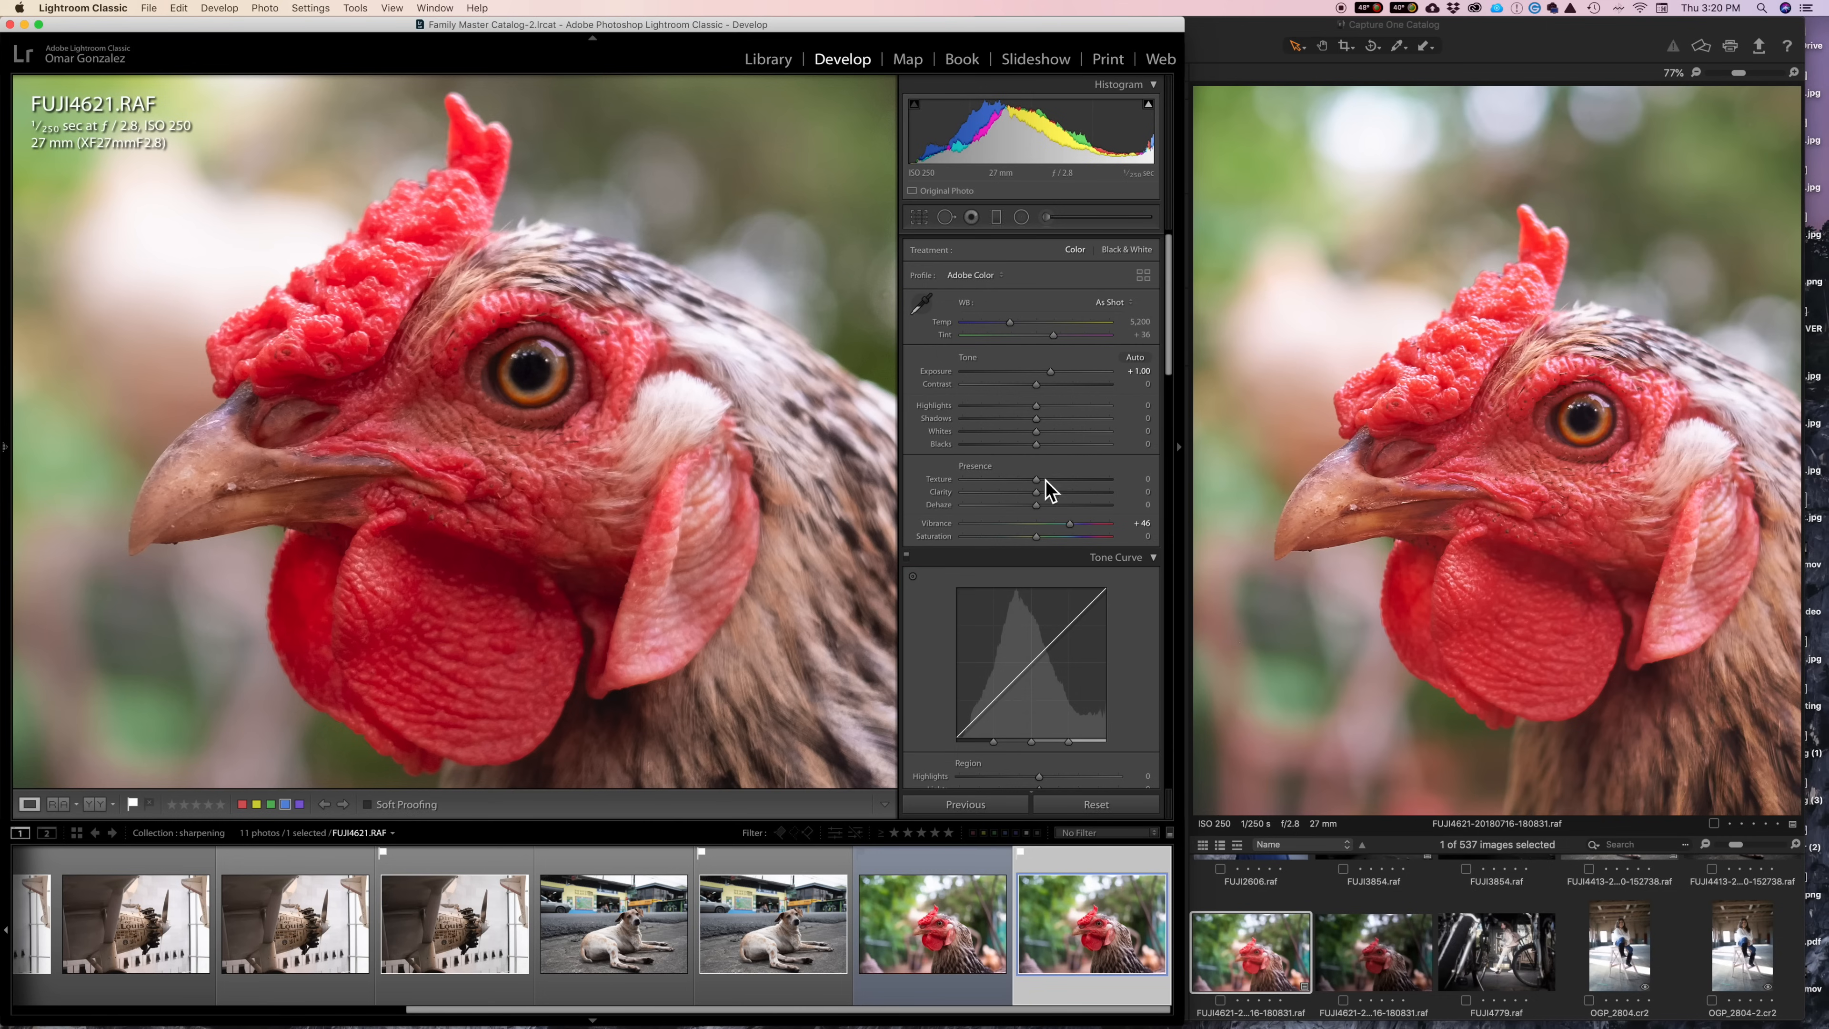
# Scroll the Develop panels down past Tone Curve, HSL and Split Toning to reach Detail.
pyautogui.scroll(-3)
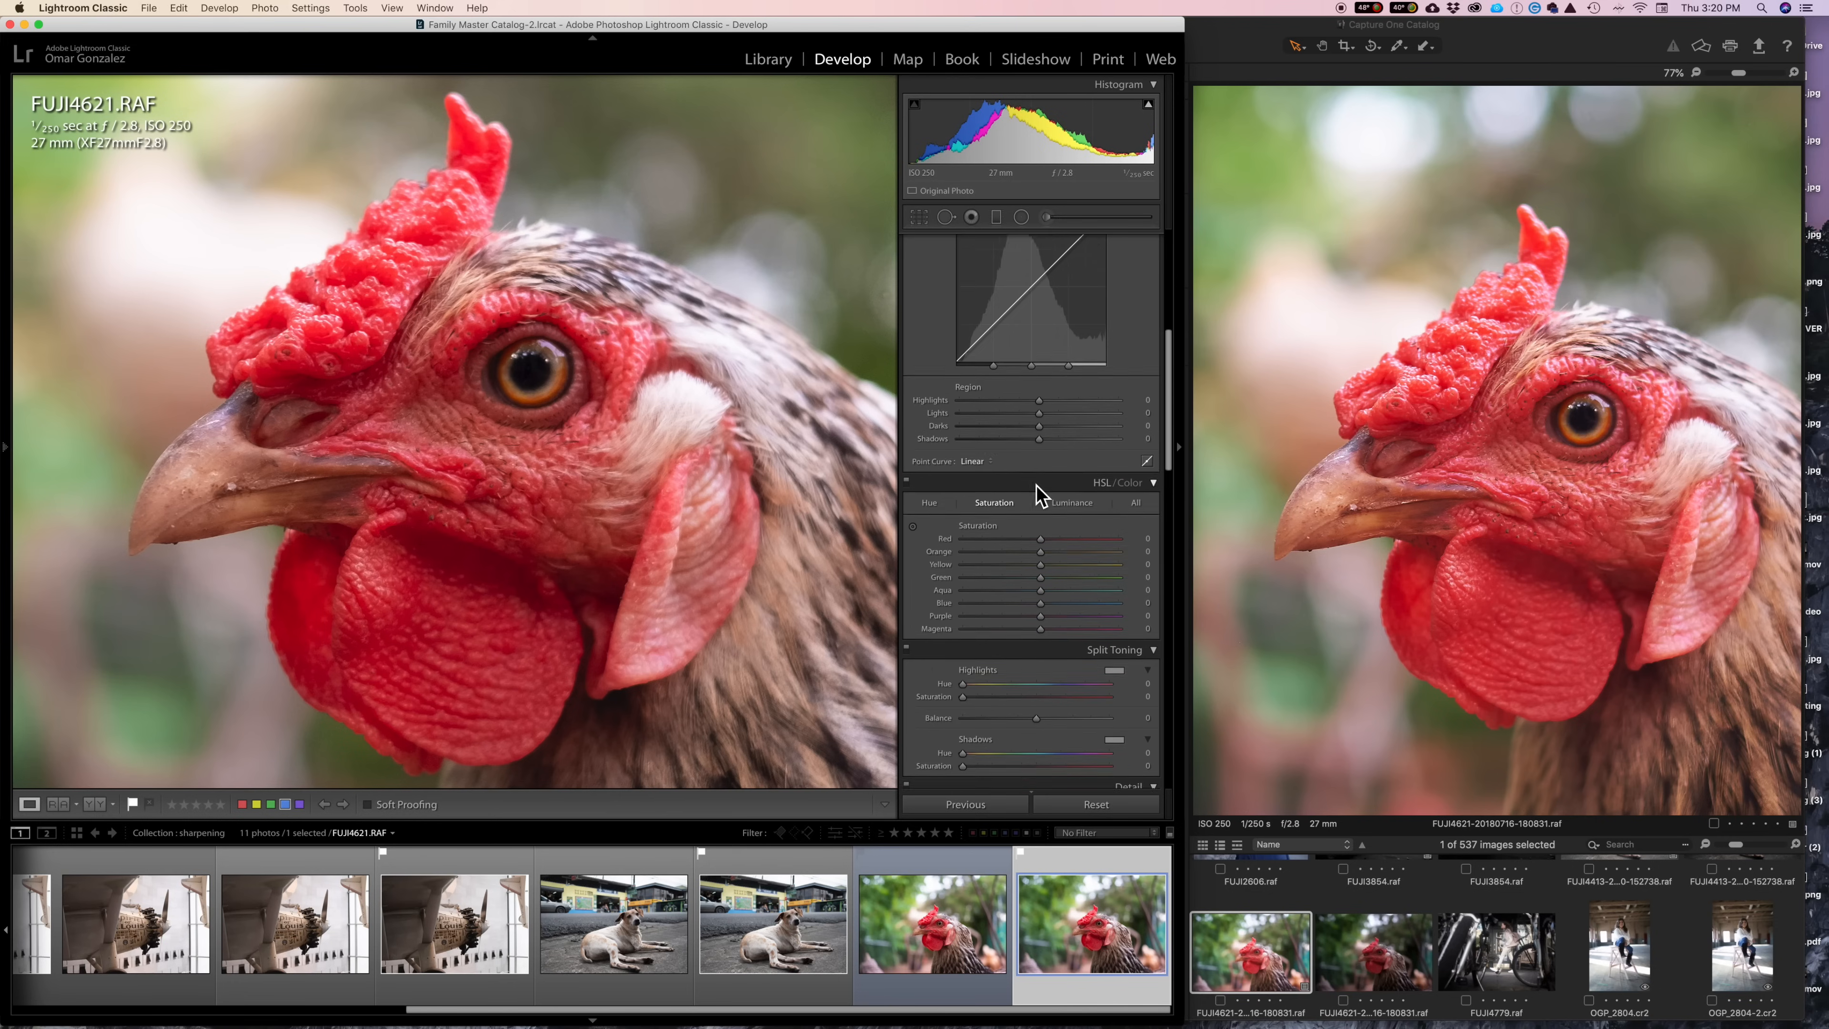
pyautogui.scroll(-3)
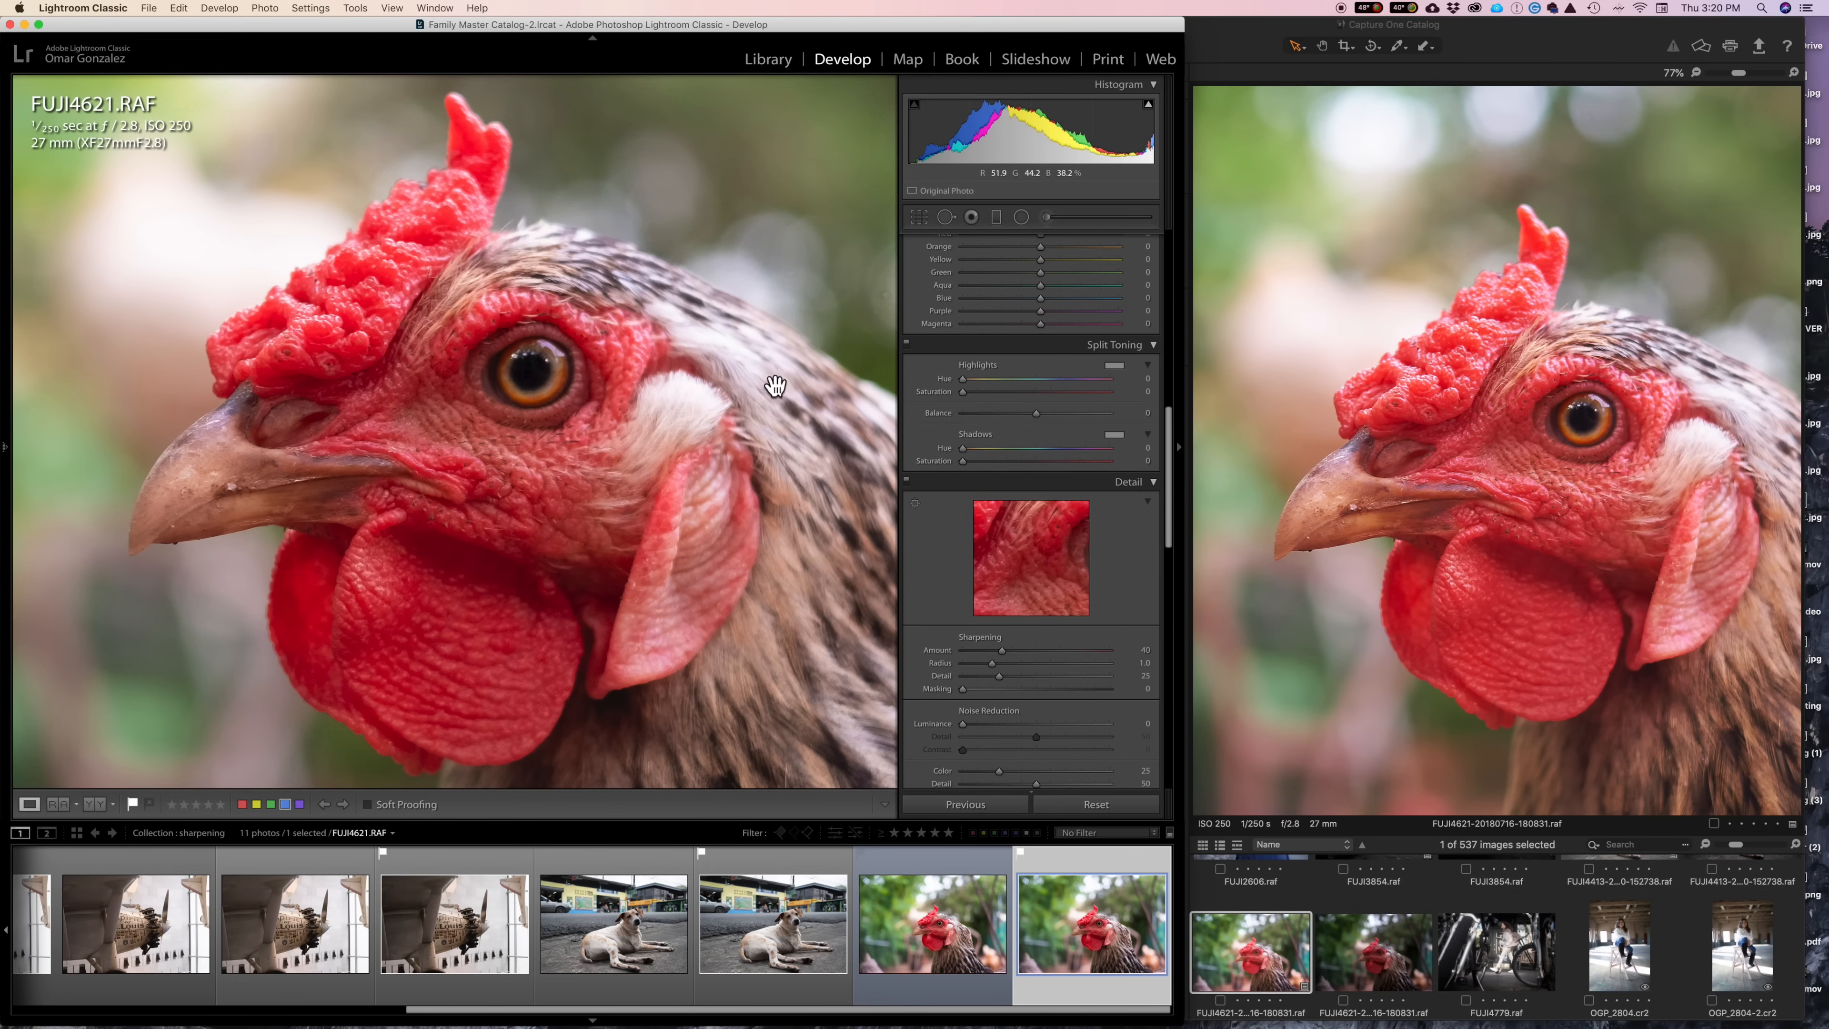
pyautogui.moveTo(1030, 656)
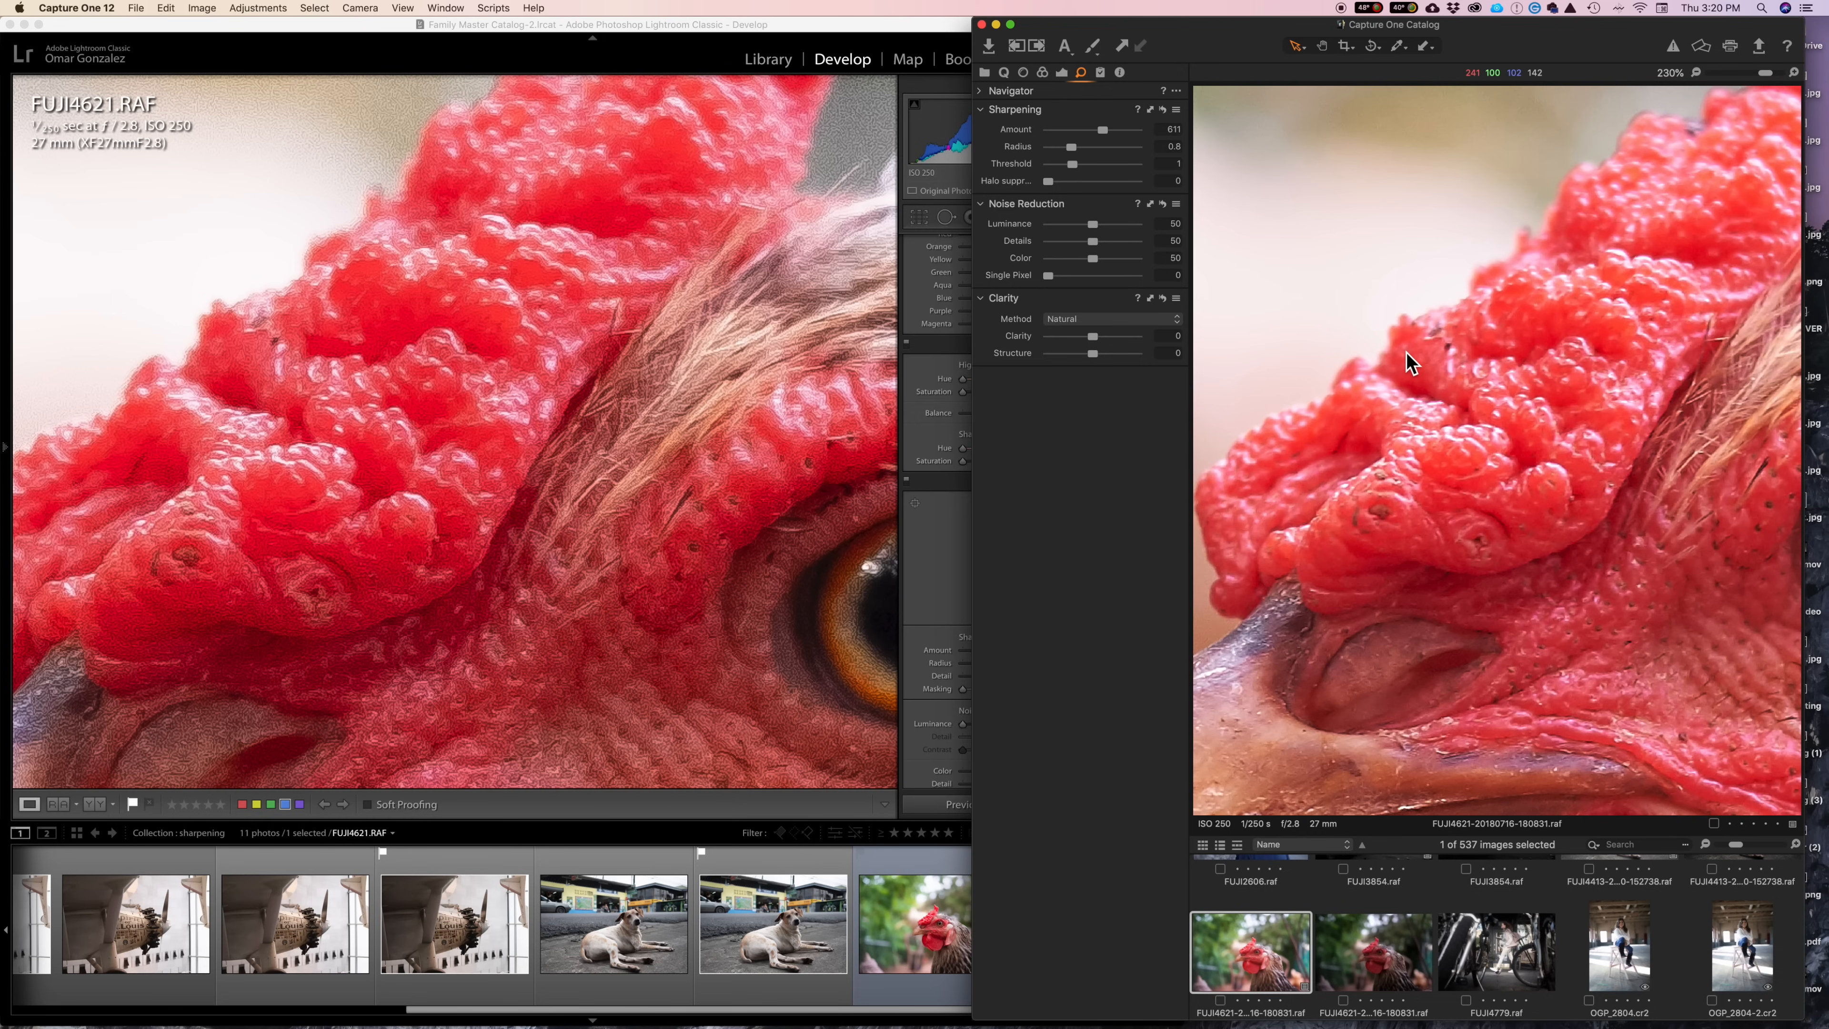
pyautogui.moveTo(1388, 458)
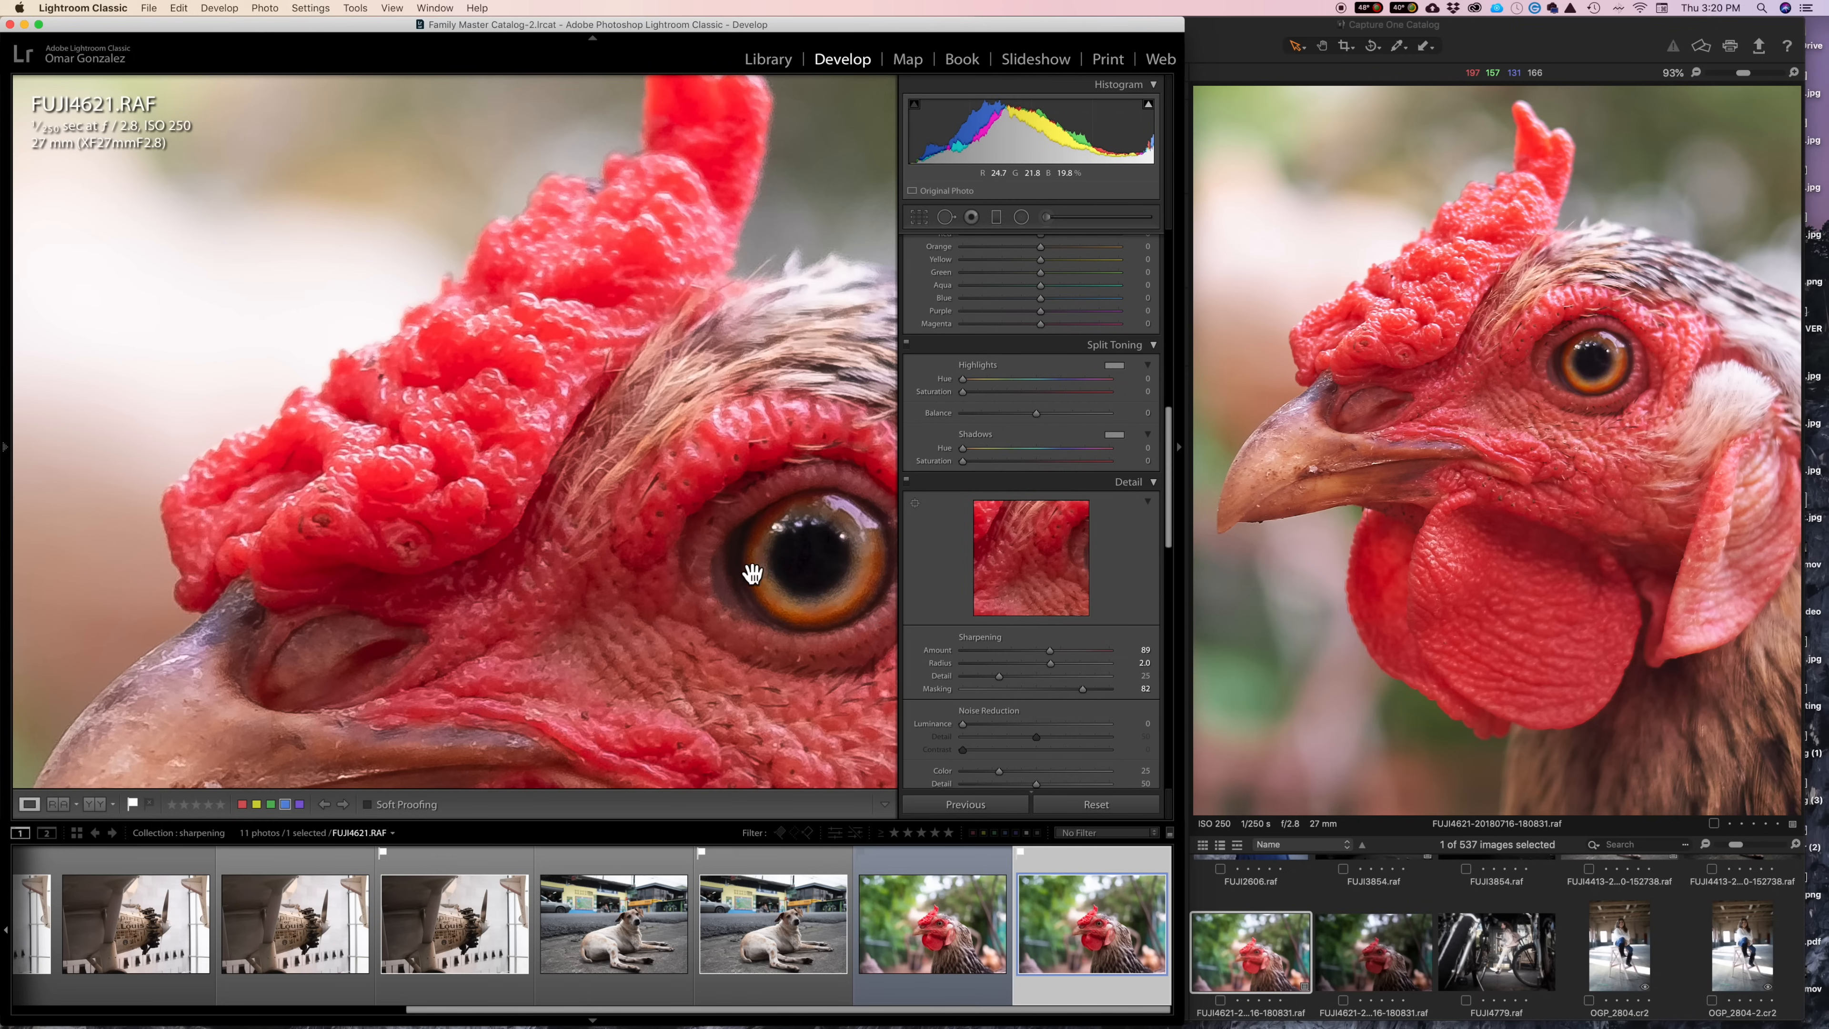
pyautogui.moveTo(531, 534)
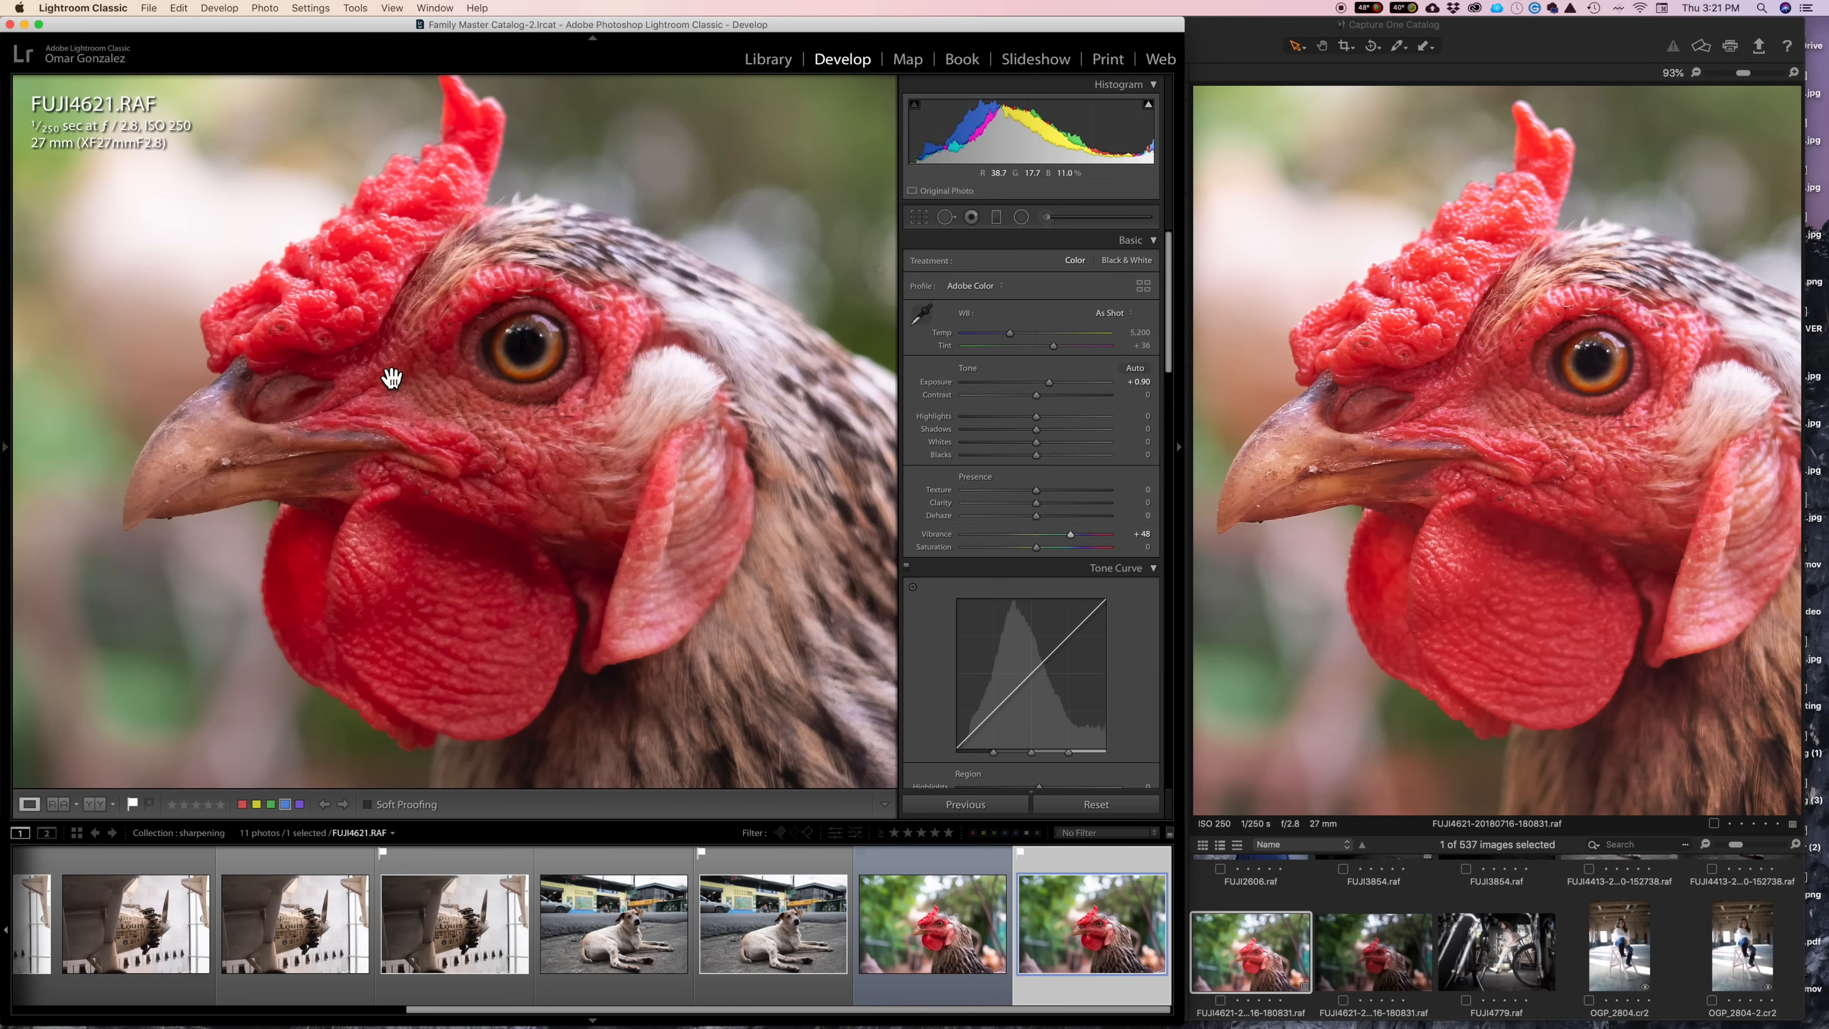
pyautogui.moveTo(374, 404)
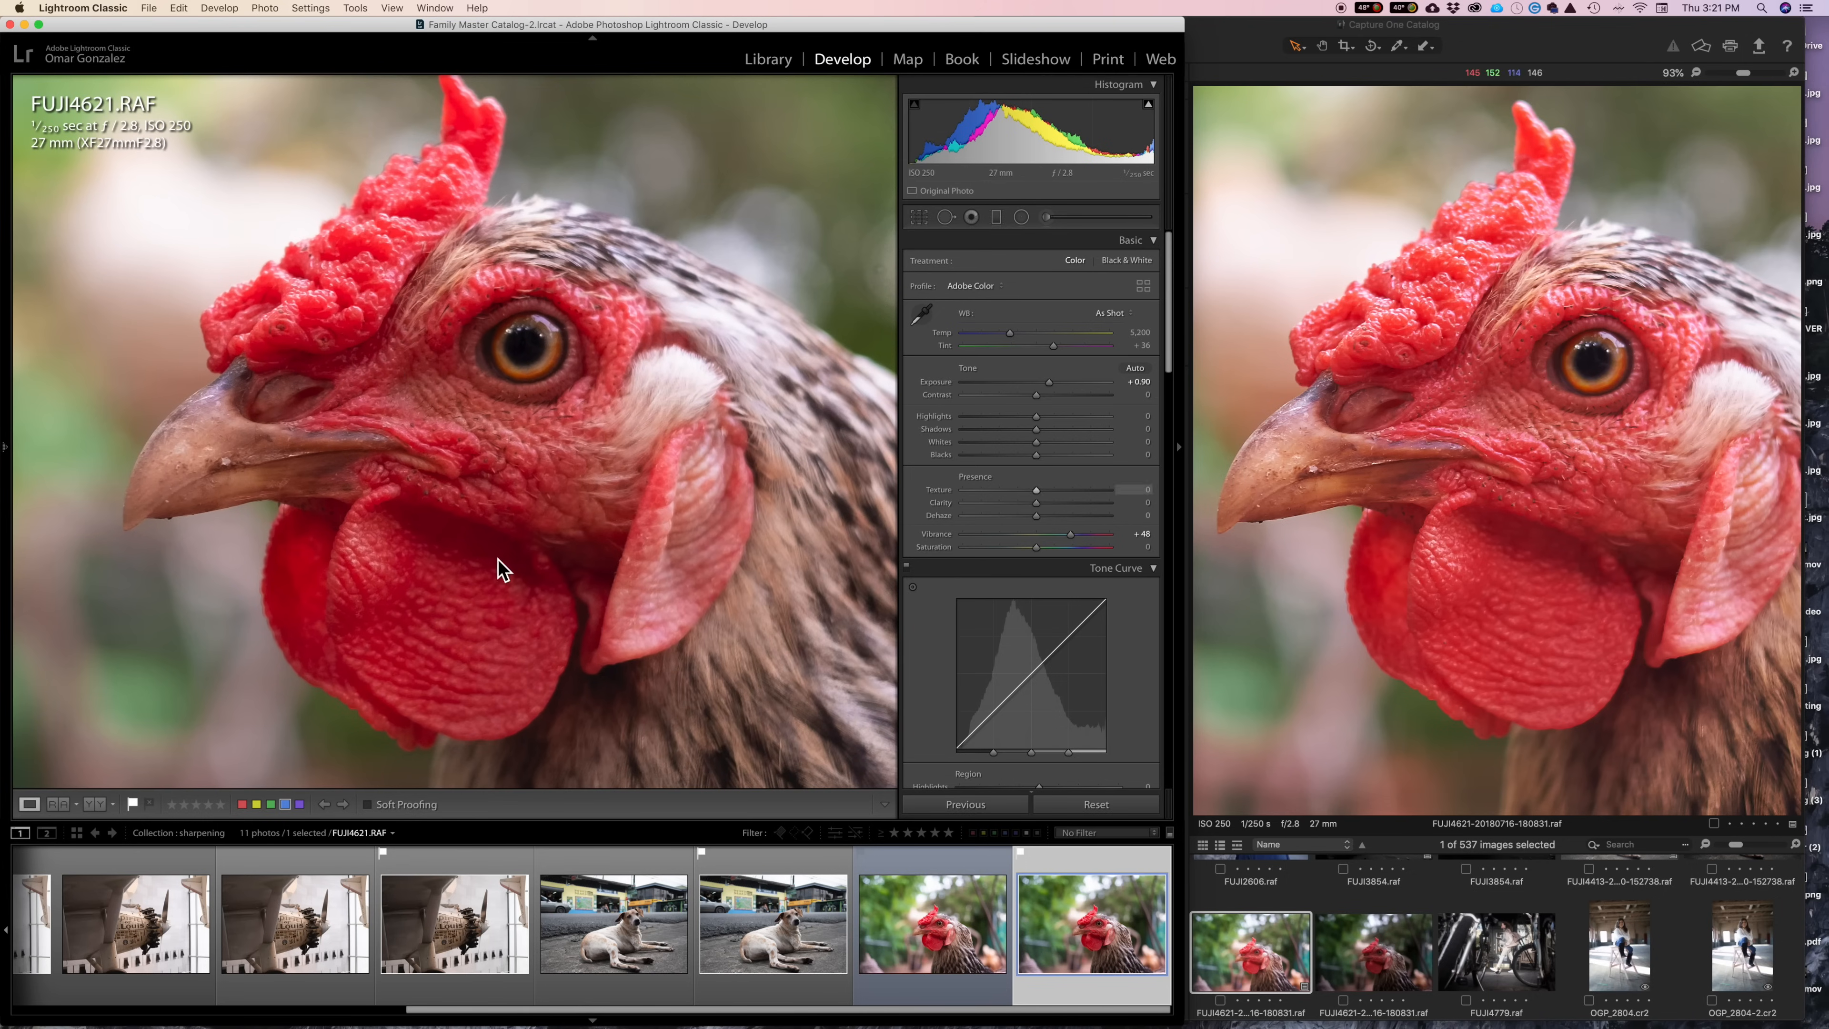
# Scroll the Develop panels to show the Enhanced DNG's default sharpening of amount 40, radius 1.0.
pyautogui.scroll(-3)
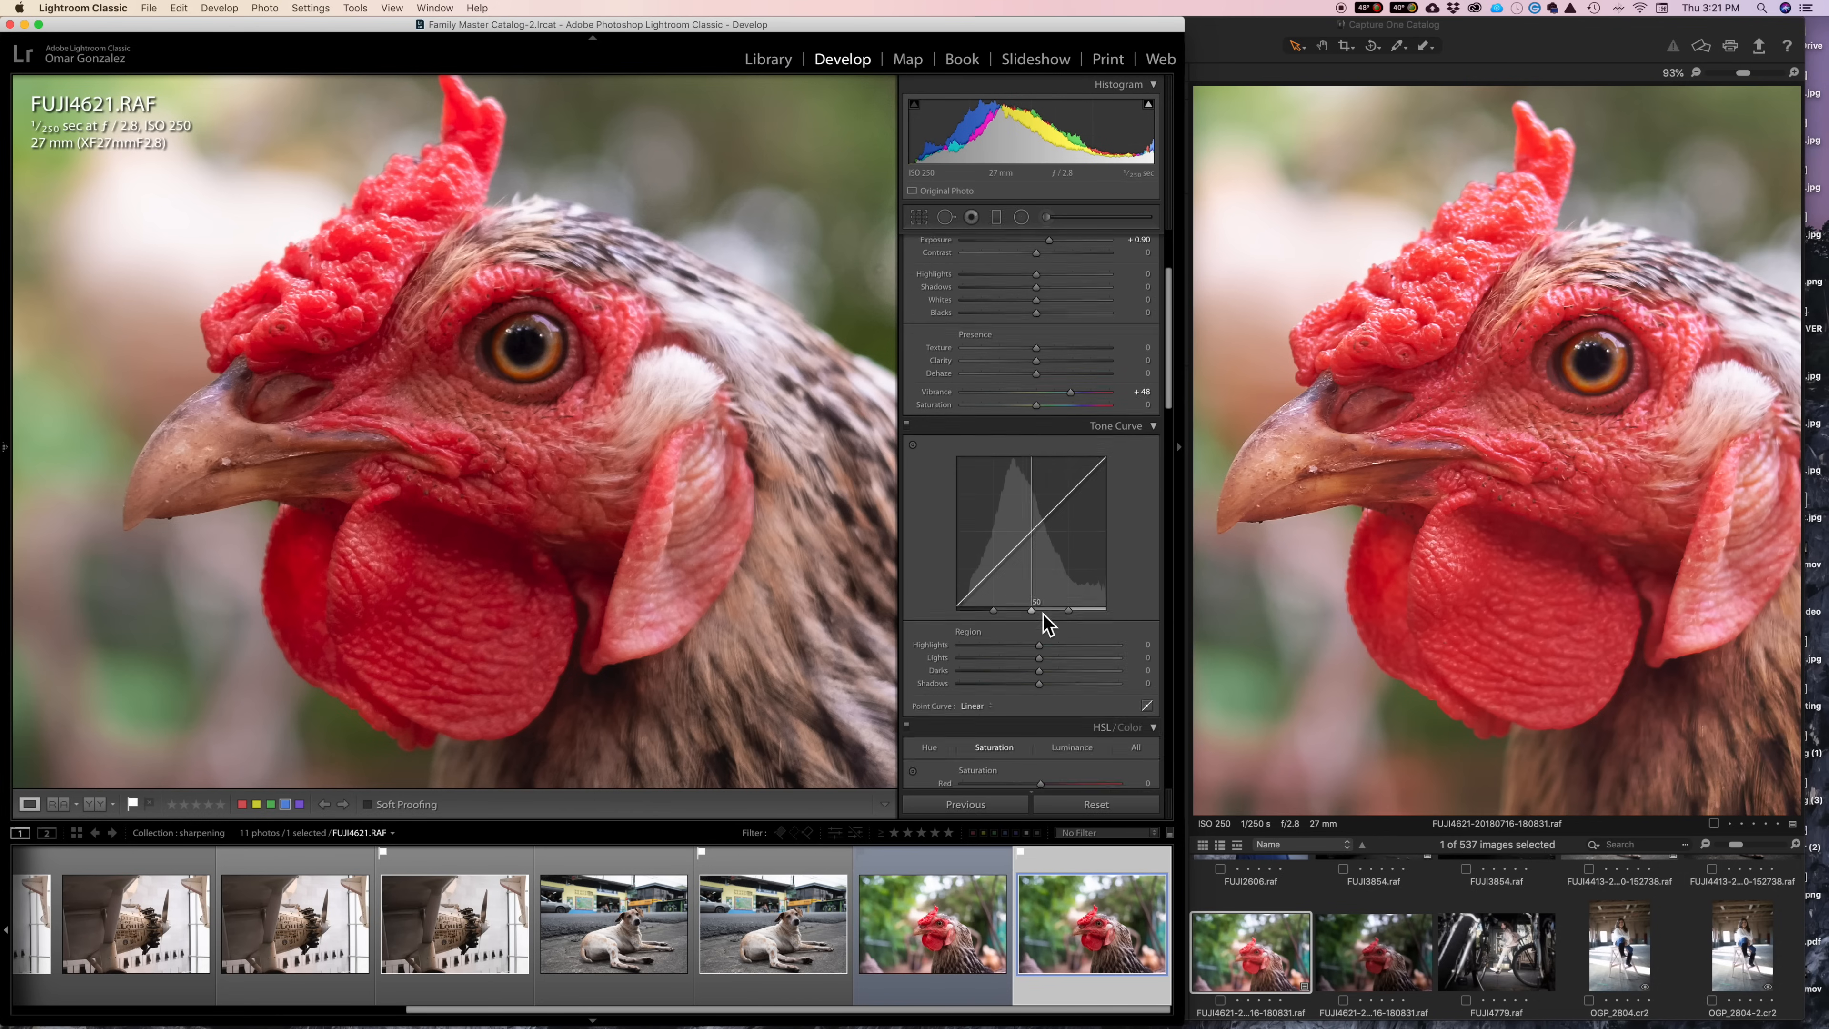
pyautogui.scroll(-3)
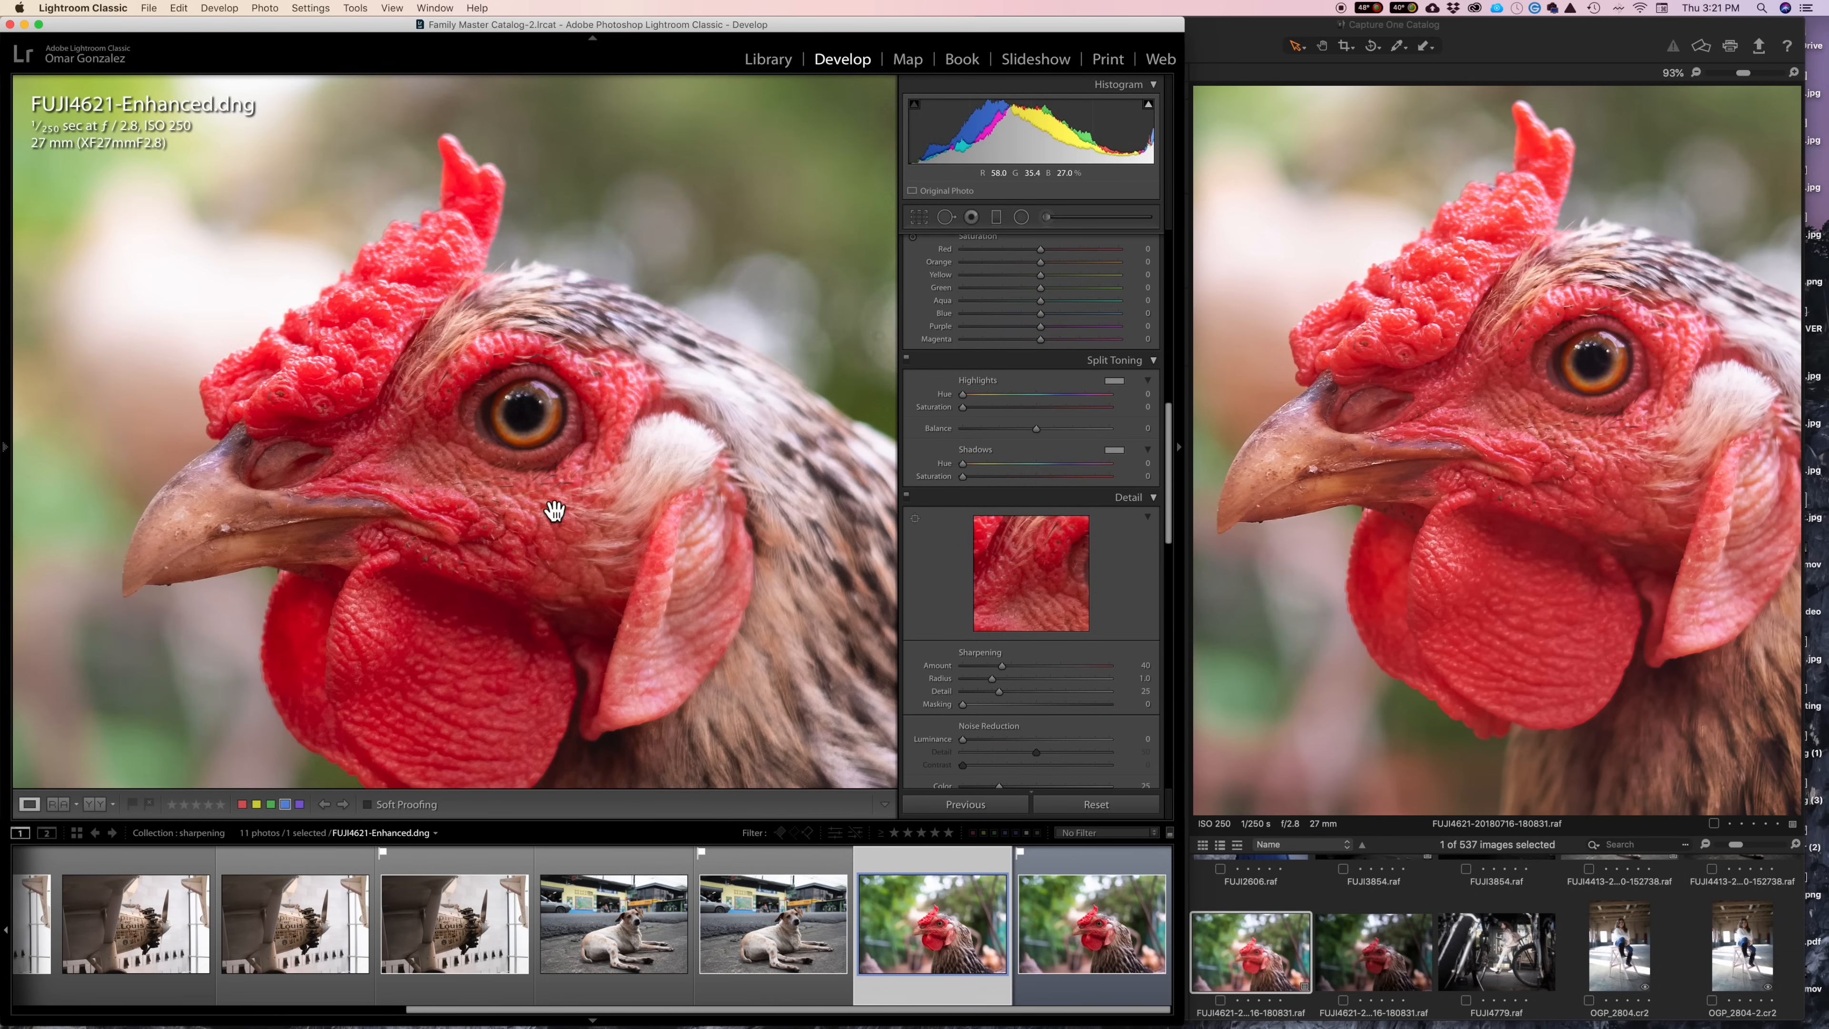
# Compare FUJI4621-Enhanced.dng side by side with the original RAF, then return to the Enhanced DNG in Develop.
pyautogui.click(177, 8)
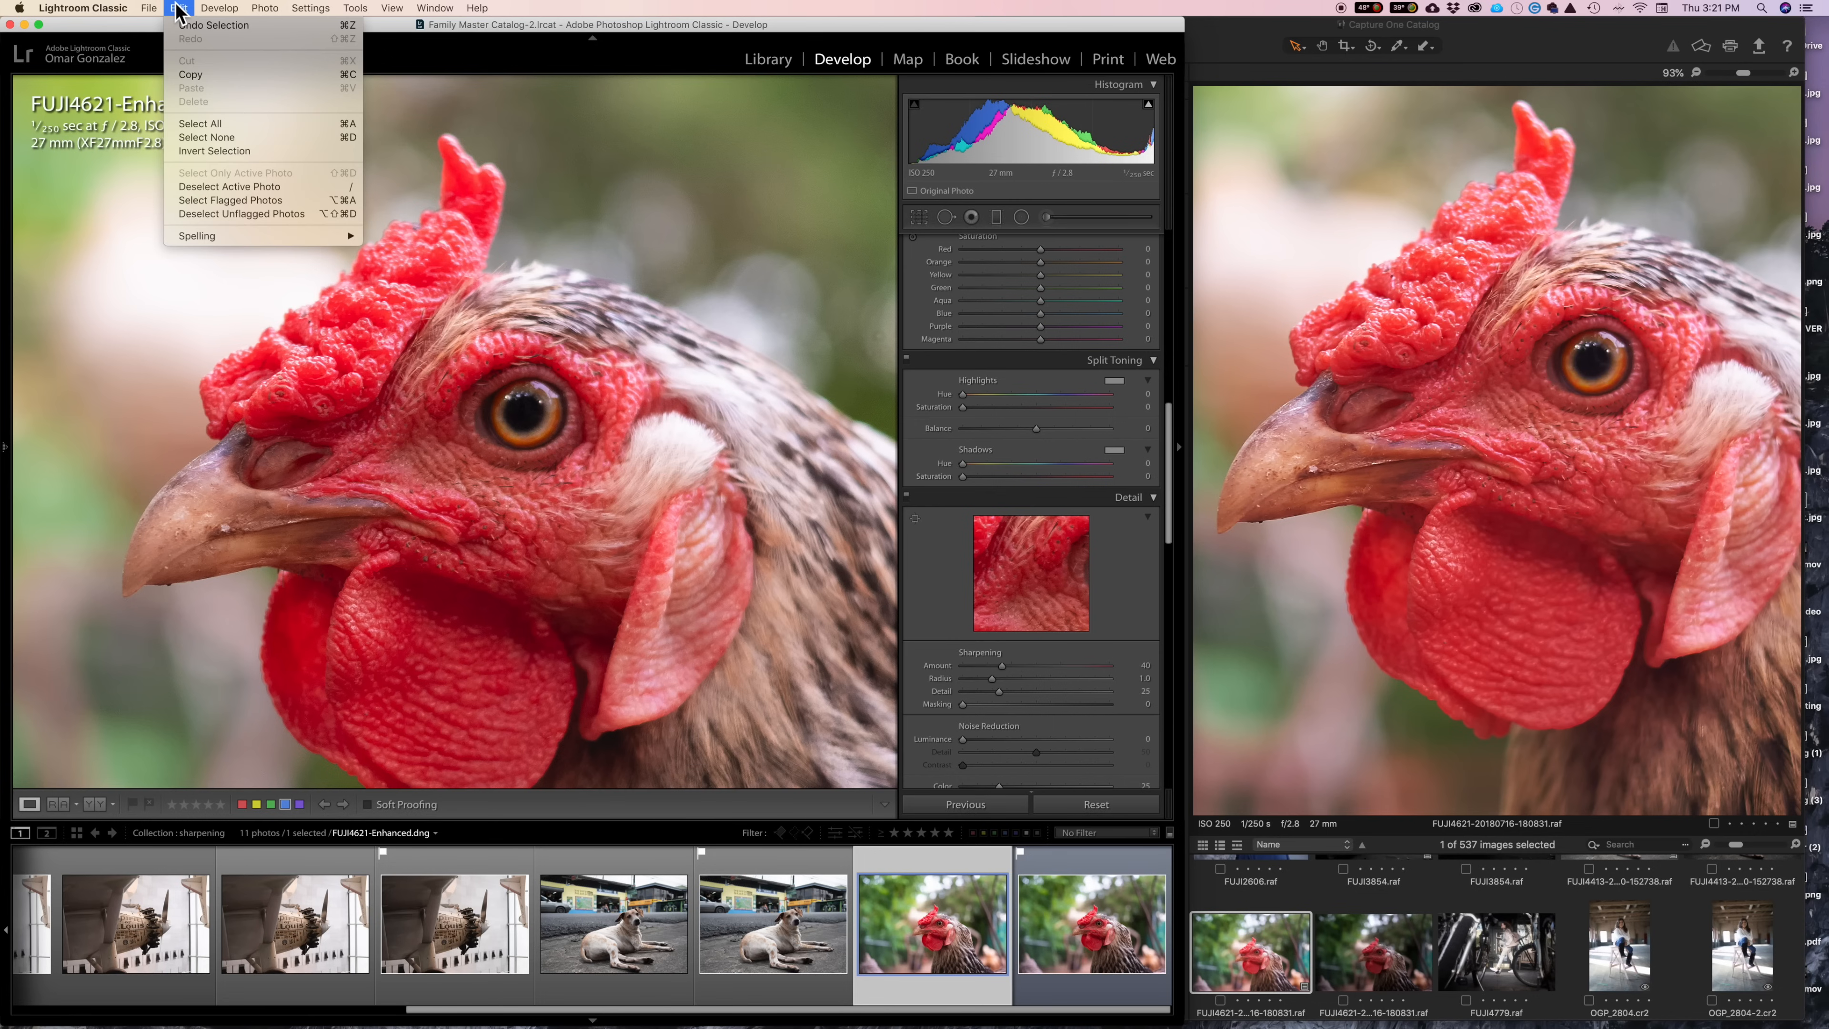
pyautogui.click(264, 9)
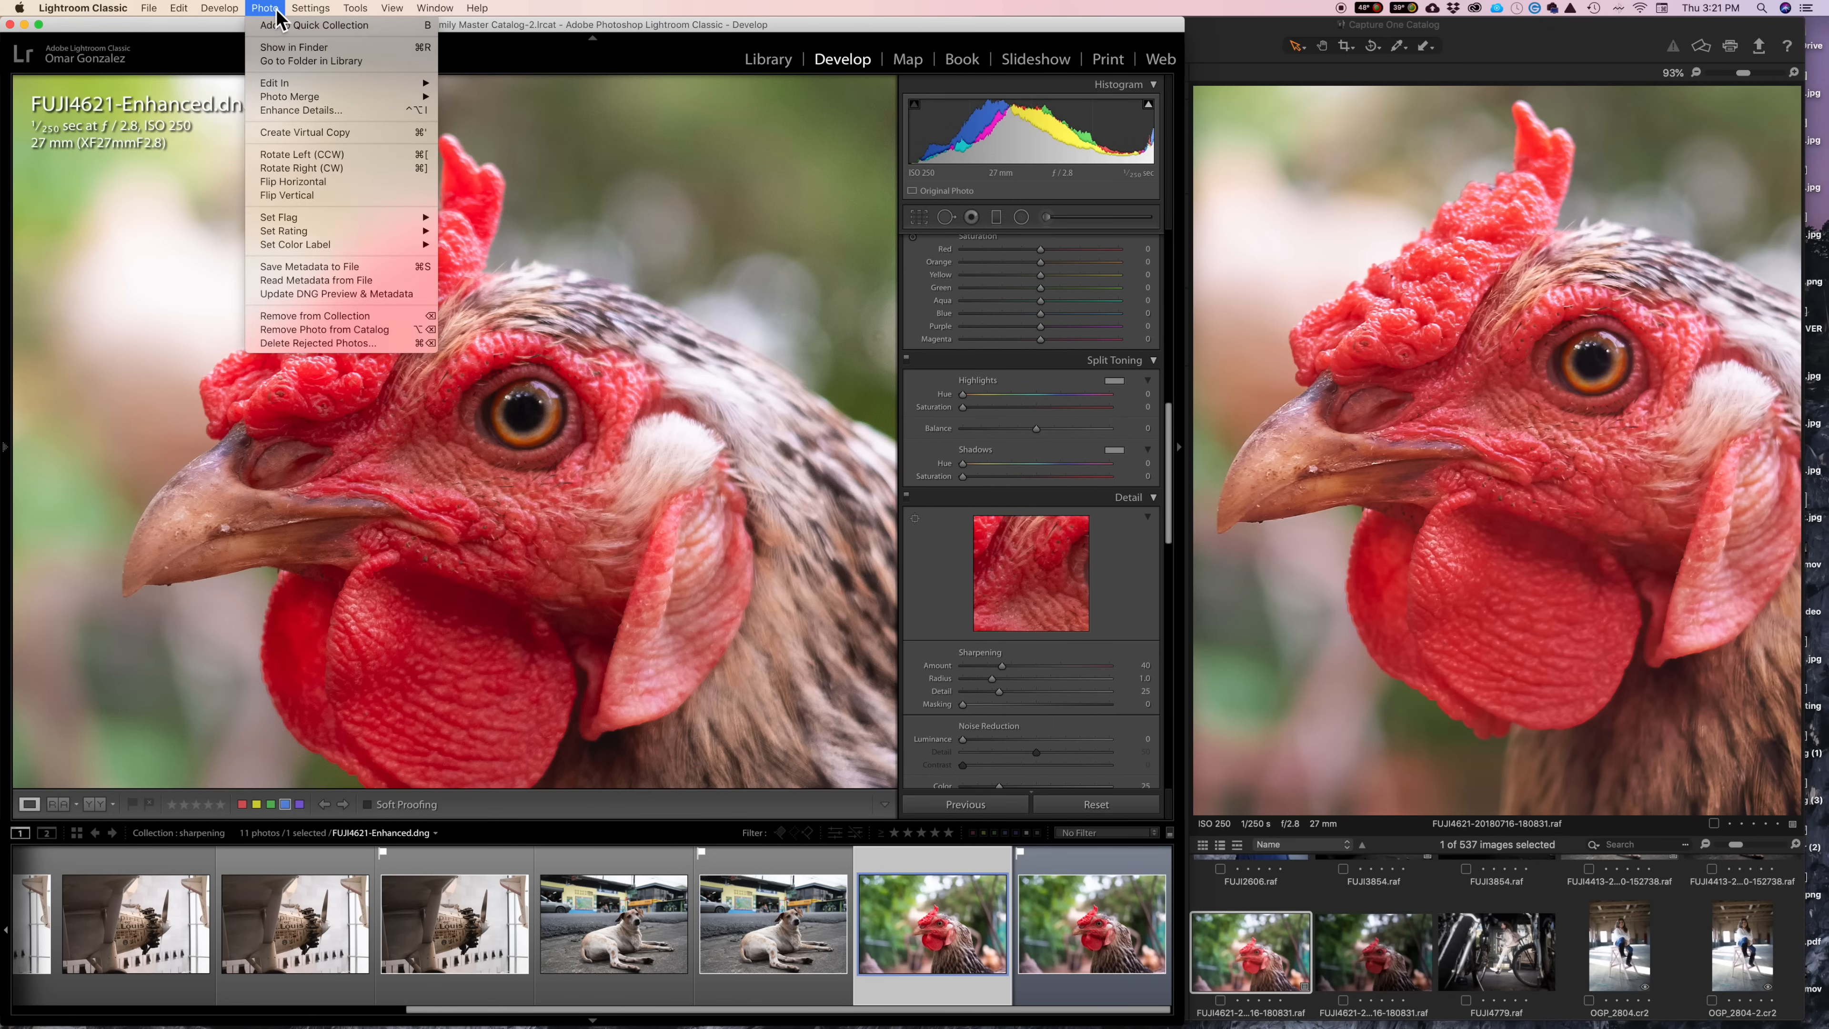
pyautogui.moveTo(726, 332)
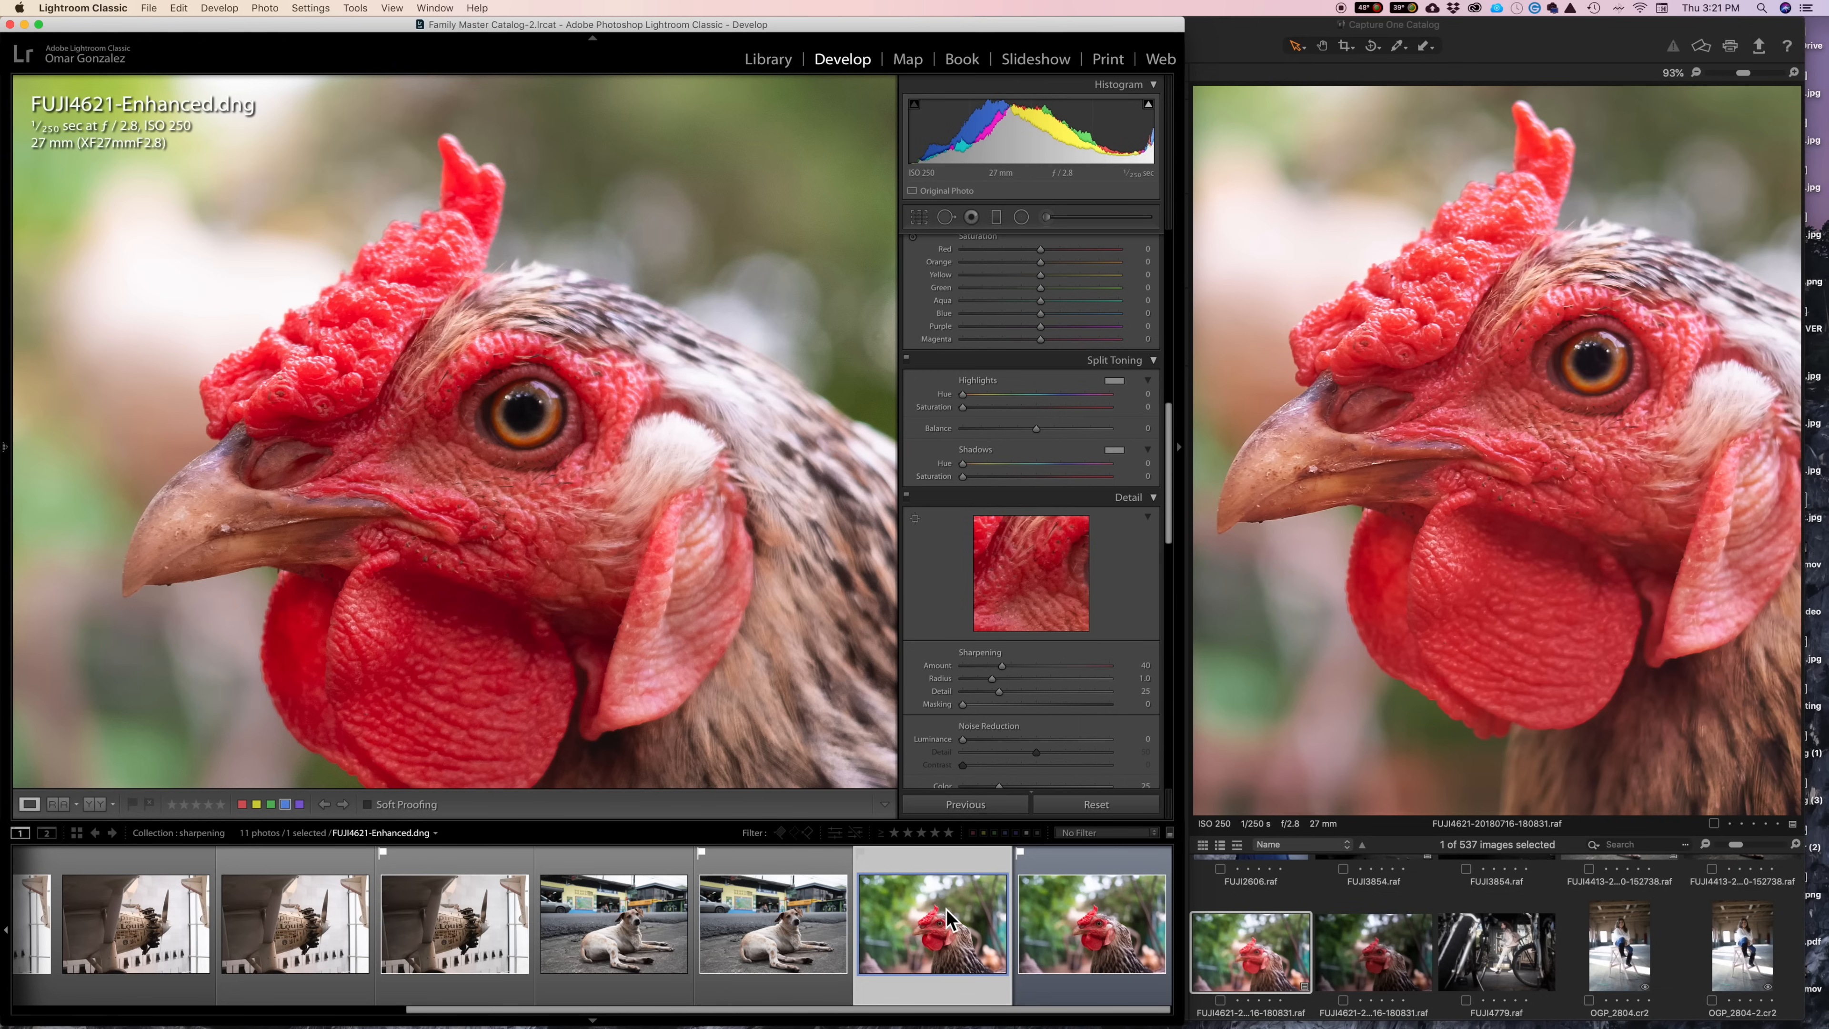
pyautogui.moveTo(933, 922)
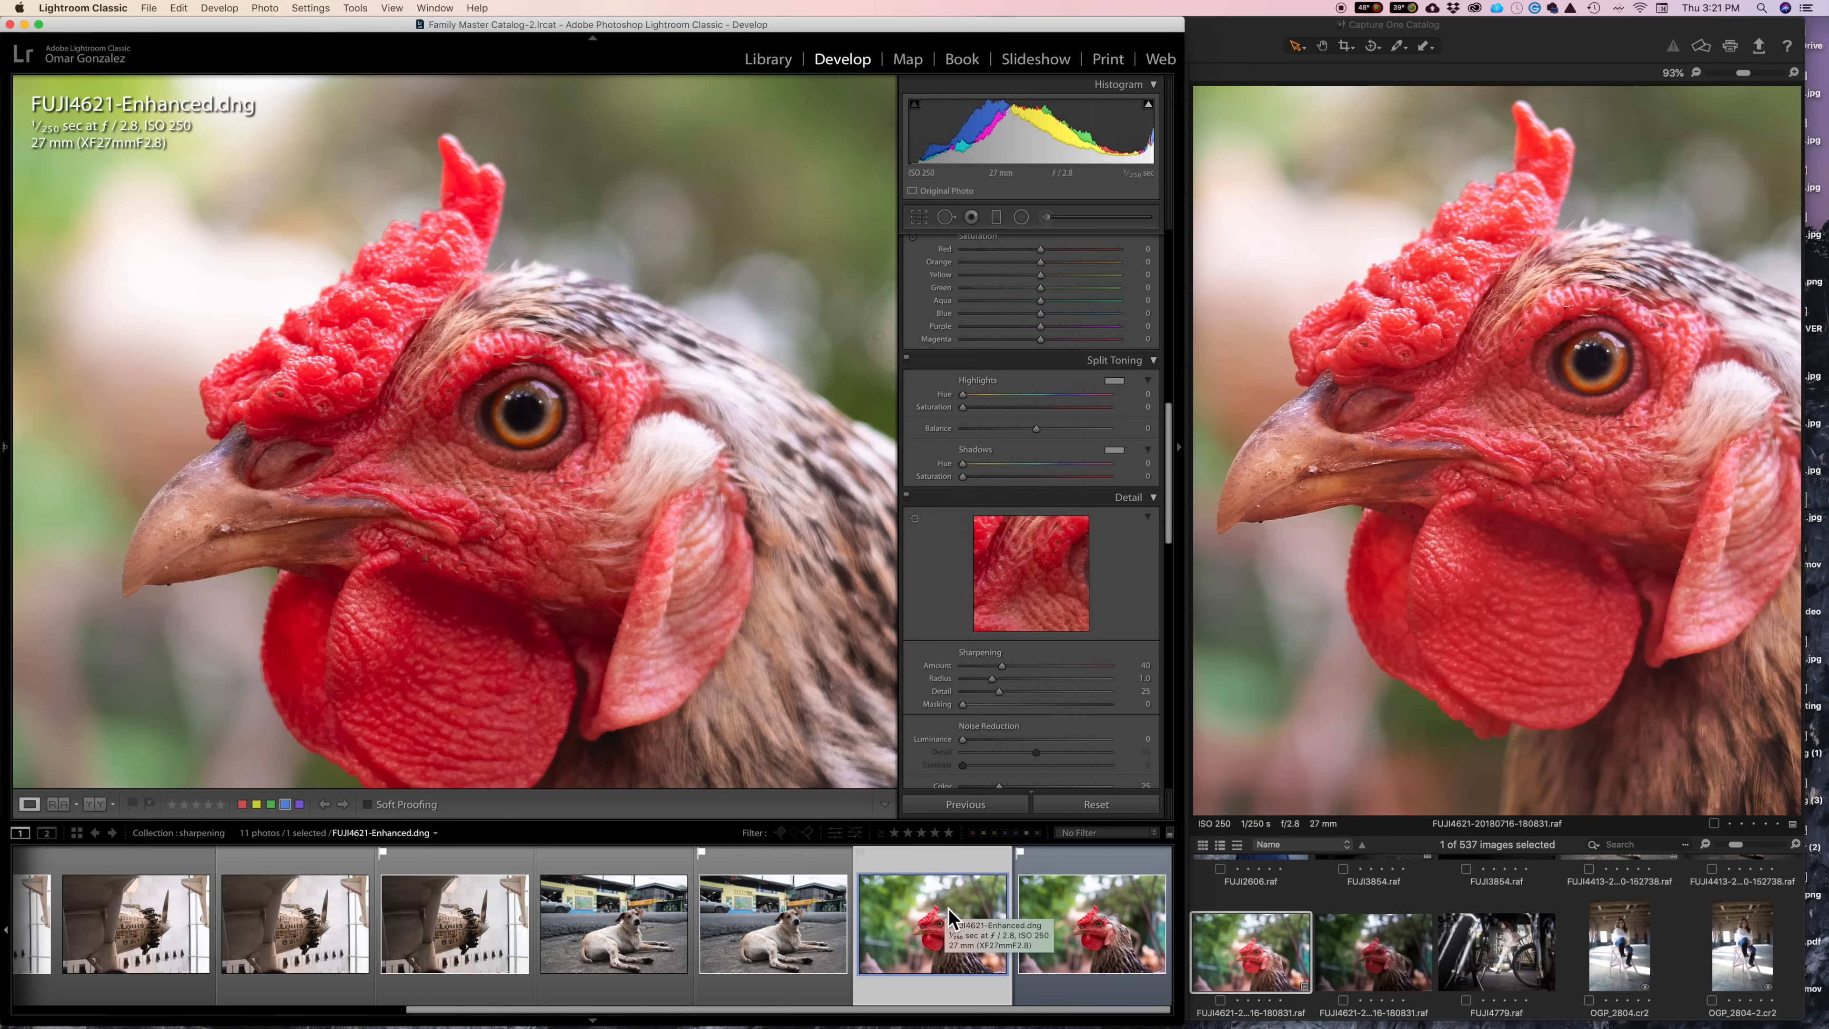
pyautogui.moveTo(260, 473)
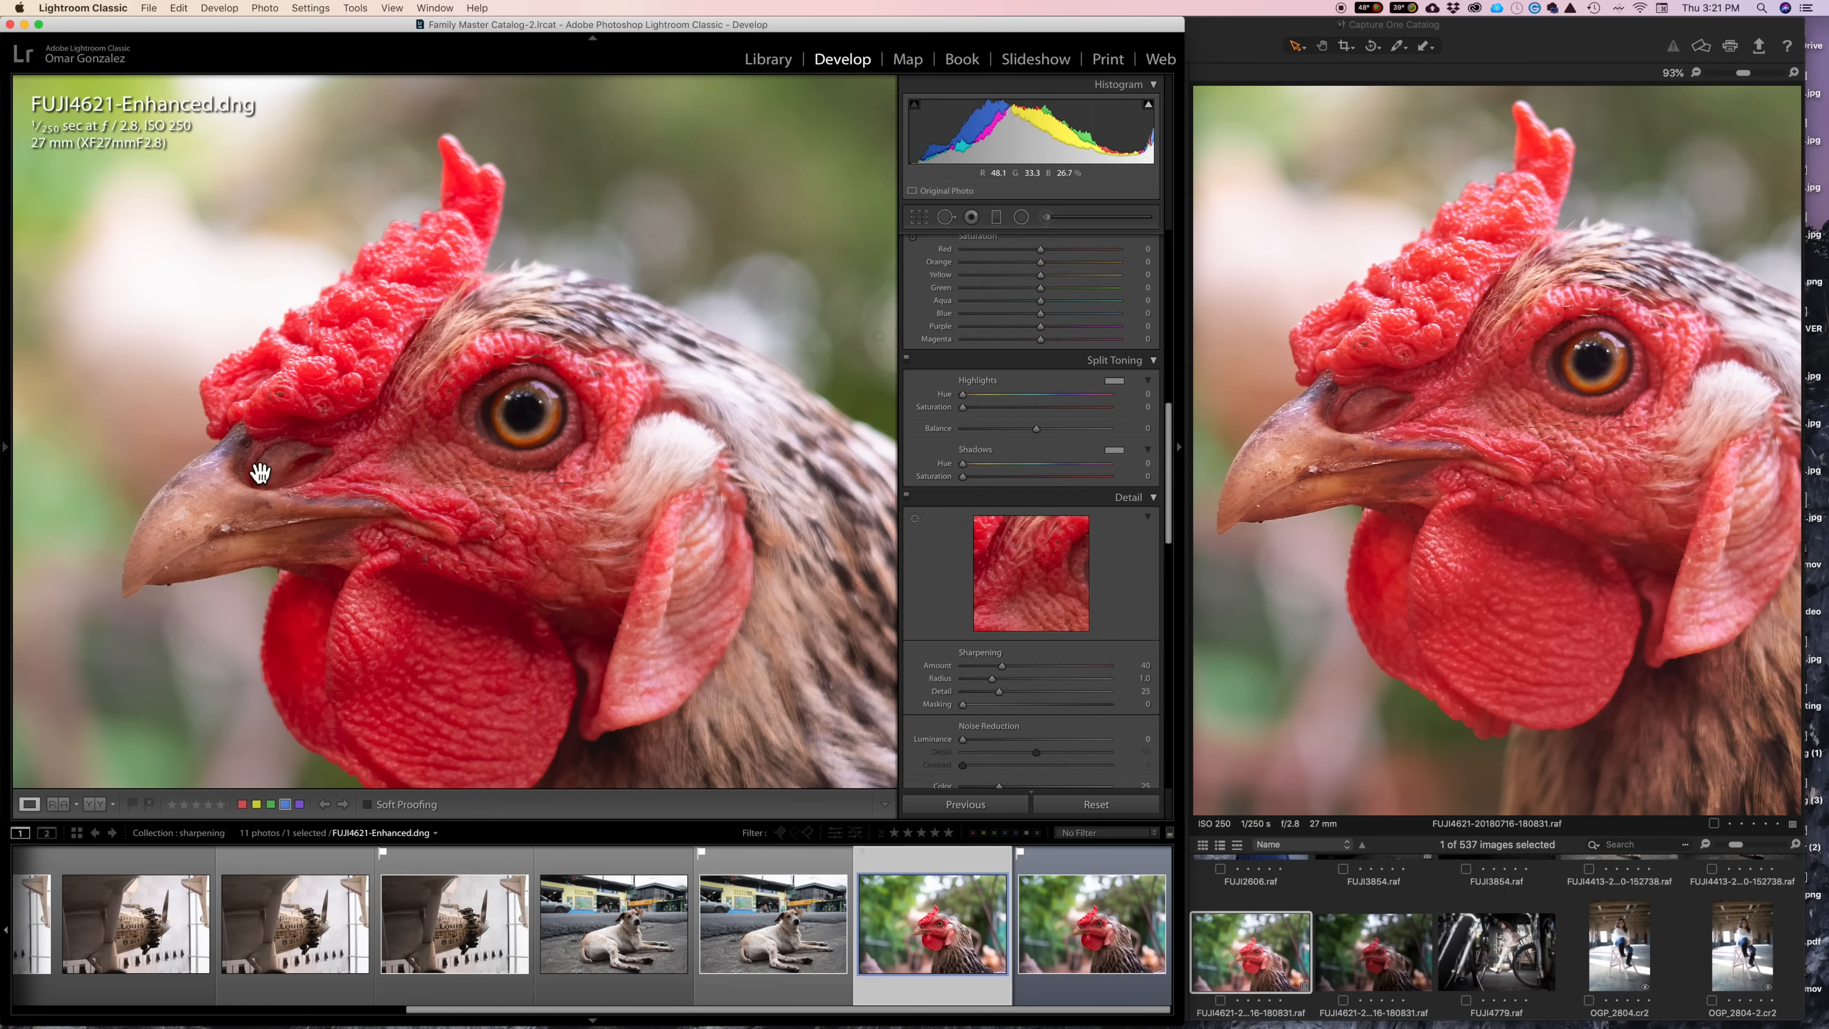
pyautogui.click(1091, 925)
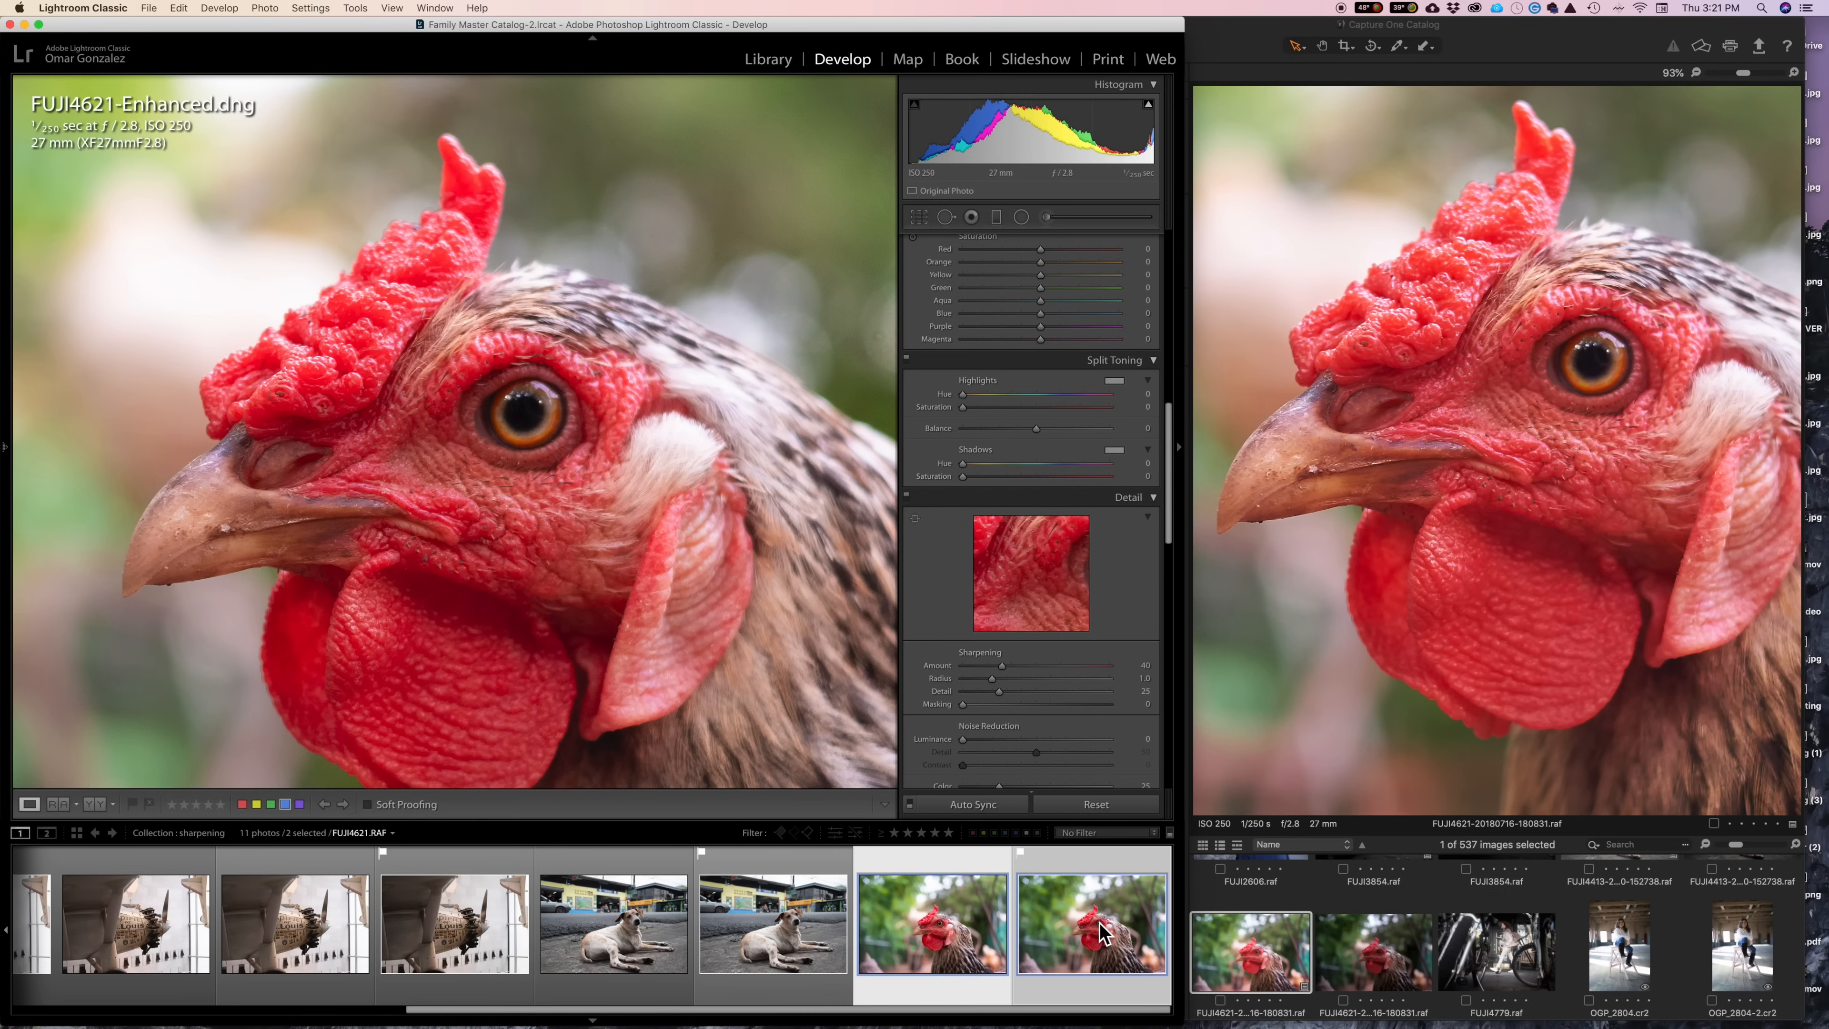
pyautogui.click(768, 58)
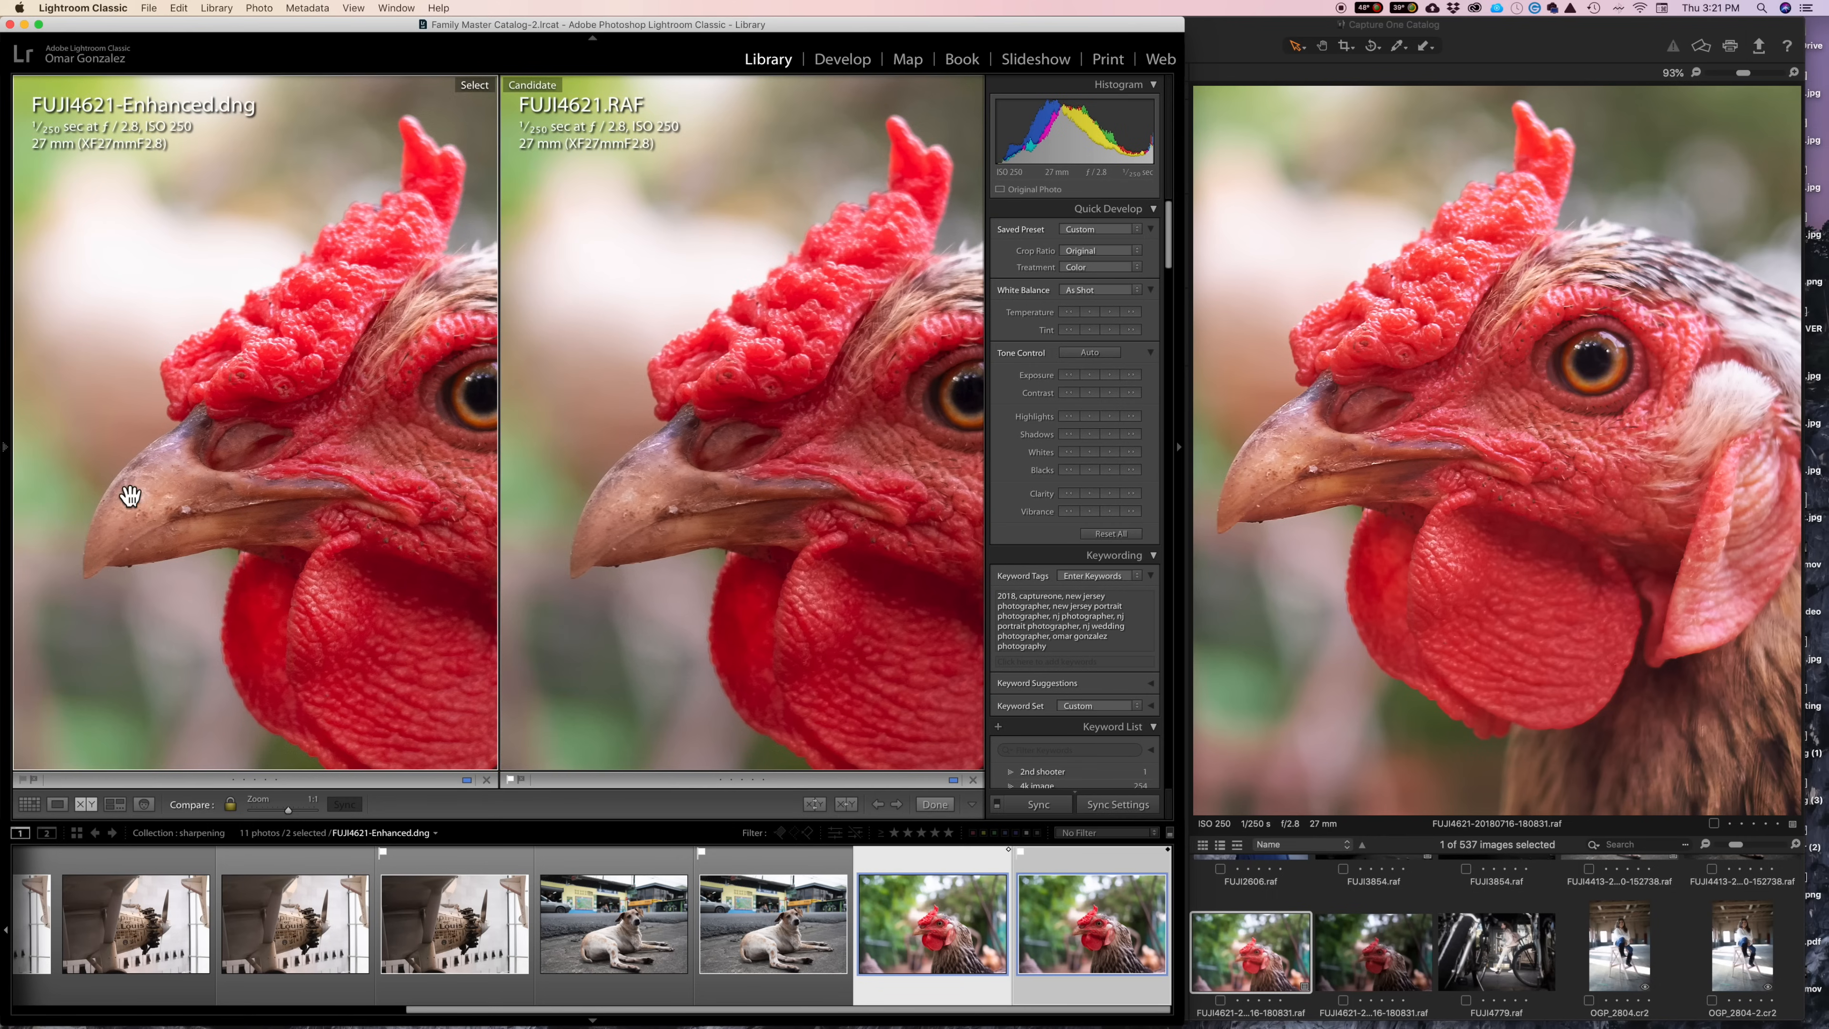
pyautogui.moveTo(106, 515)
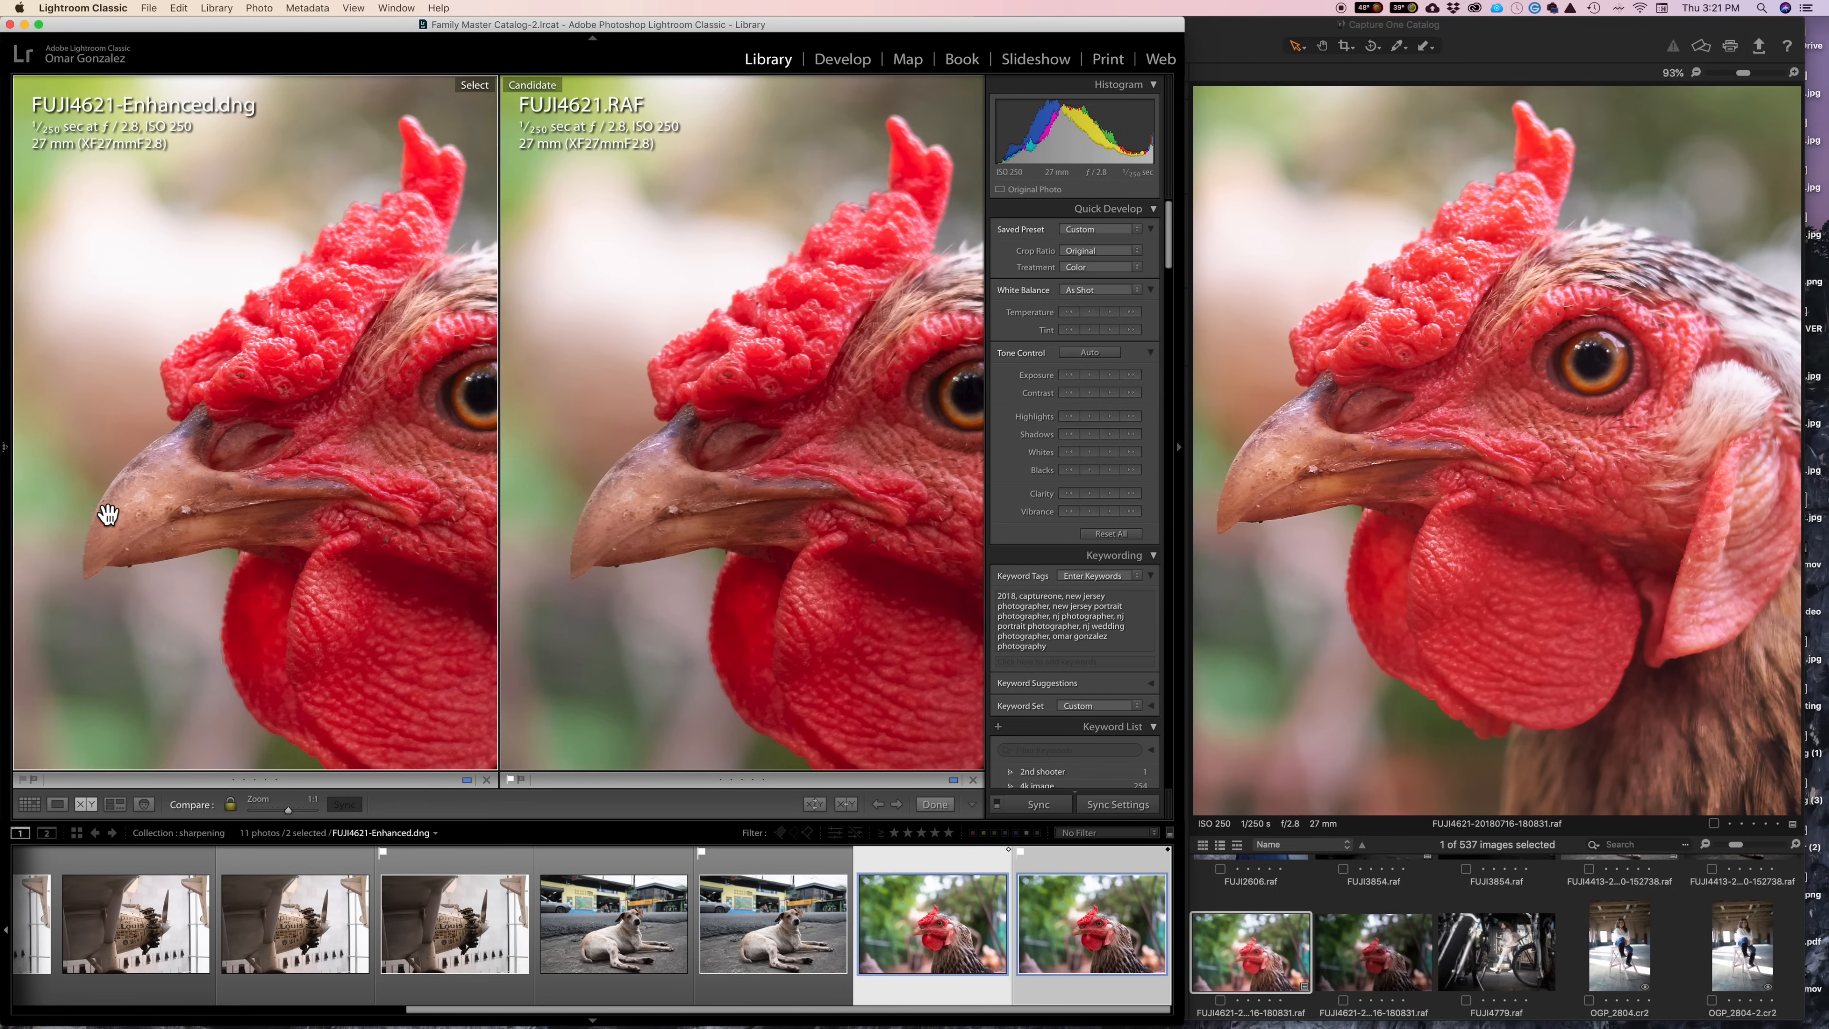
pyautogui.moveTo(145, 468)
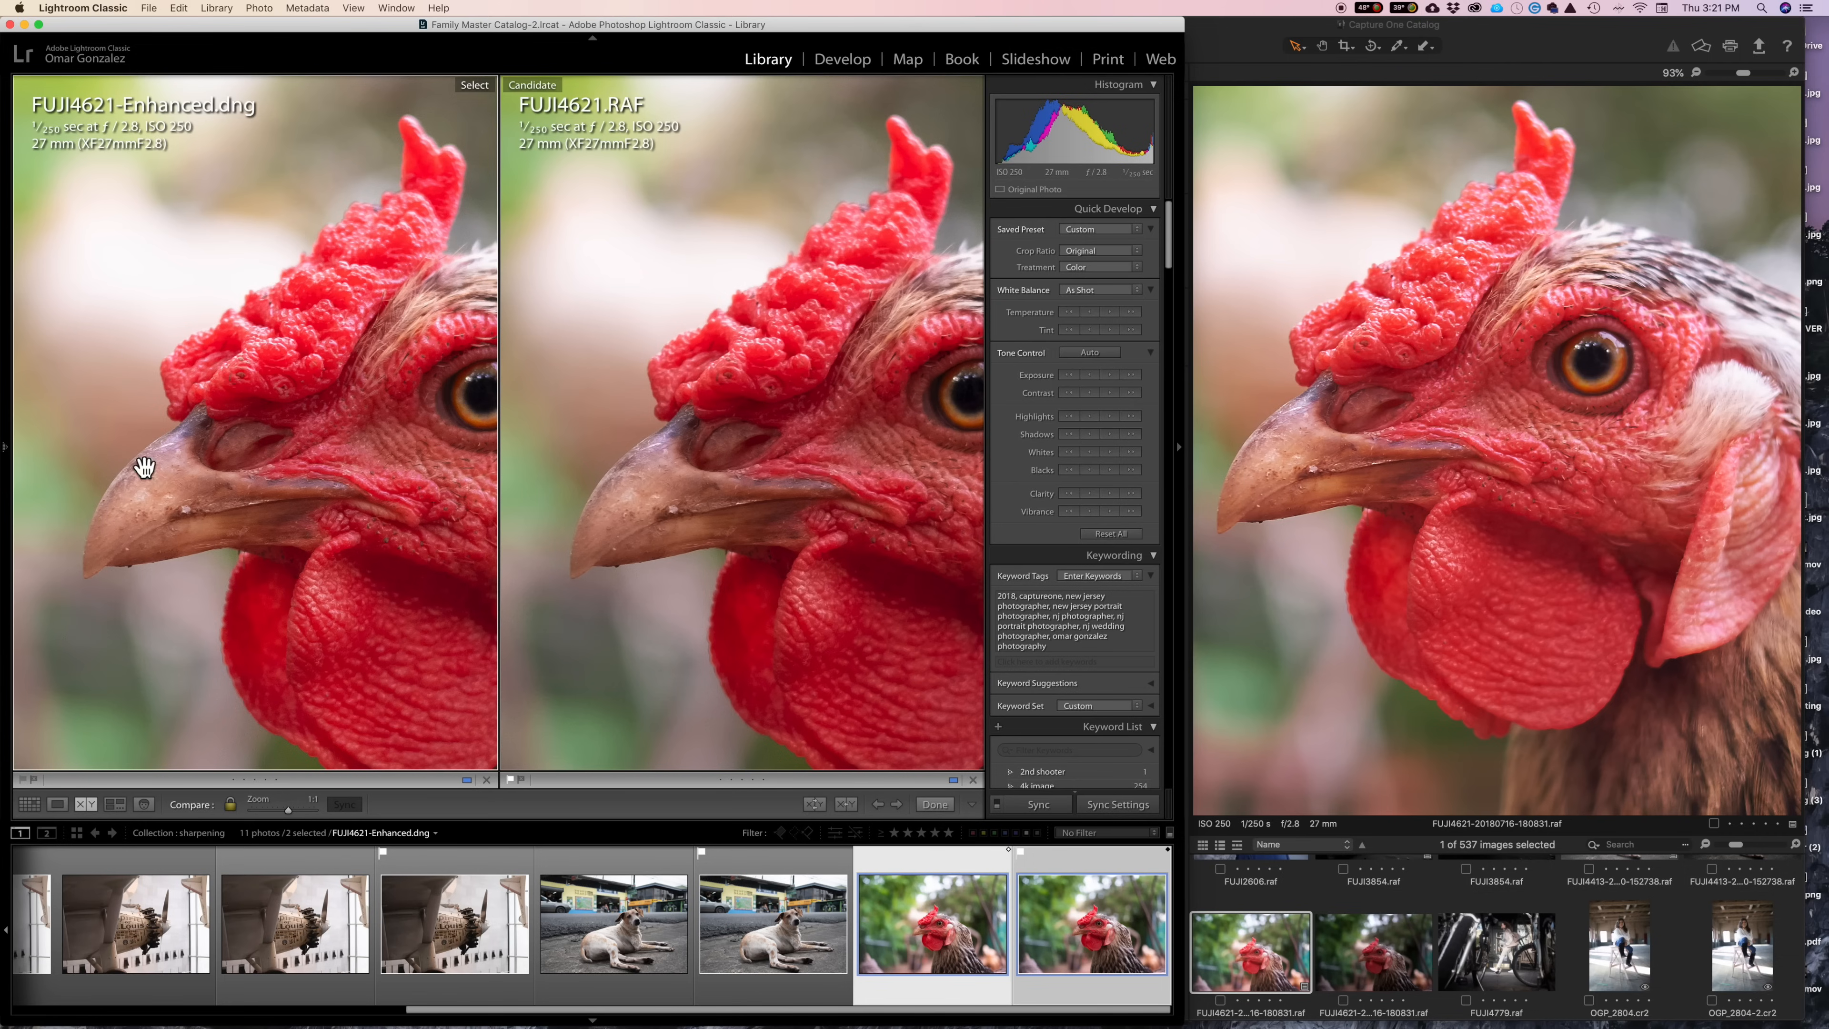
pyautogui.moveTo(211, 484)
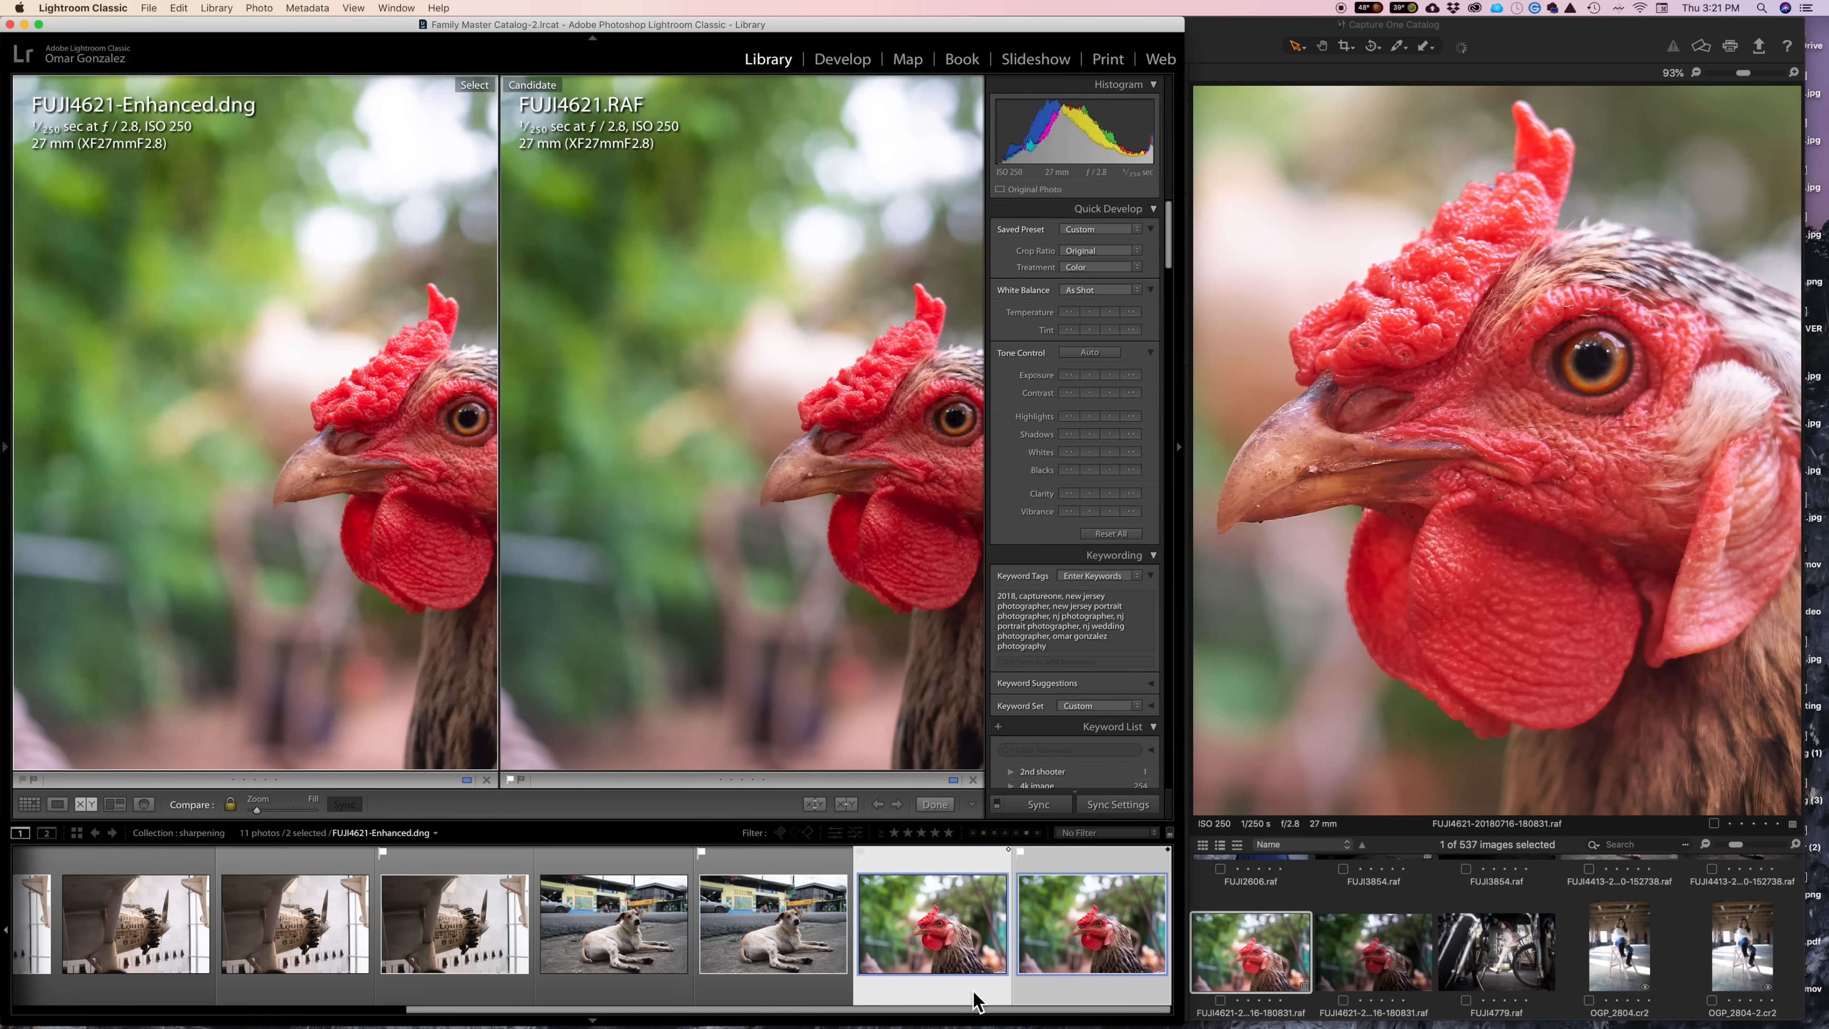
pyautogui.click(841, 59)
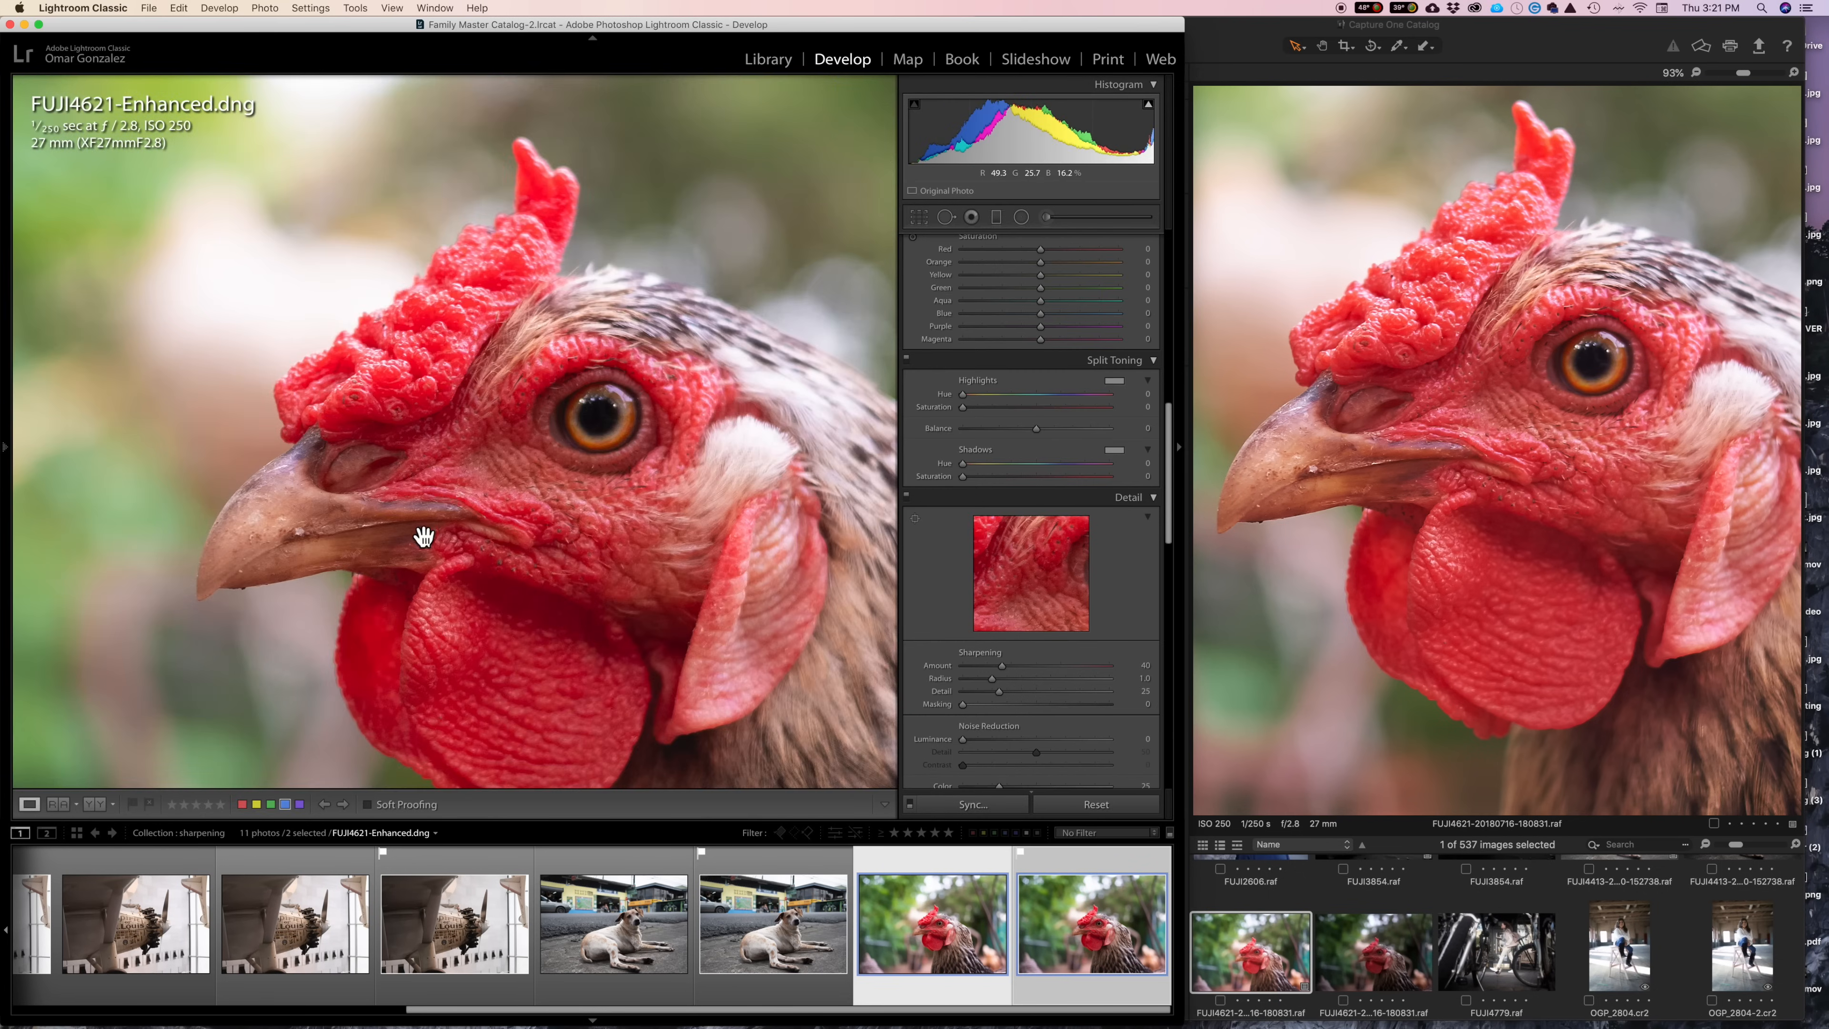
pyautogui.moveTo(332, 540)
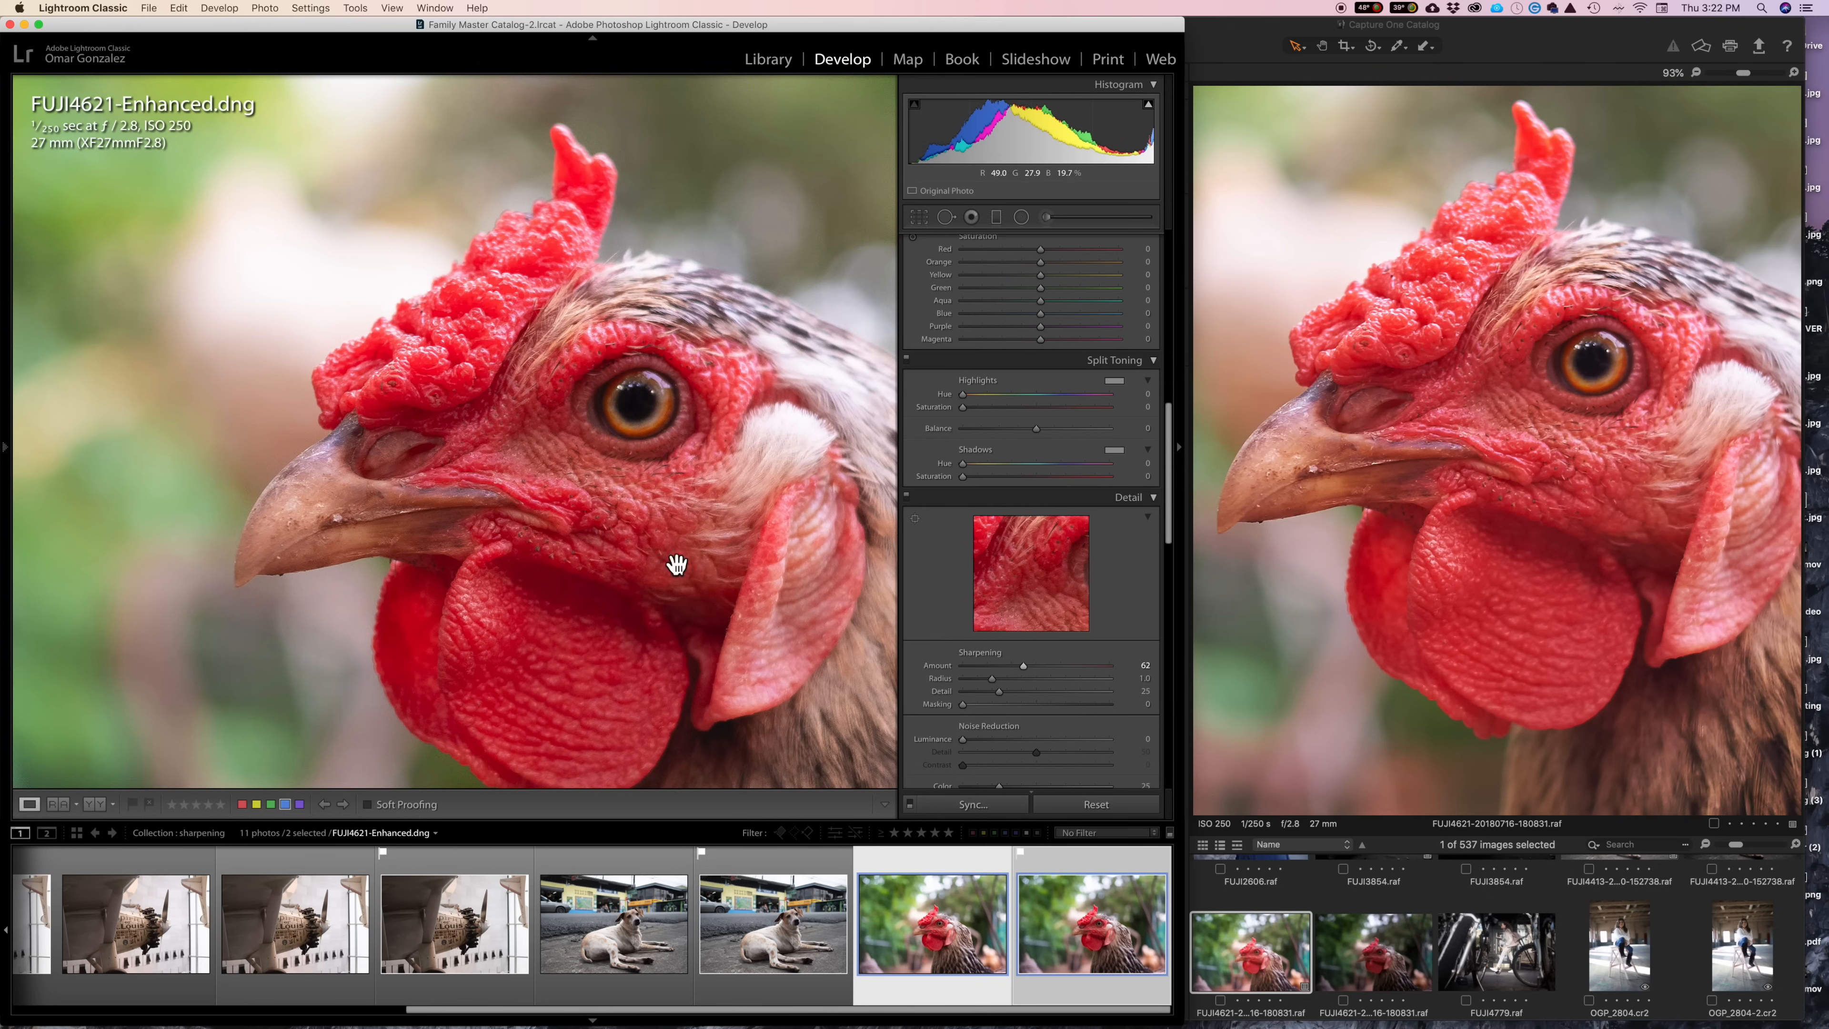
pyautogui.moveTo(745, 487)
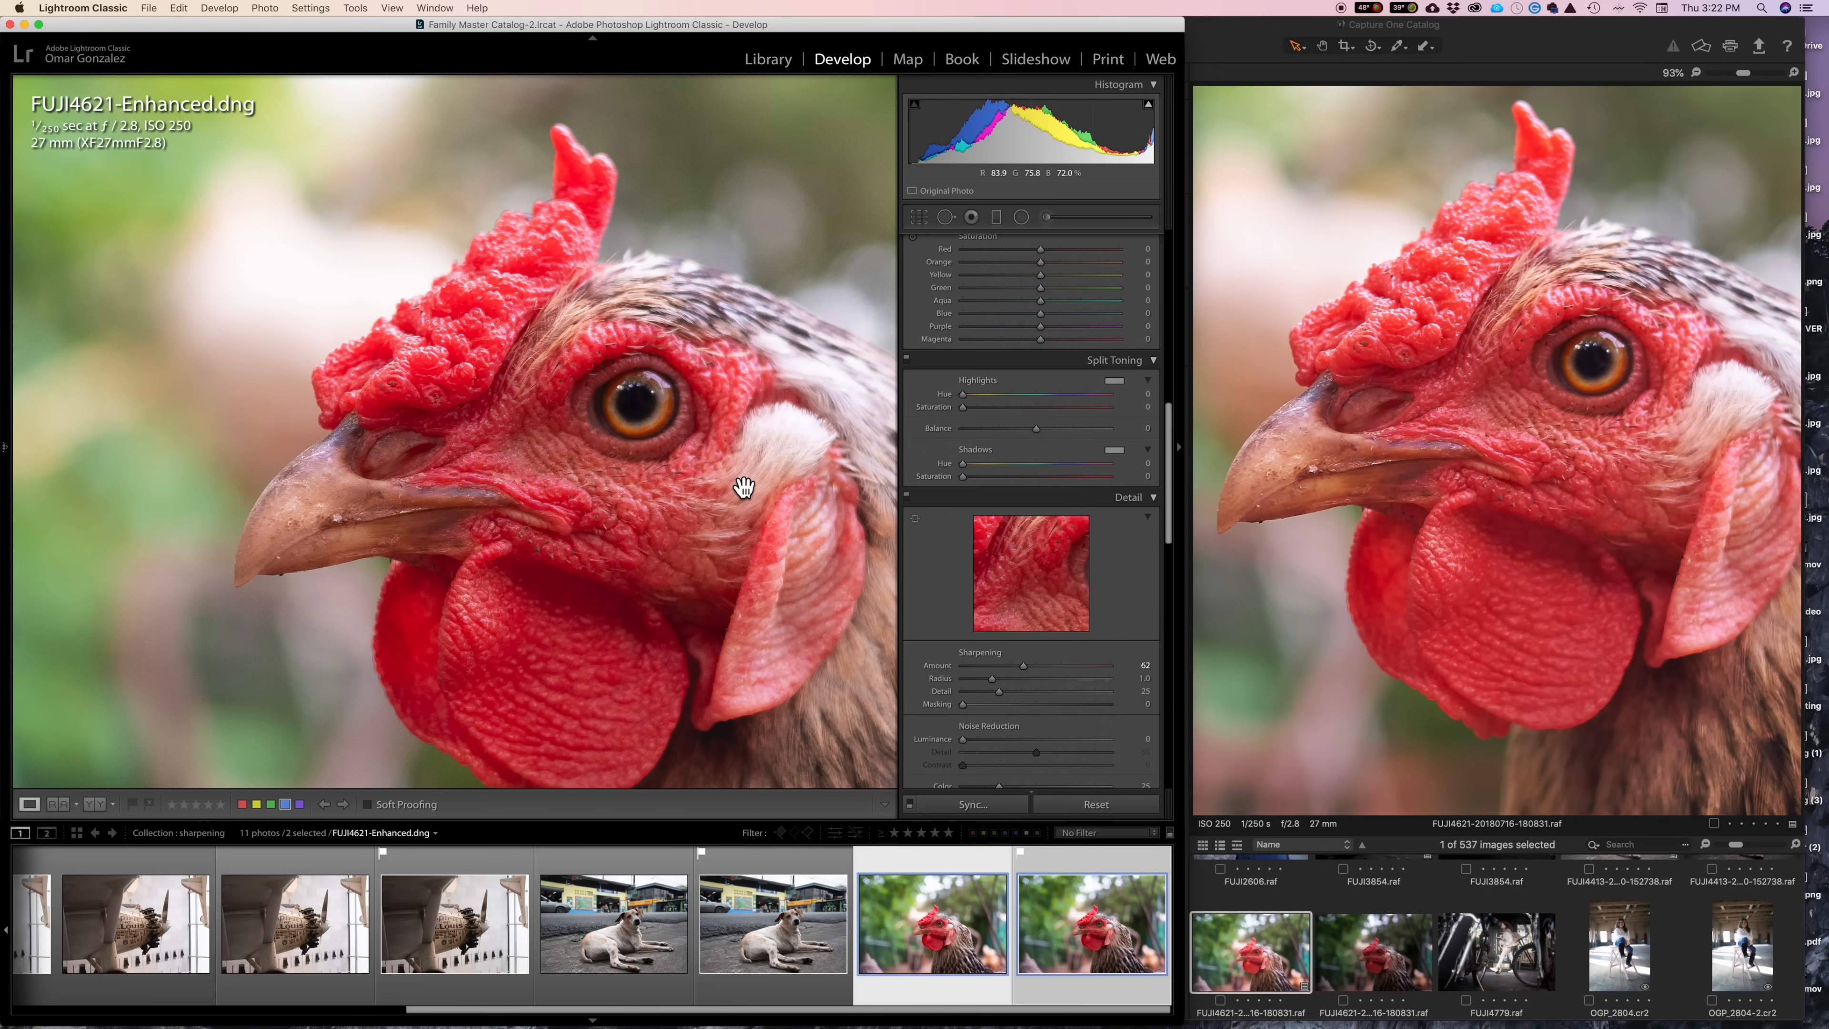
pyautogui.moveTo(1616, 294)
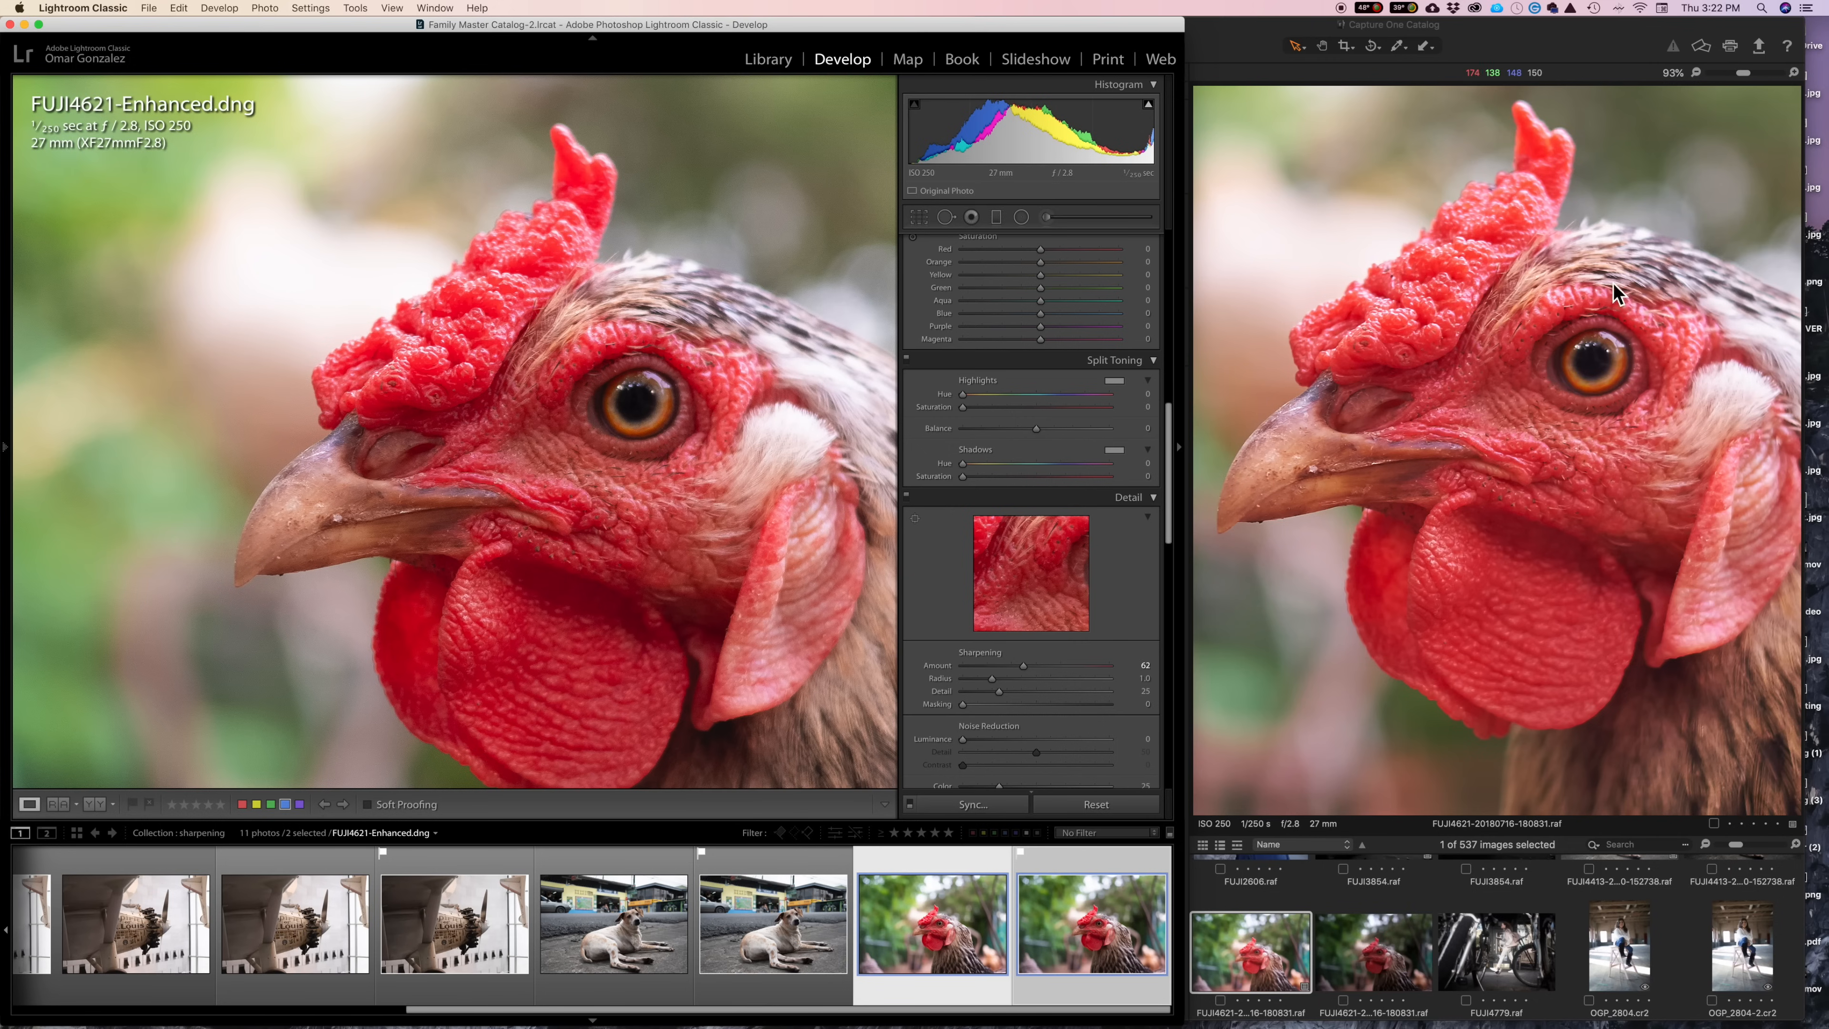
pyautogui.moveTo(1373, 663)
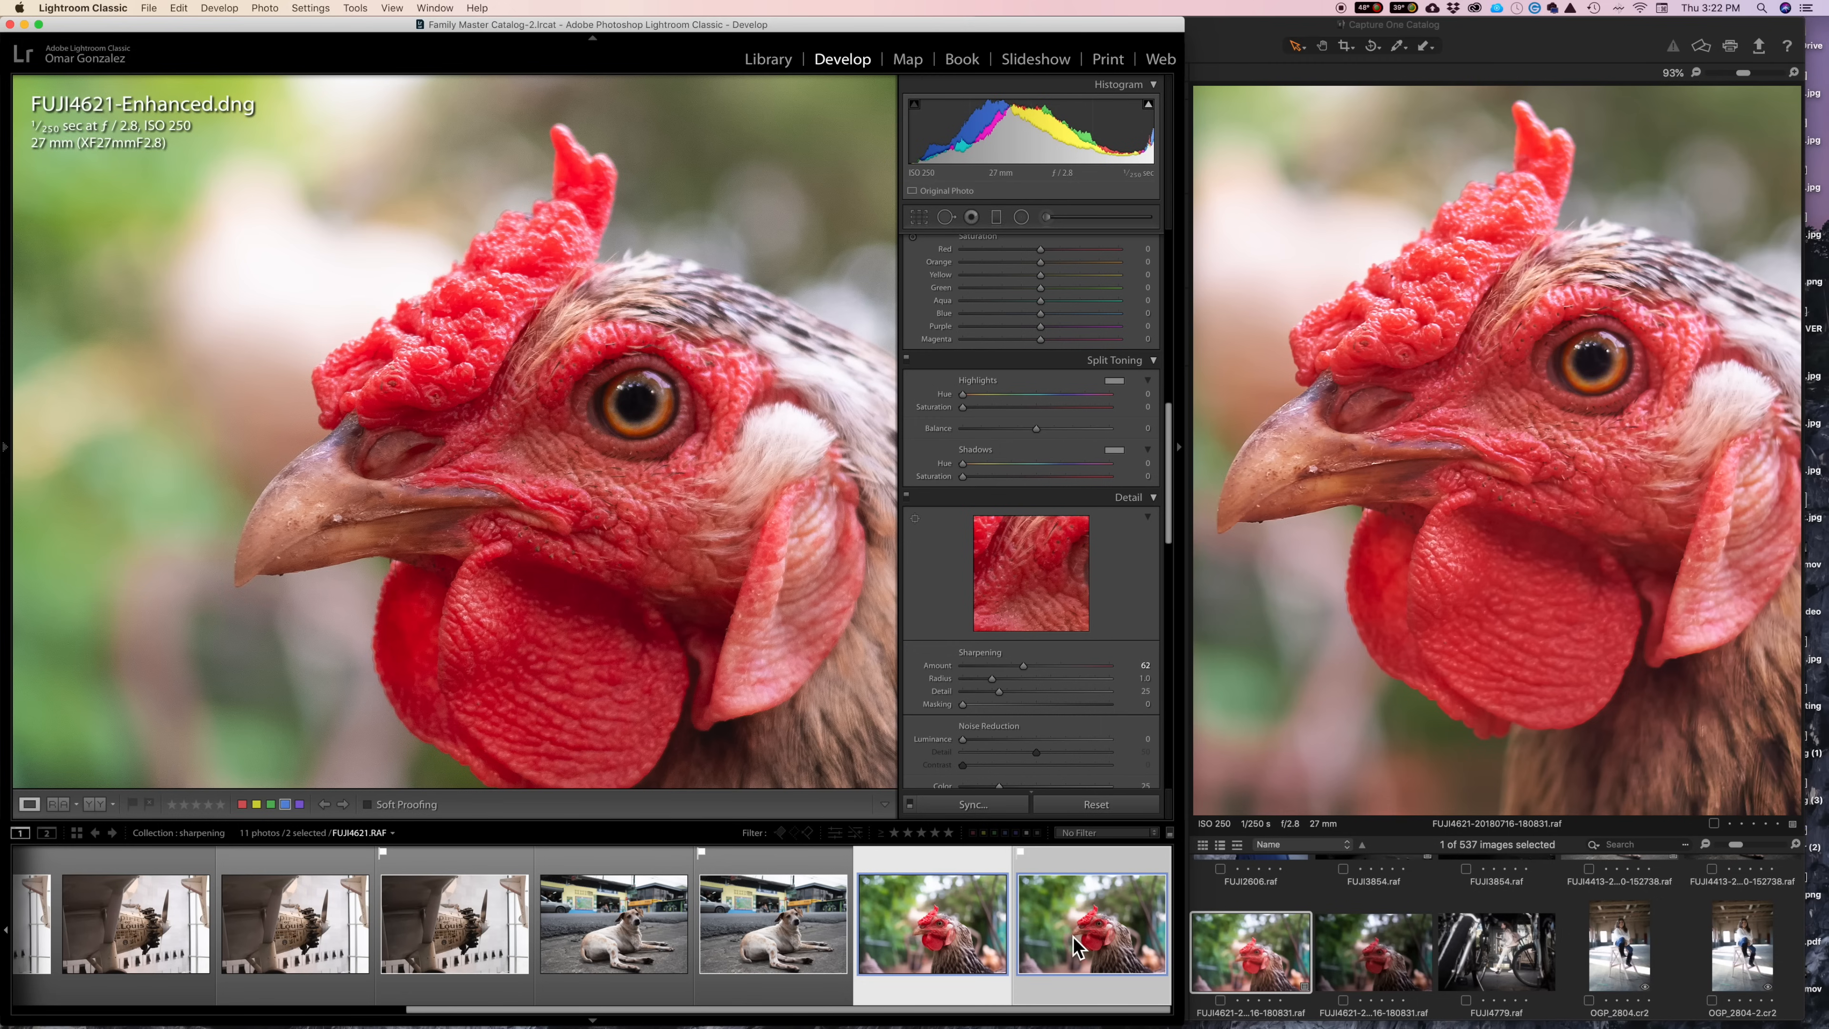
# Check the Enhanced DNG's sharpening amount 62 against the original raw chicken photo in the filmstrip.
pyautogui.click(932, 930)
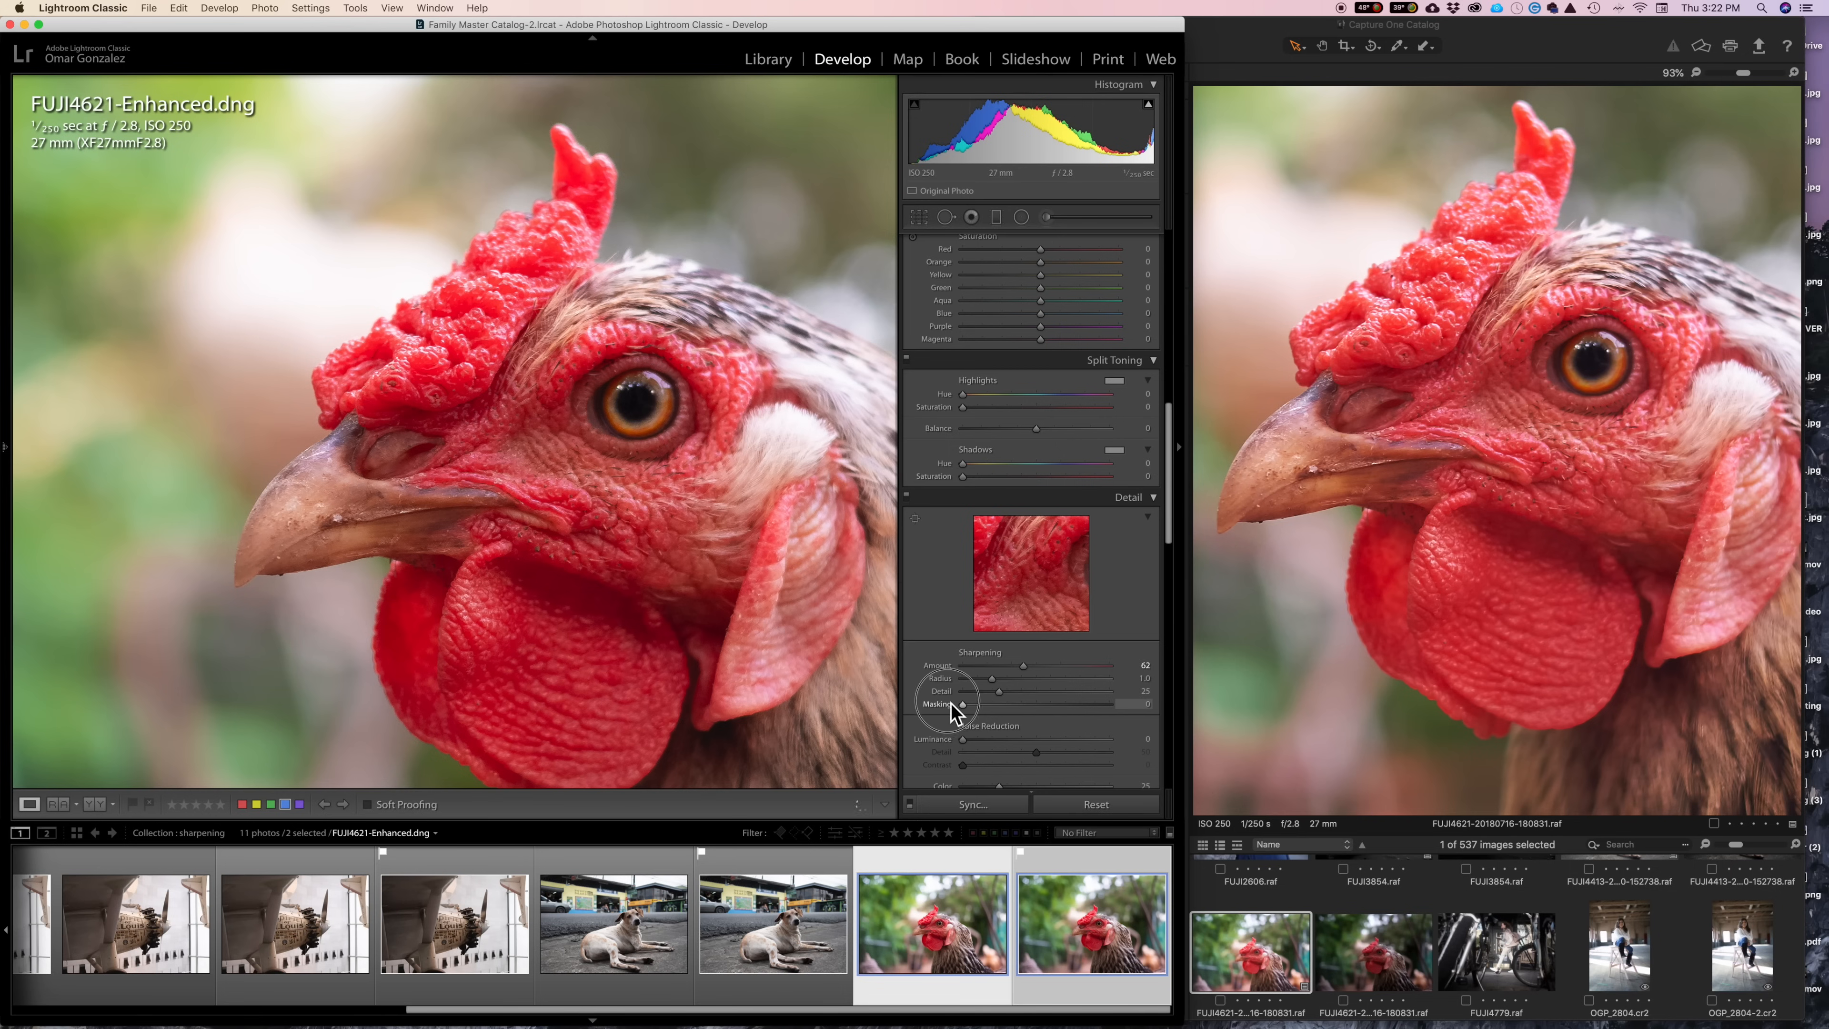
pyautogui.moveTo(624, 595)
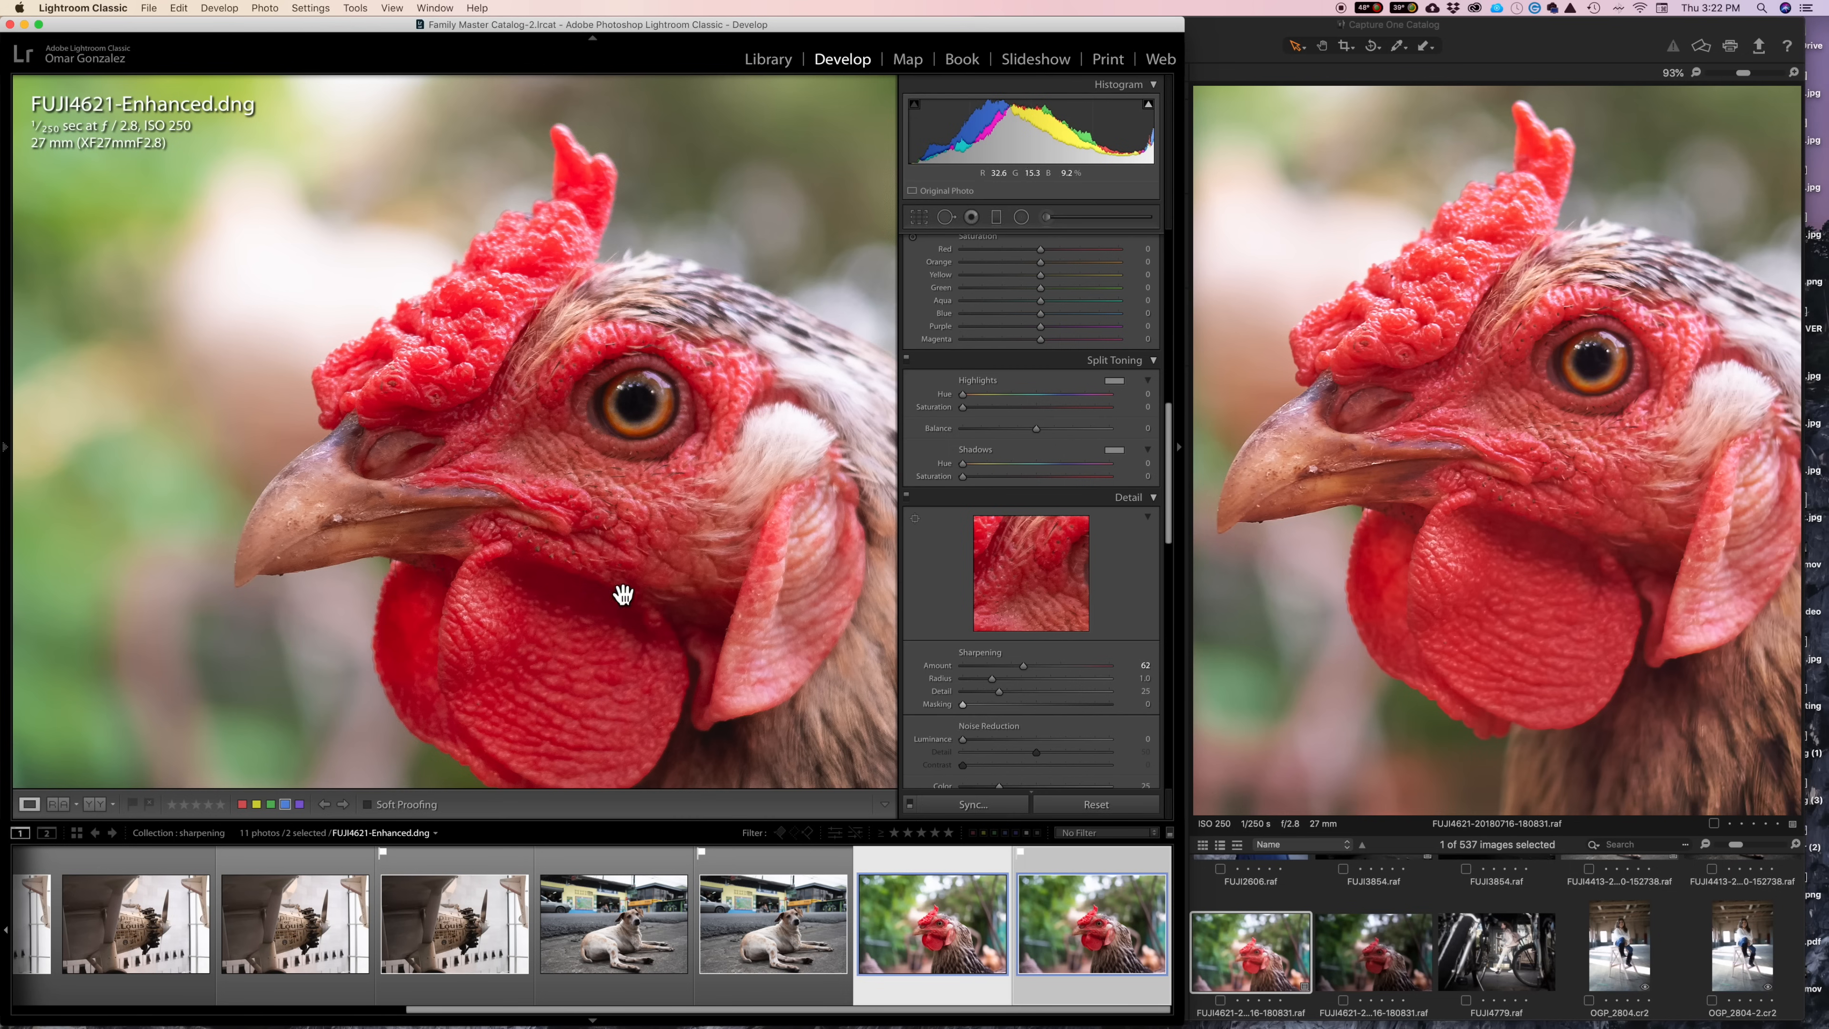
pyautogui.moveTo(1085, 779)
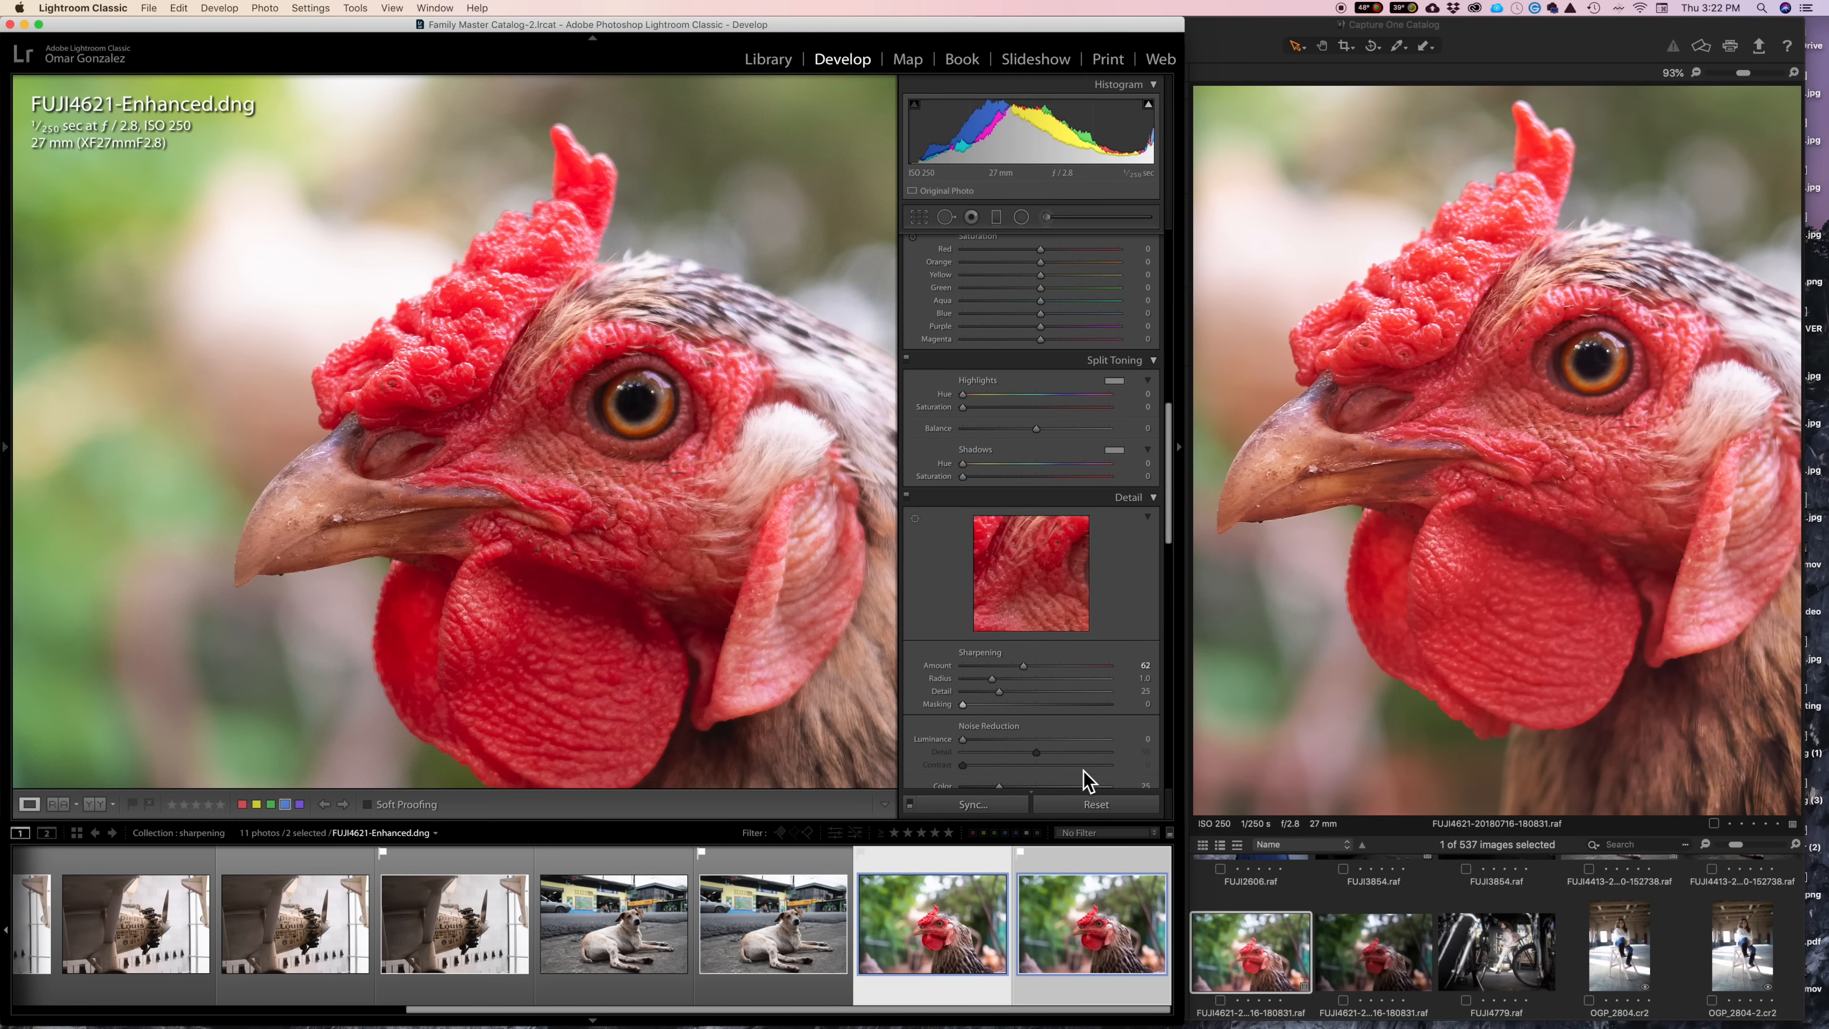
pyautogui.moveTo(934, 991)
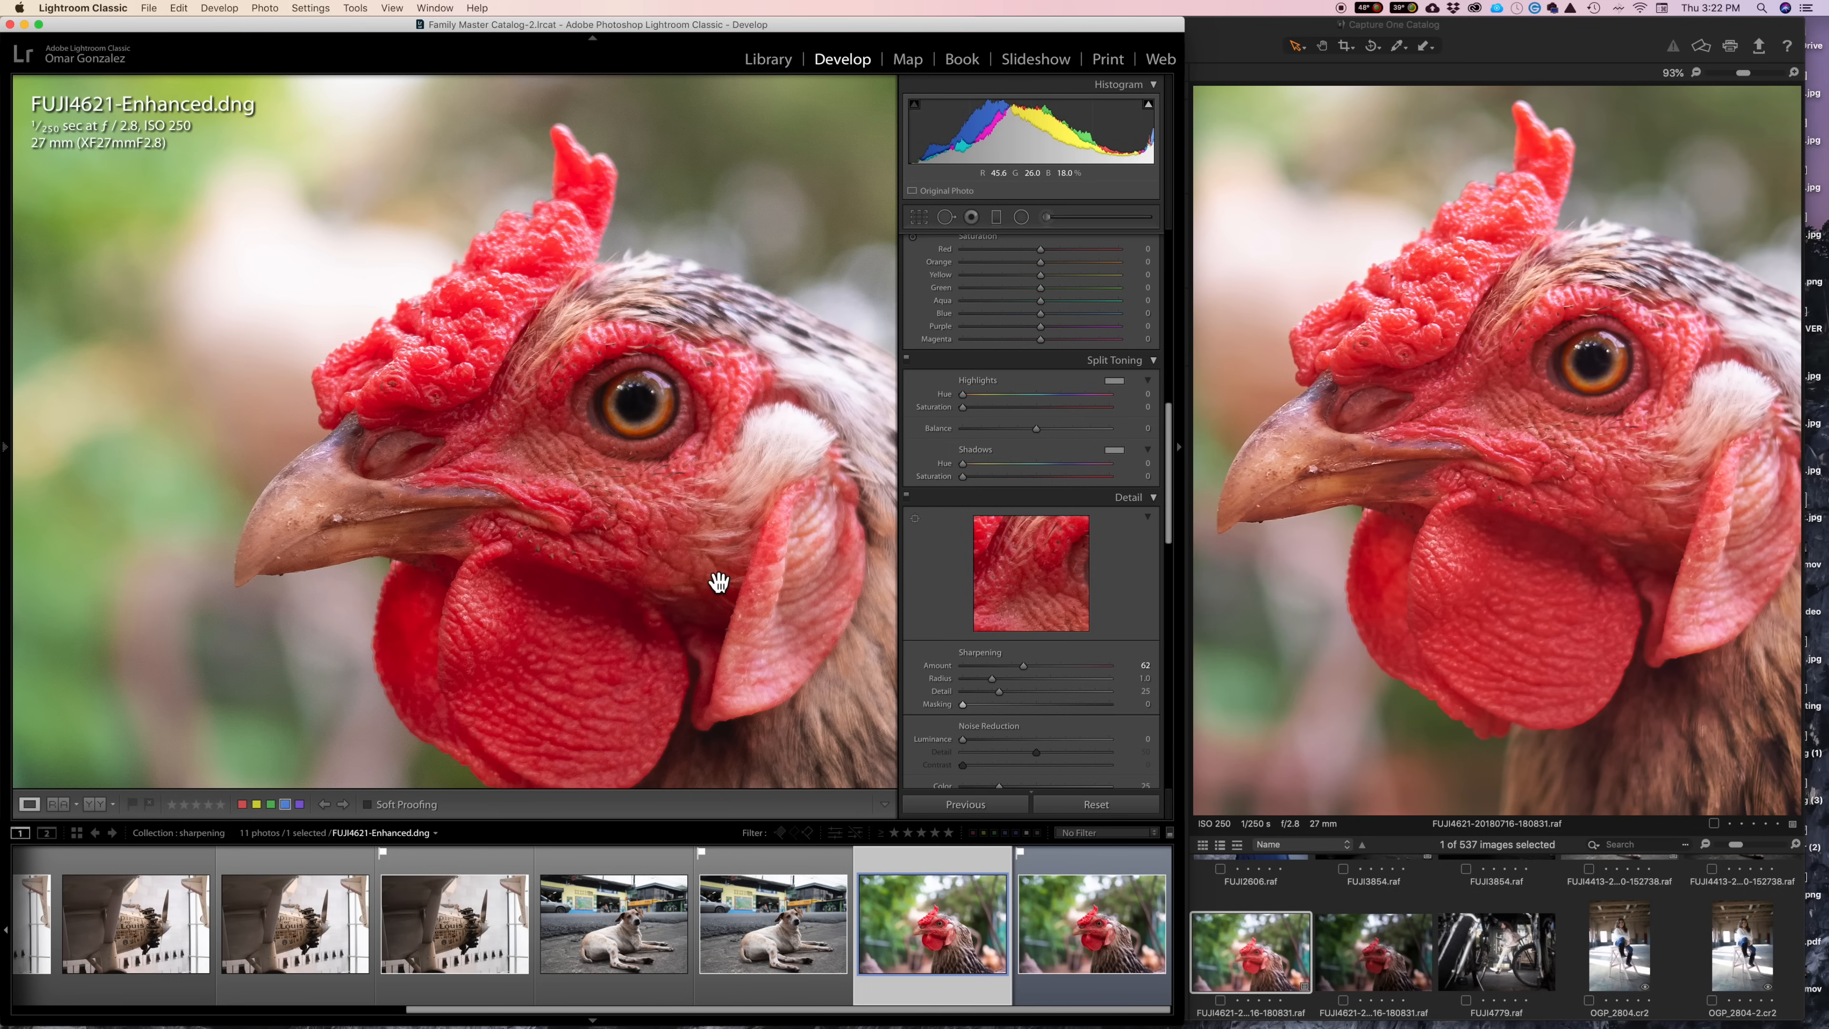
pyautogui.moveTo(306, 277)
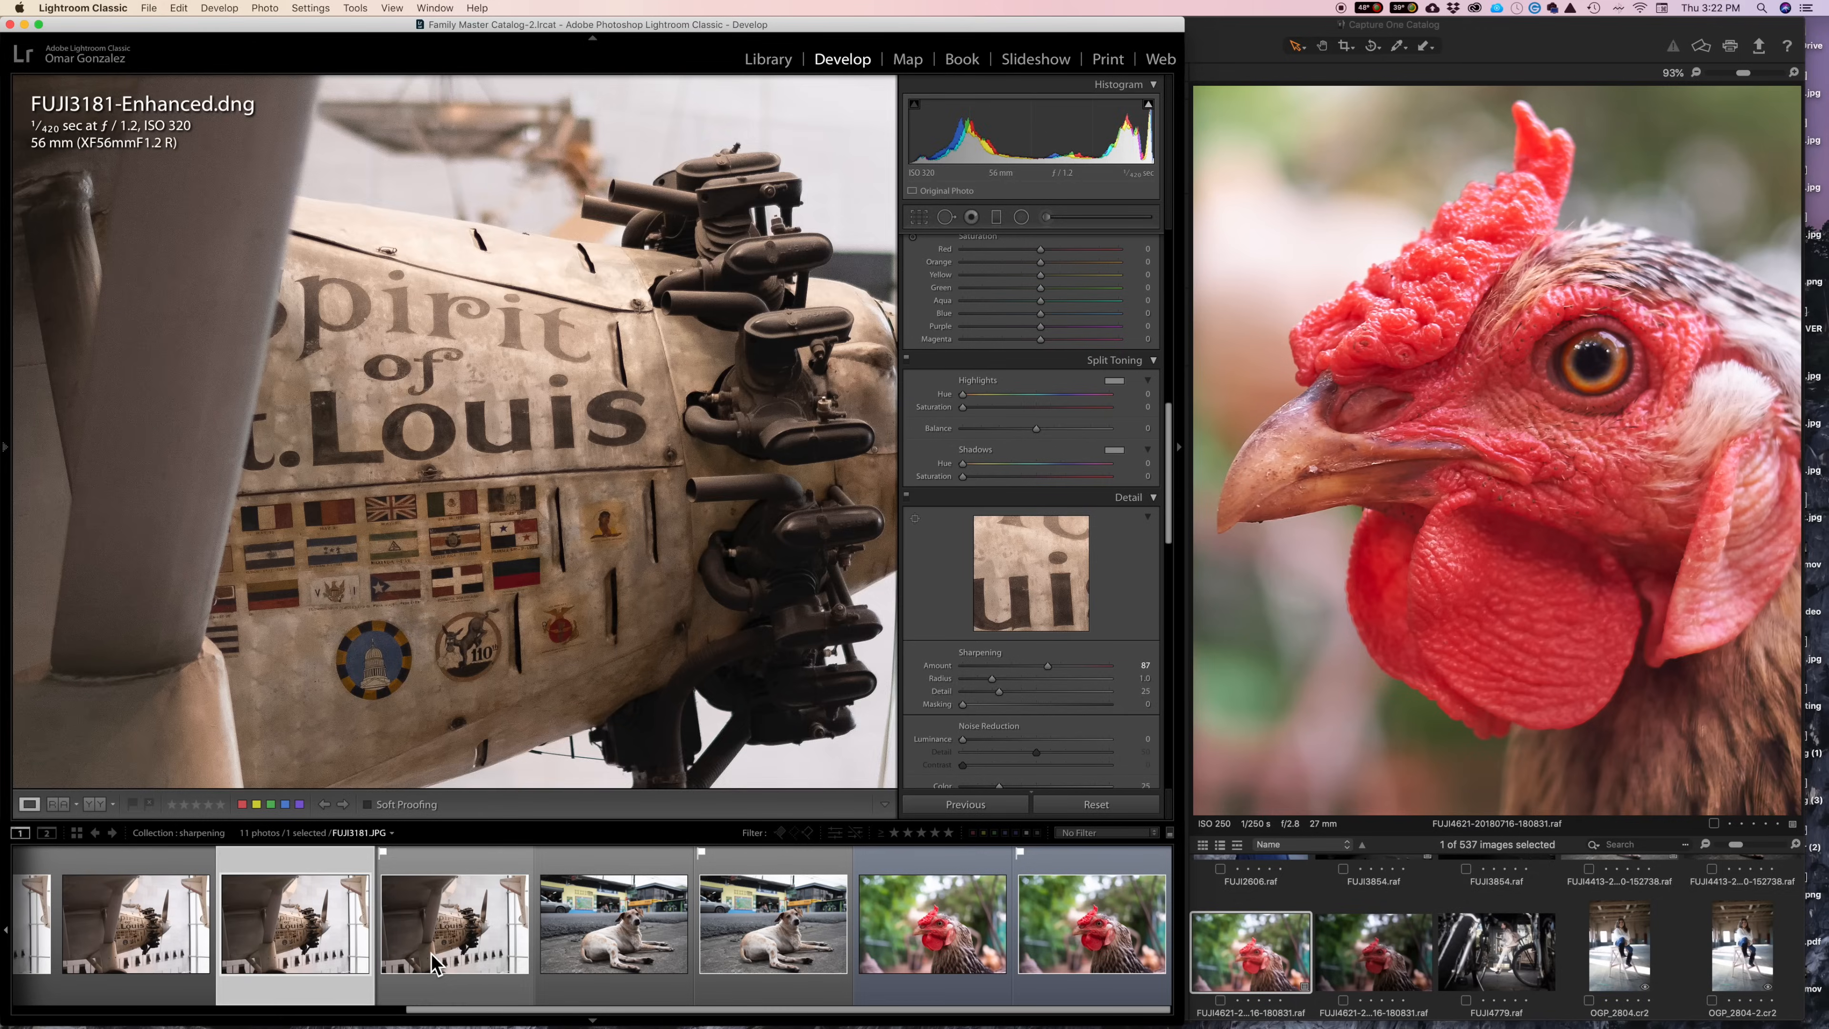
# Select the airplane FUJI3181.RAF together with its JPG version and lay them out in the Library grid.
pyautogui.click(454, 921)
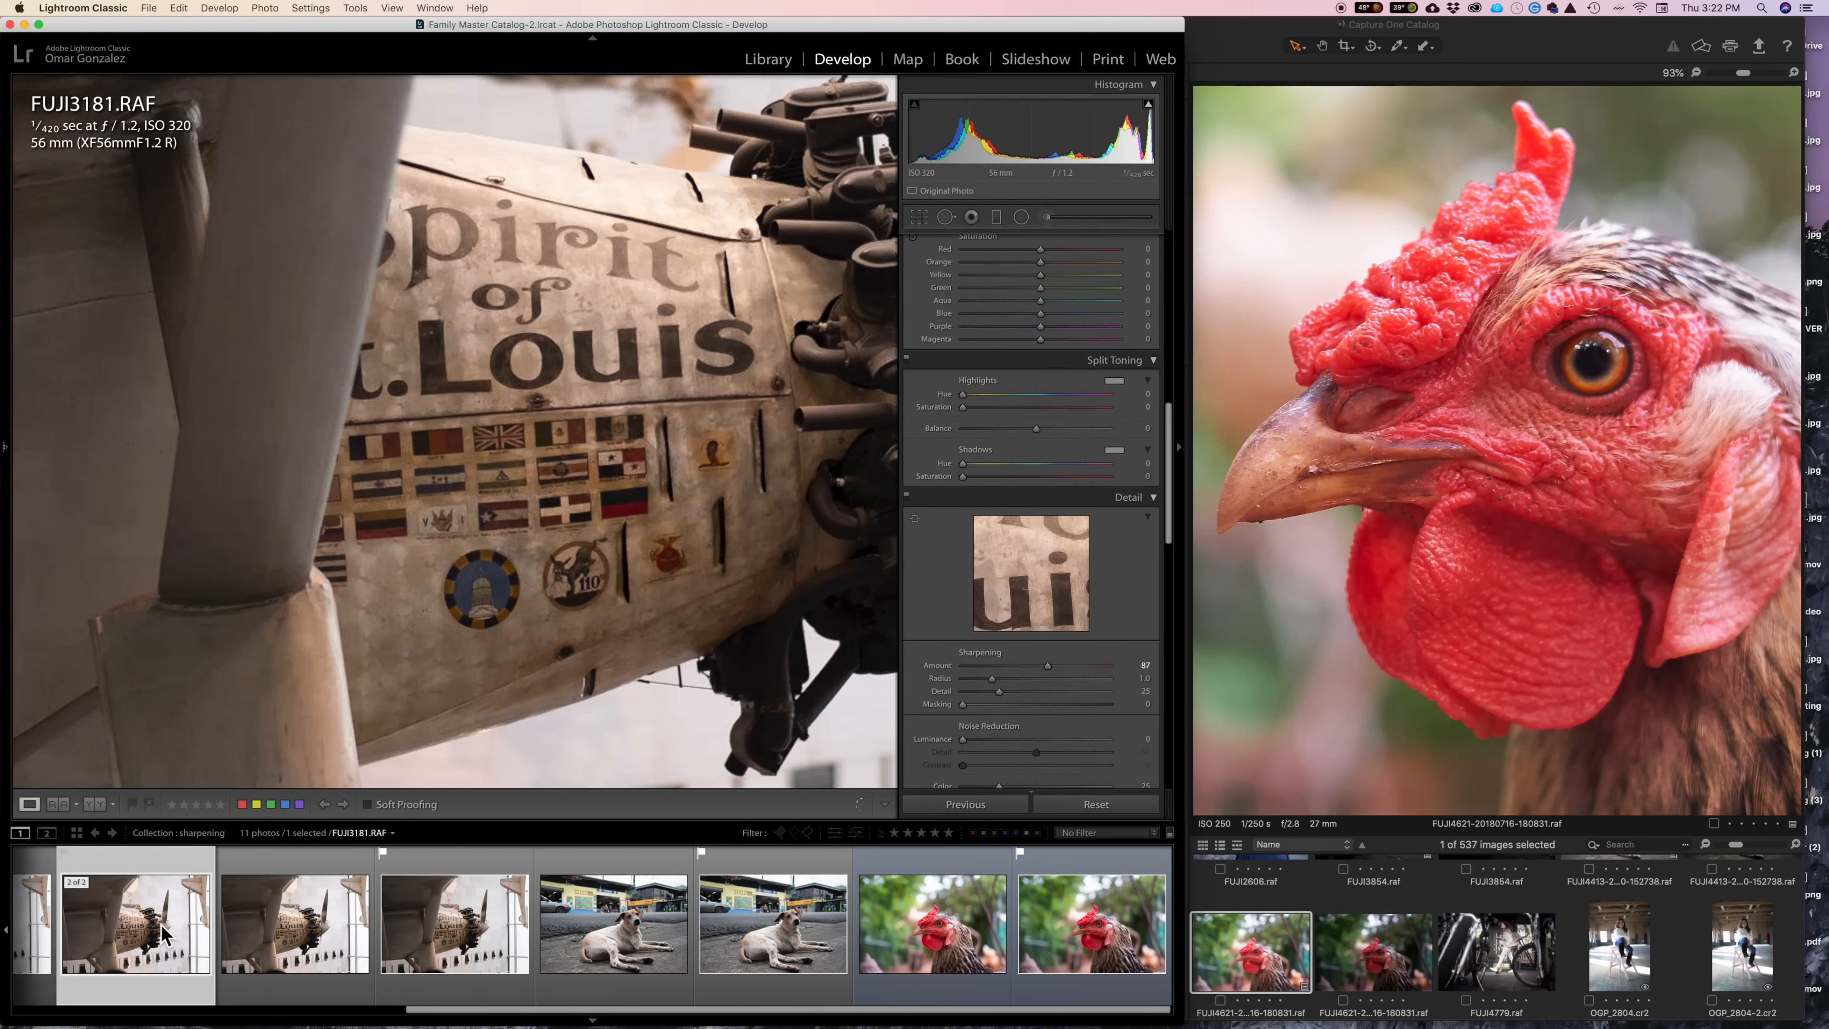
pyautogui.moveTo(557, 473)
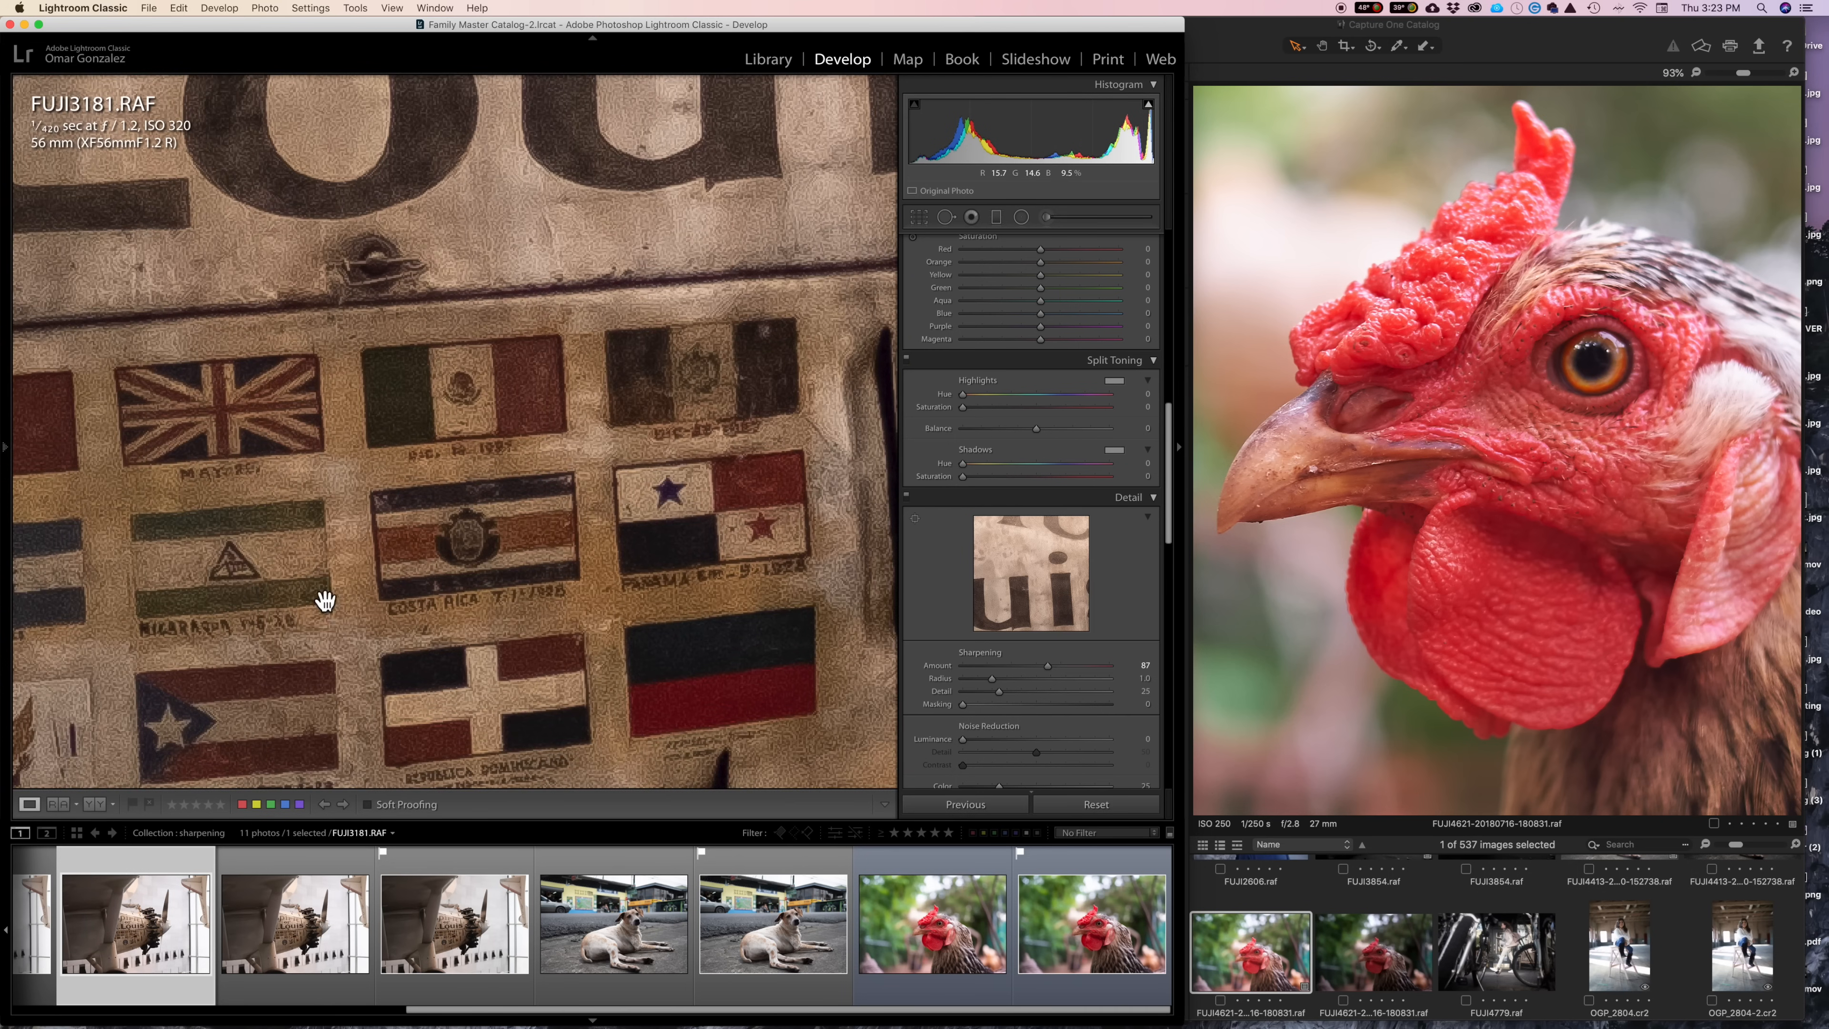
pyautogui.click(454, 922)
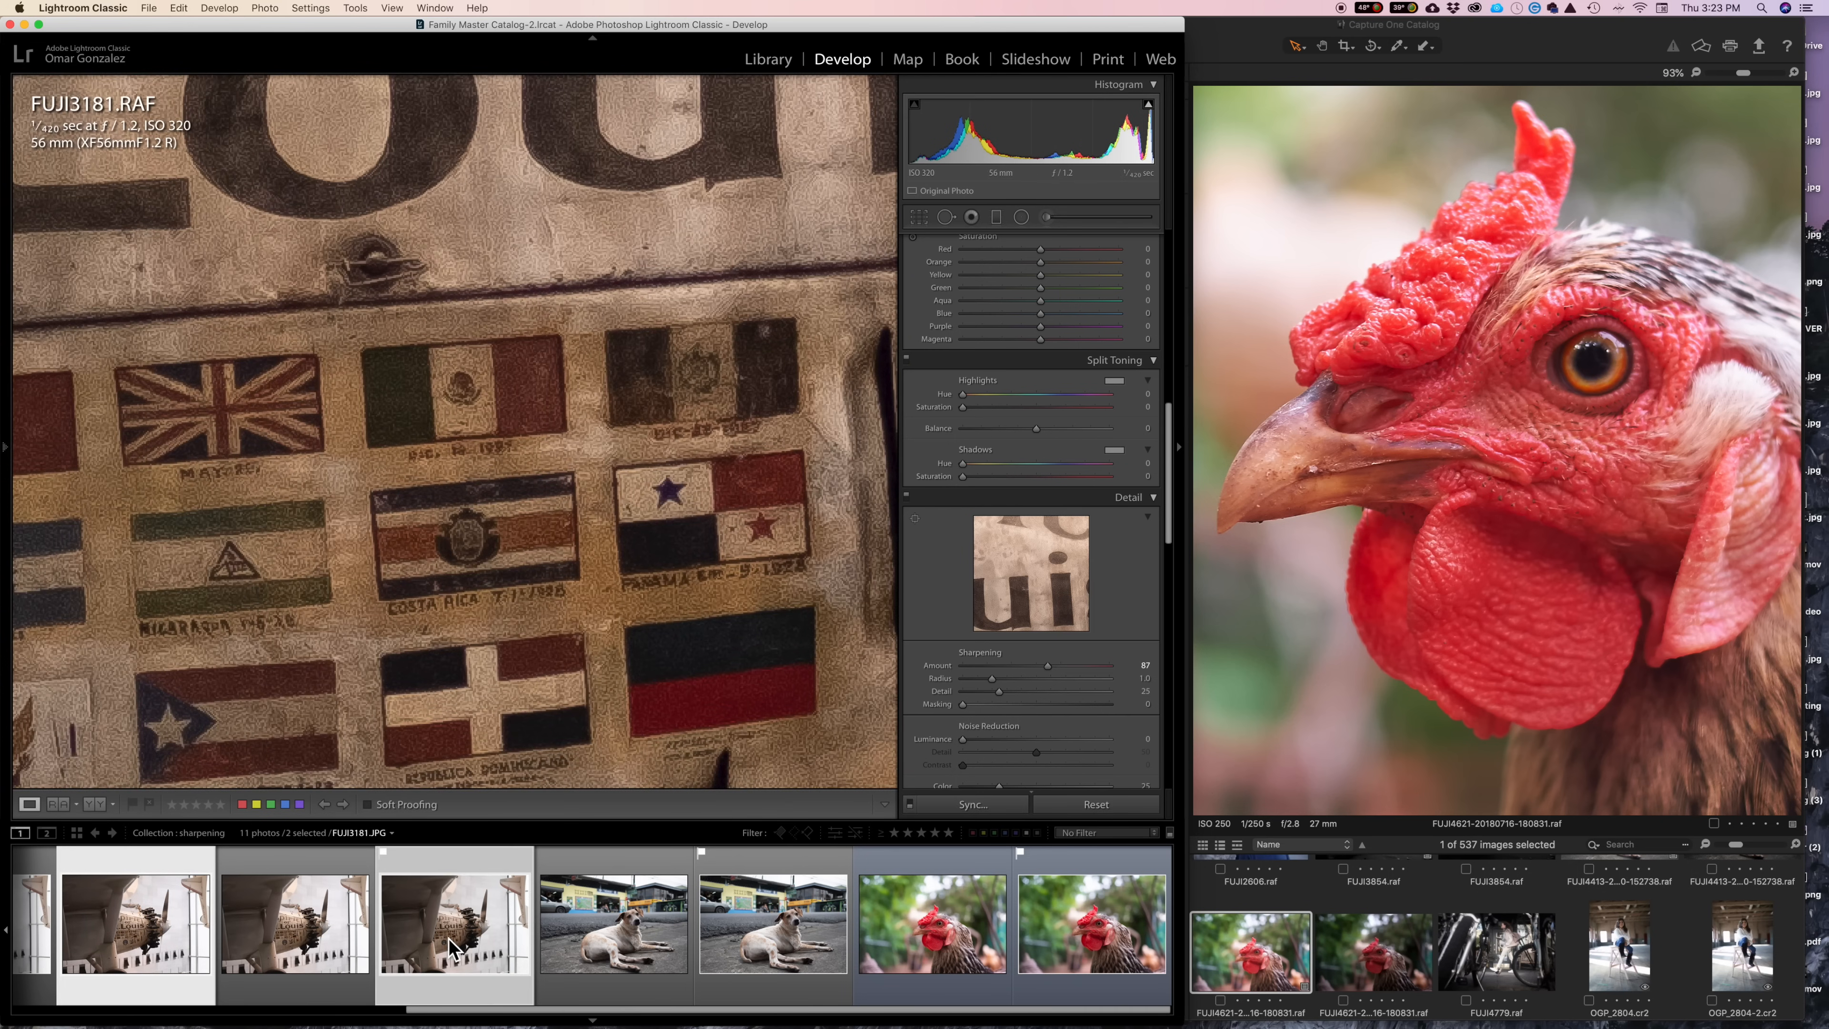
pyautogui.click(767, 59)
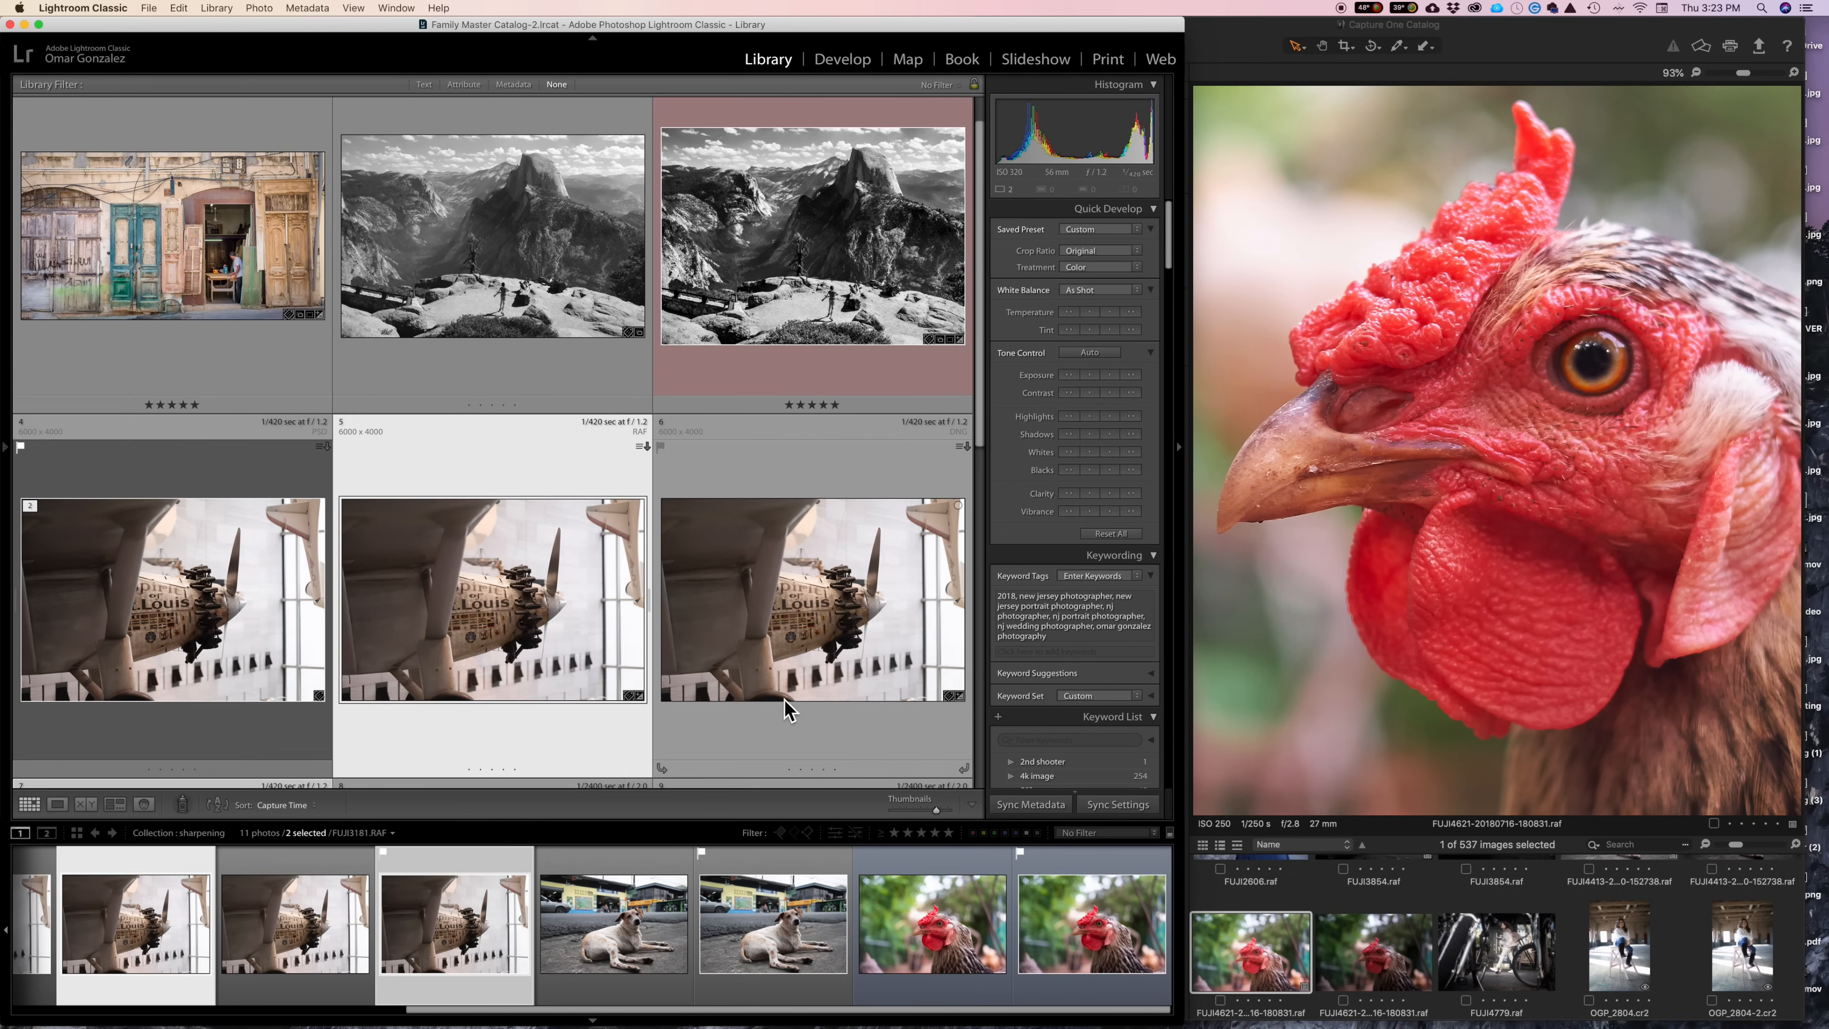
# View FUJI3181-Edit-2.psd full-size in Loupe, then bring up the FUJI4621 rooster RAF instead.
pyautogui.click(171, 599)
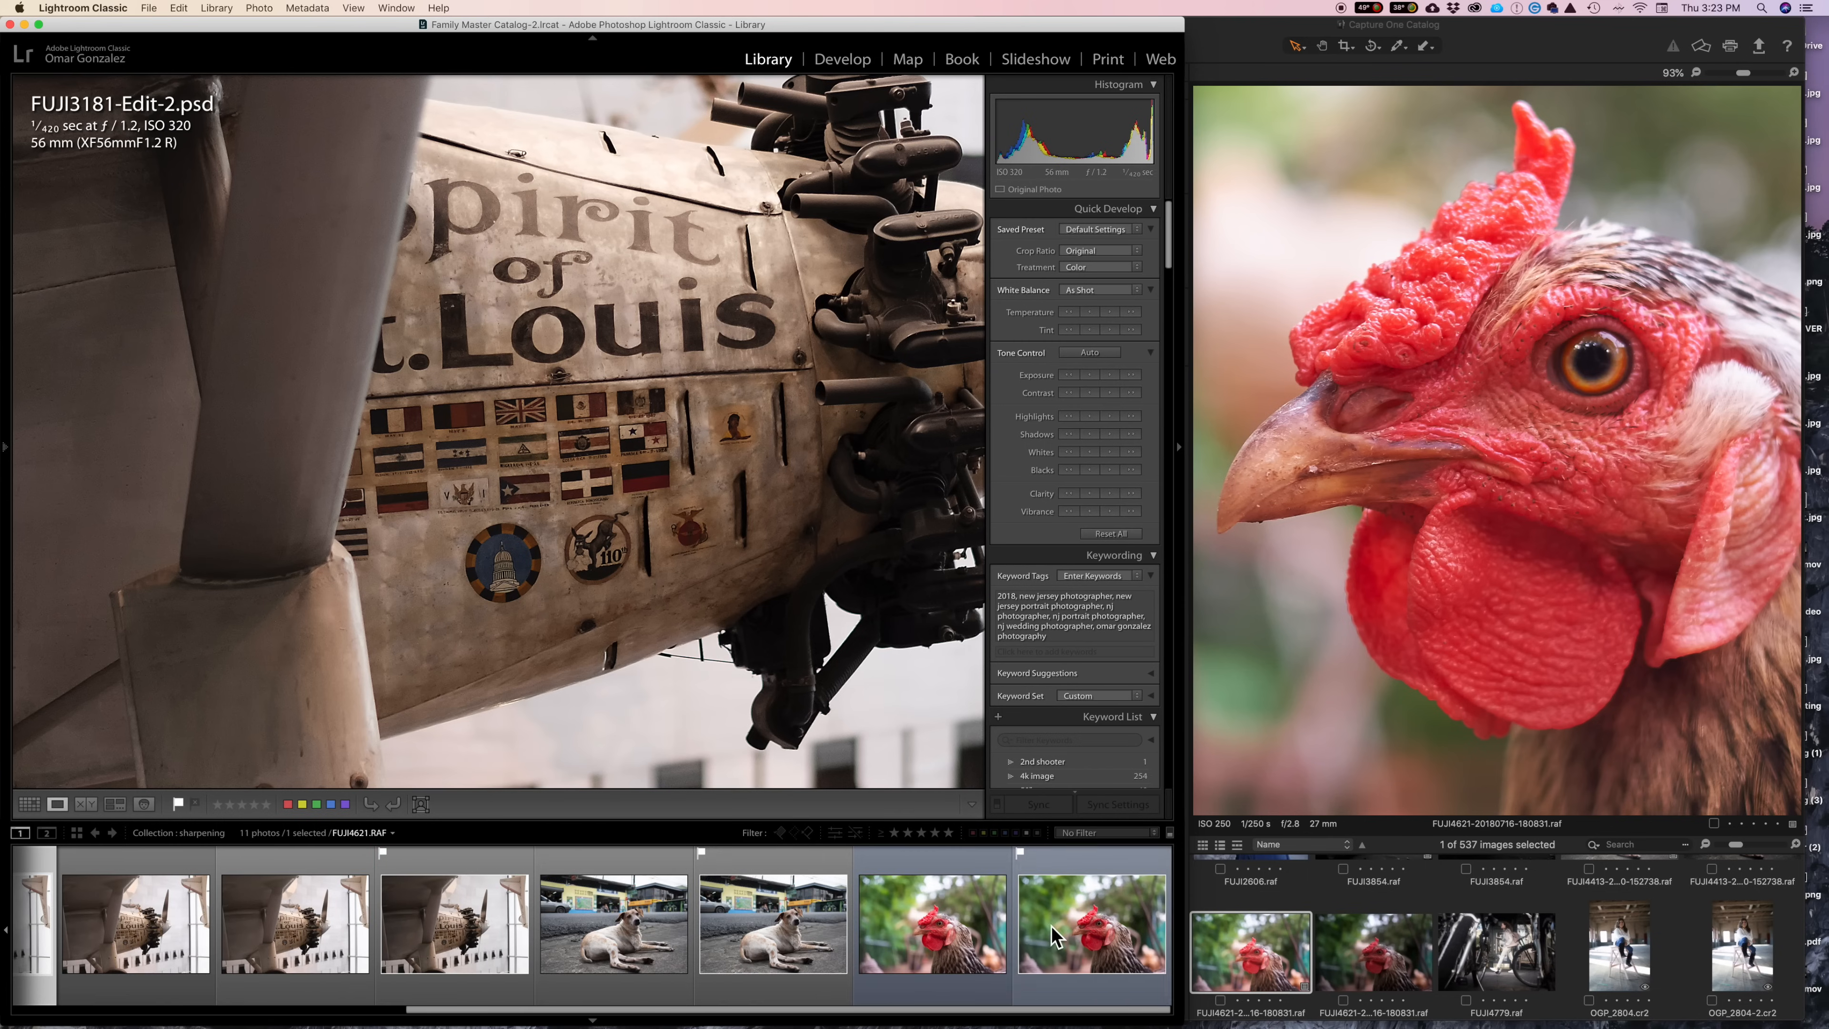
pyautogui.click(1090, 921)
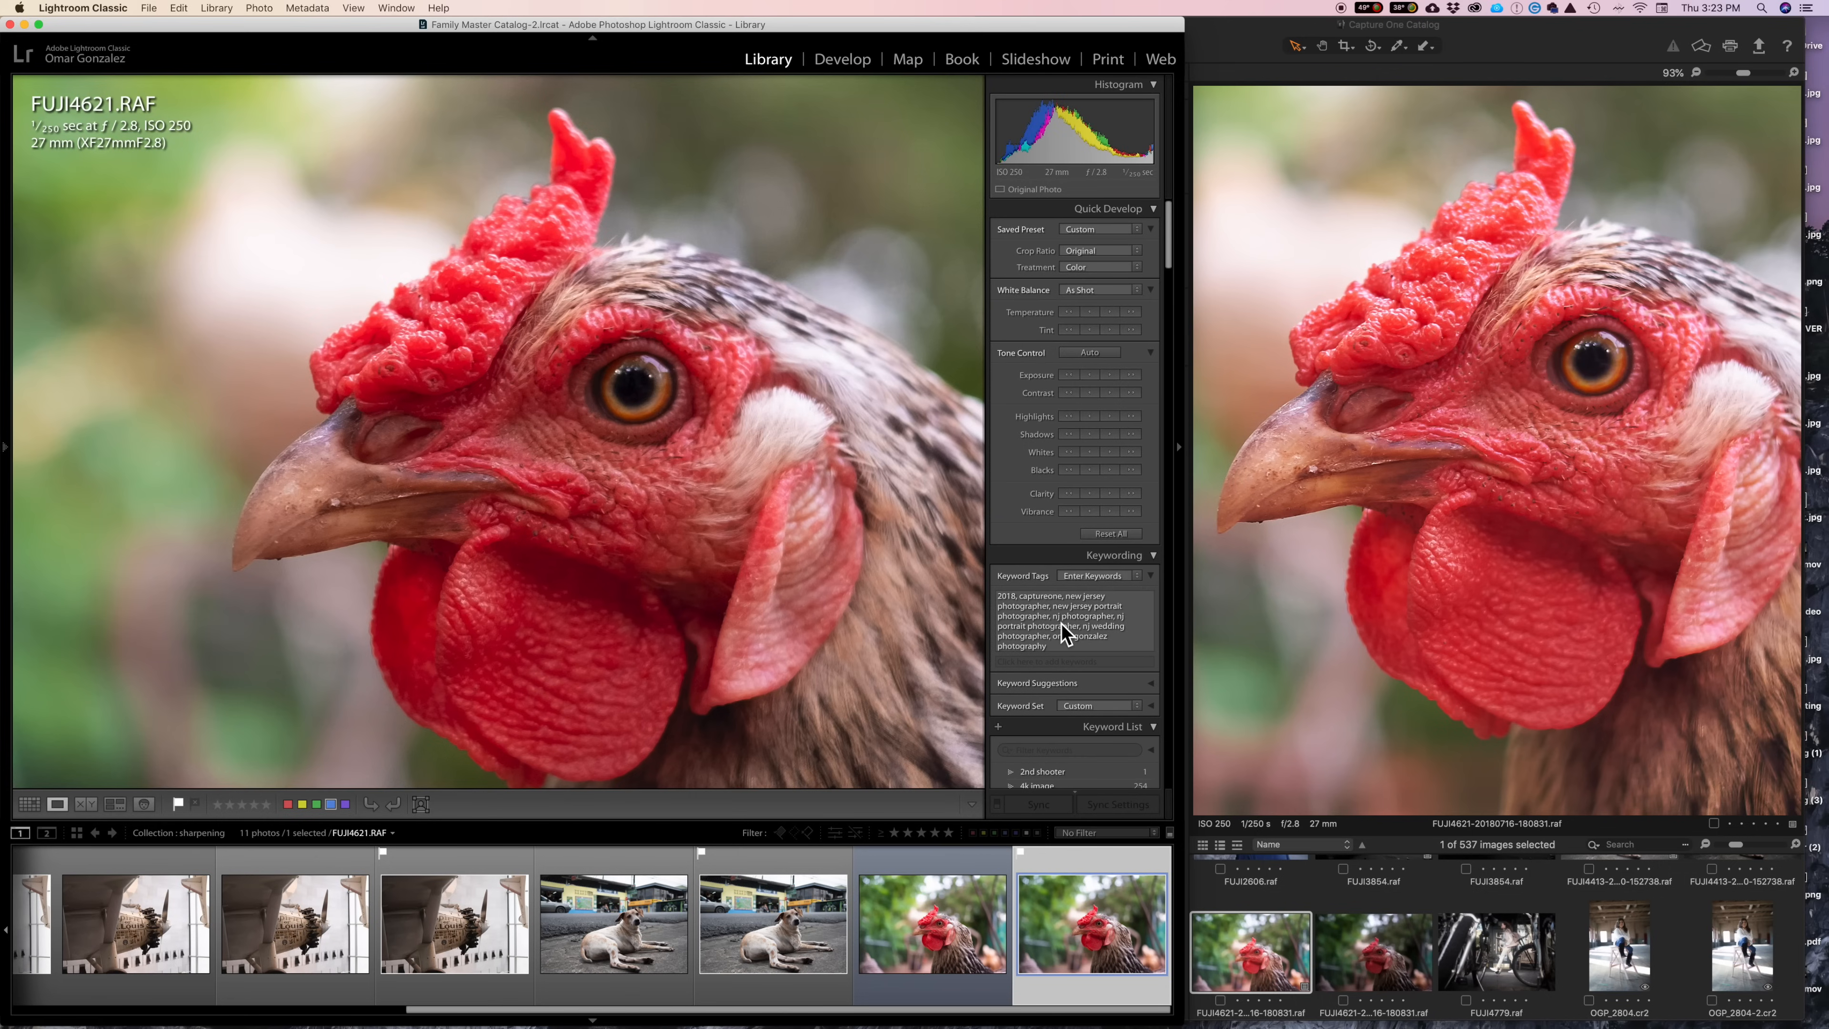
# Take the rooster RAF into Develop and scroll to its Basic and Sharpening settings.
pyautogui.click(842, 58)
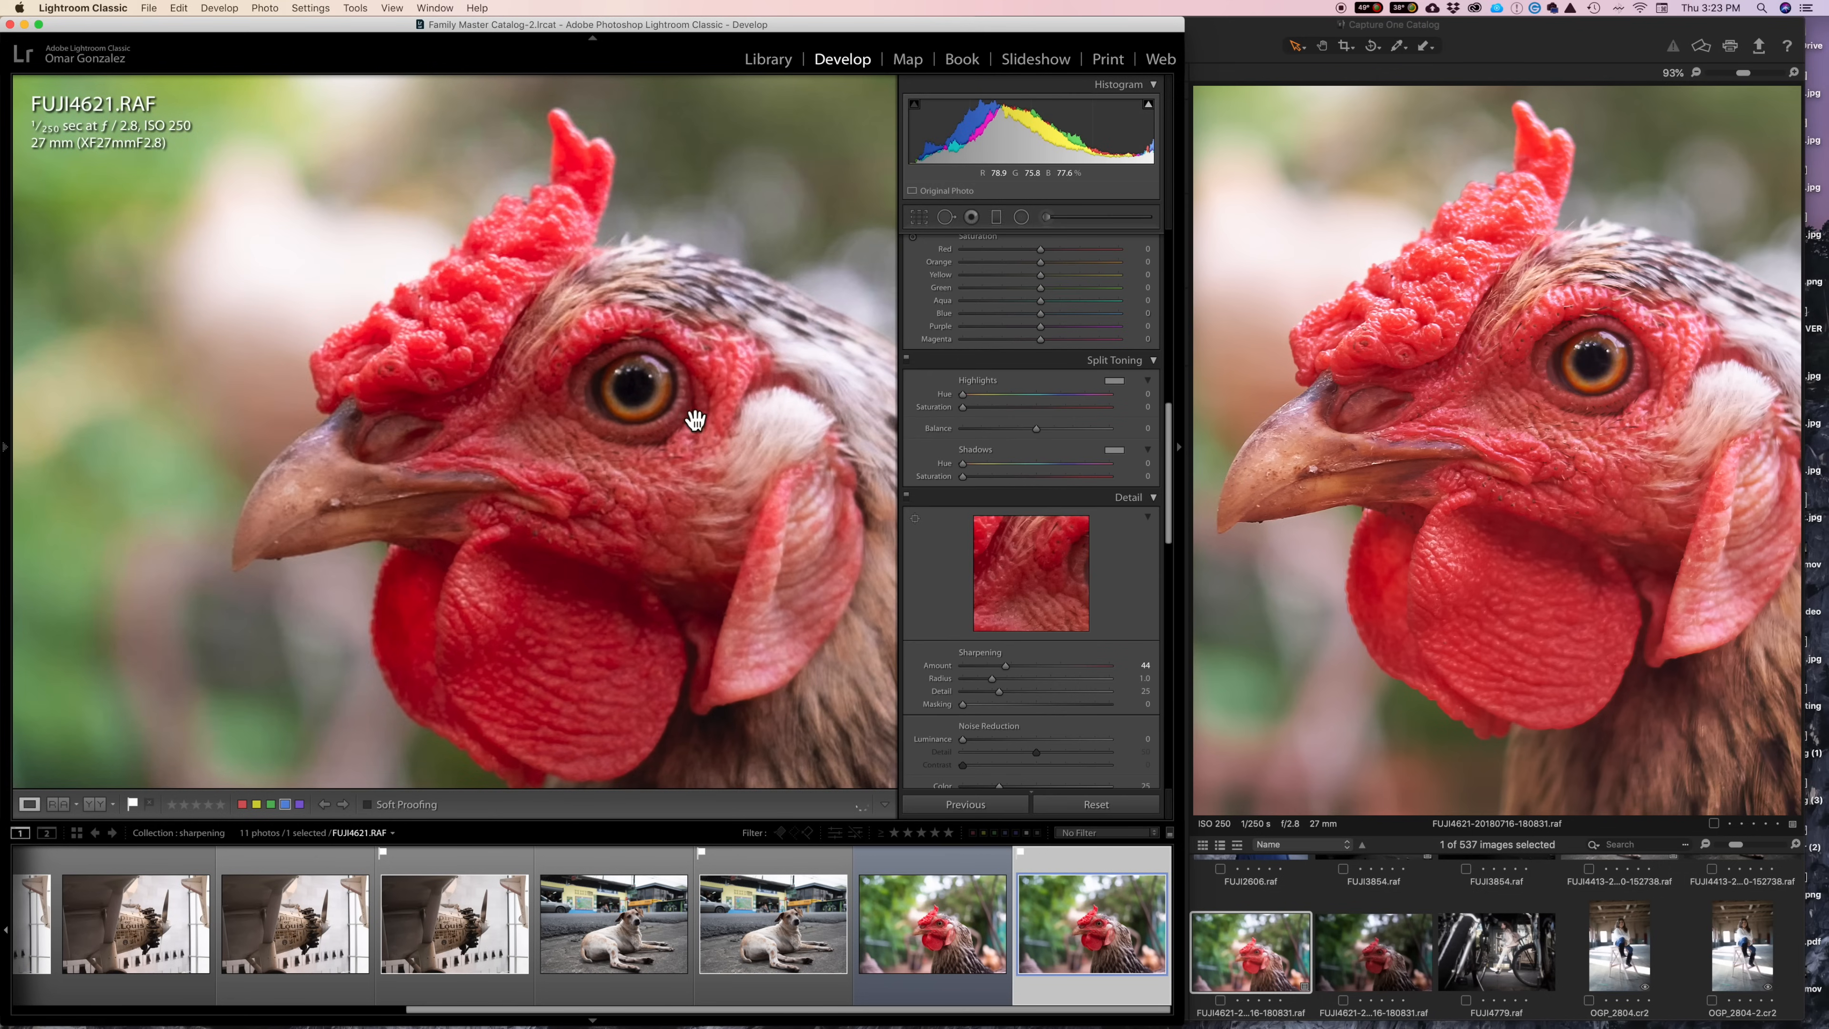
pyautogui.moveTo(570, 457)
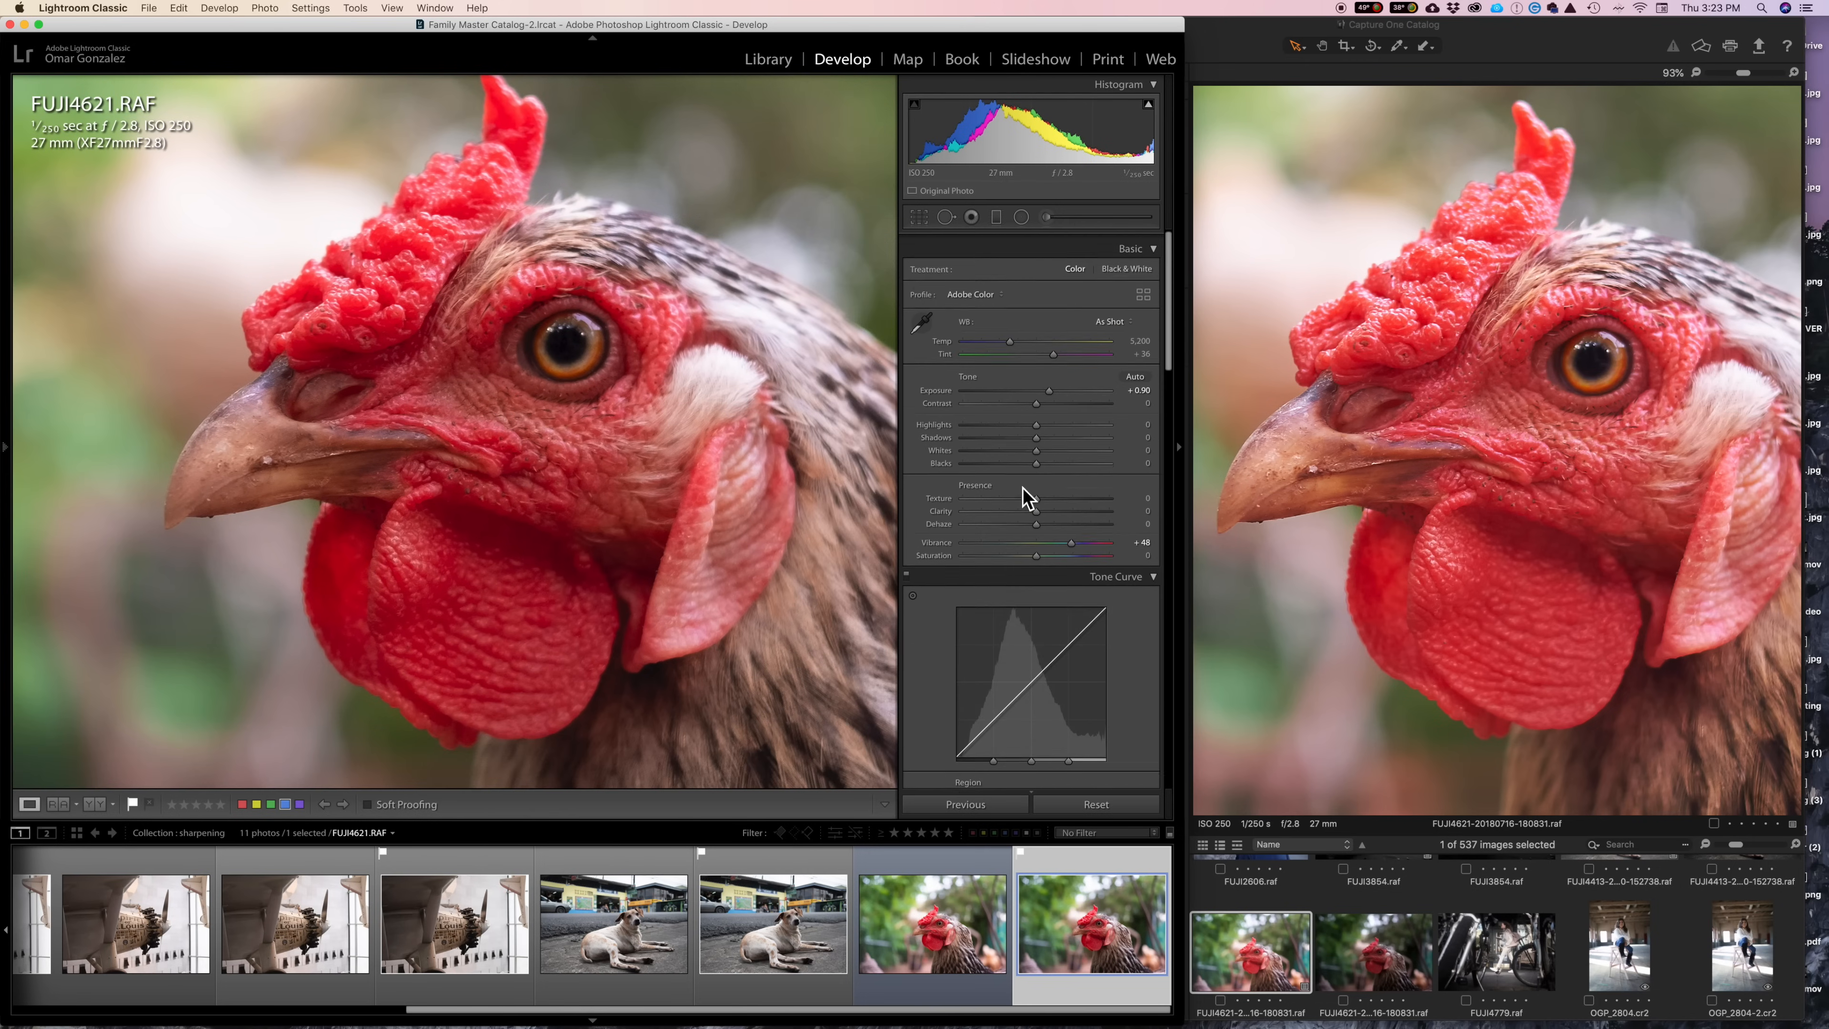
pyautogui.scroll(-3)
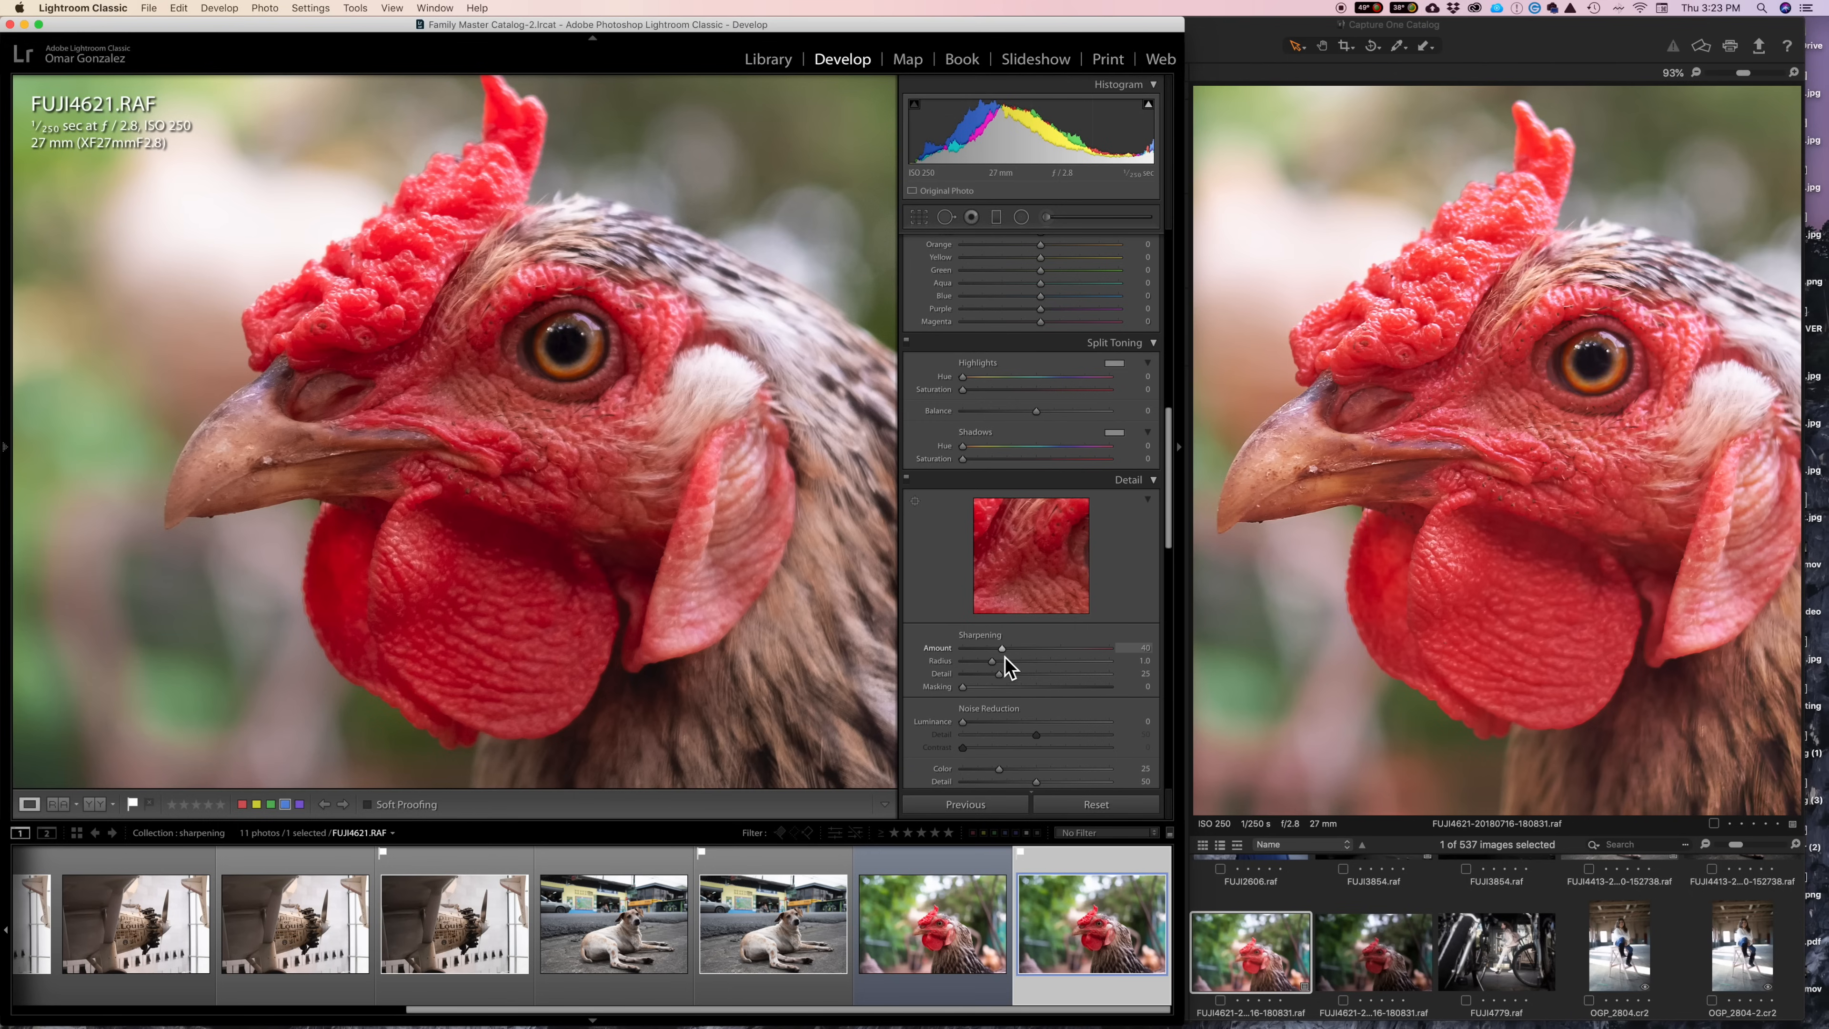
pyautogui.moveTo(1039, 649)
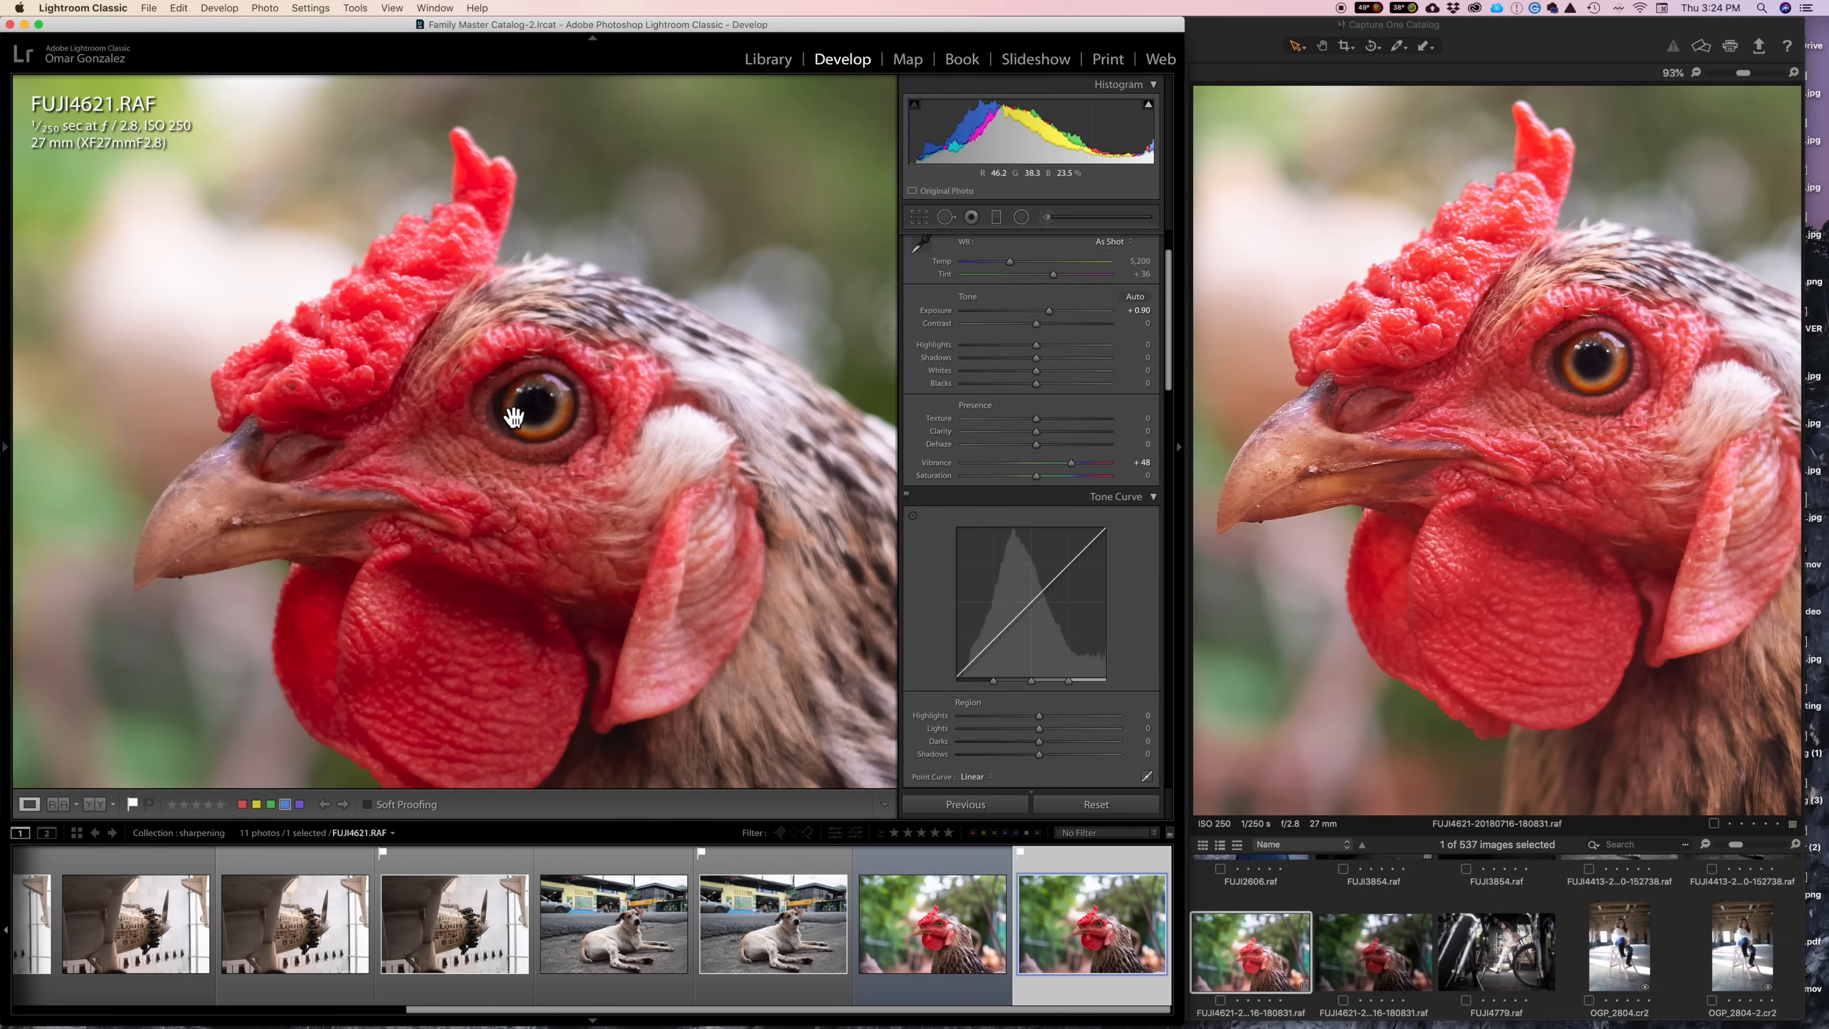
pyautogui.moveTo(1035, 441)
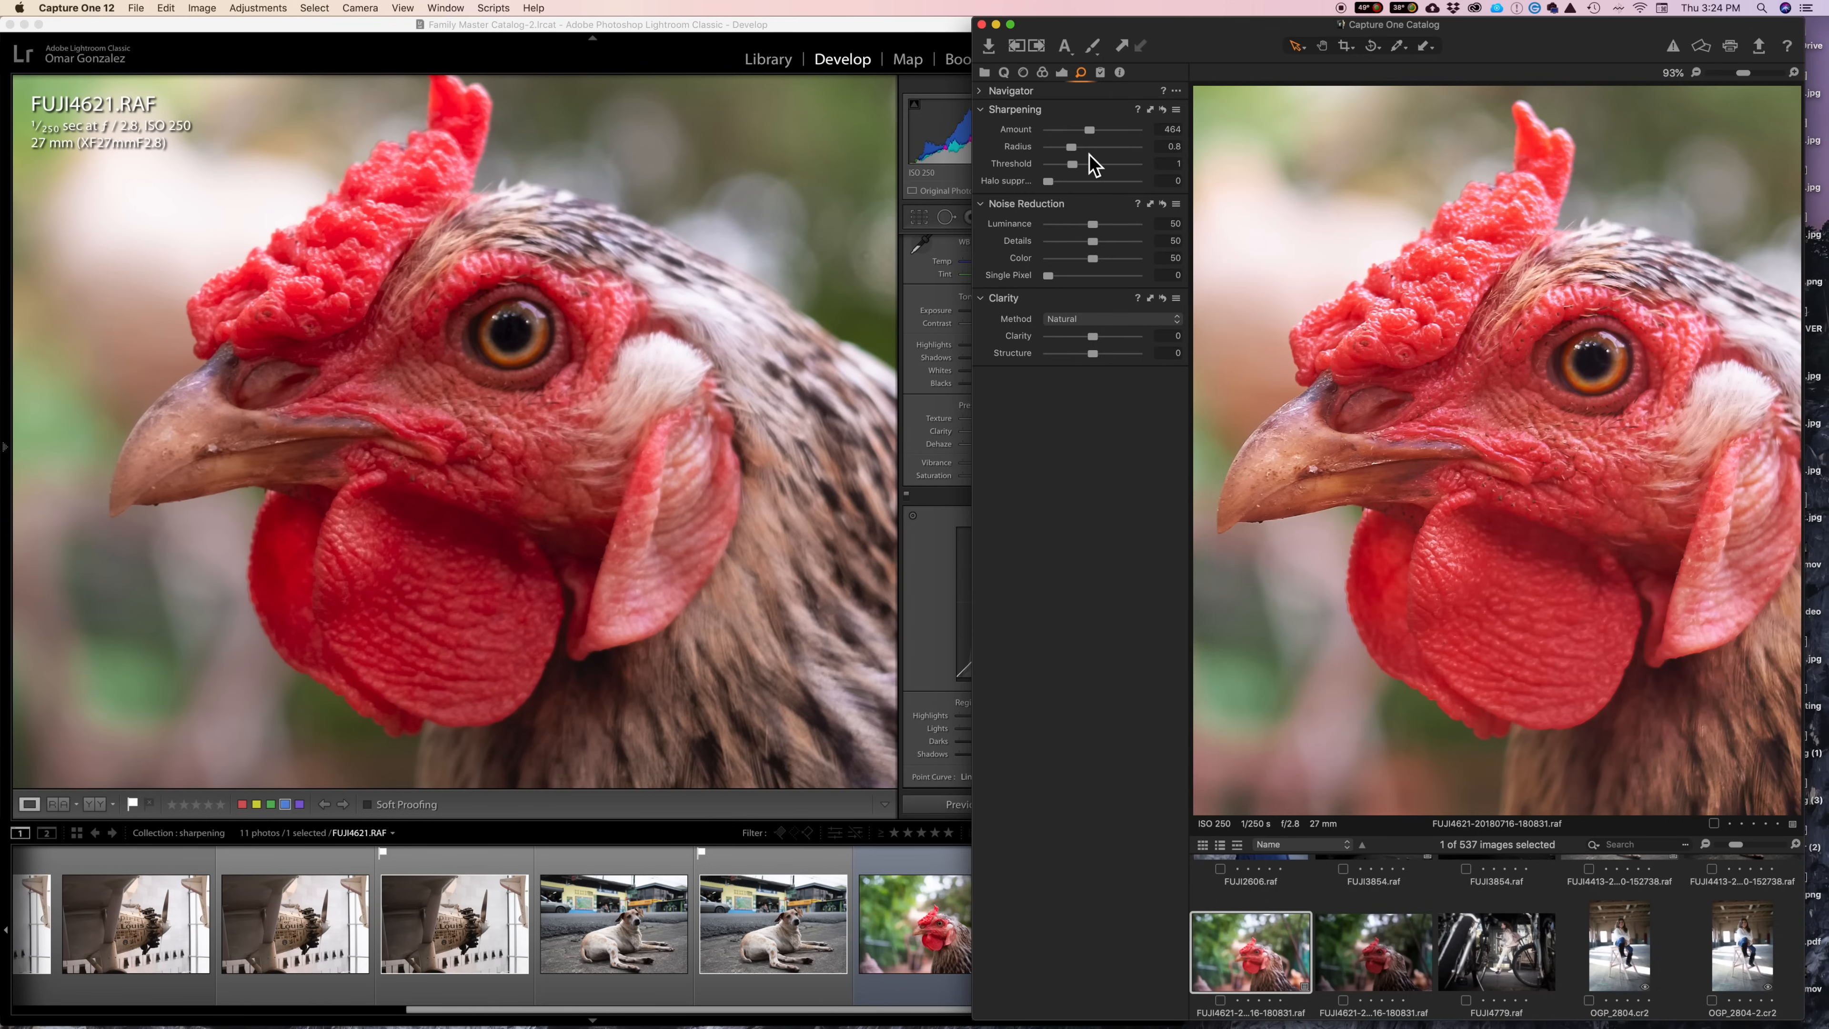
pyautogui.moveTo(1630, 461)
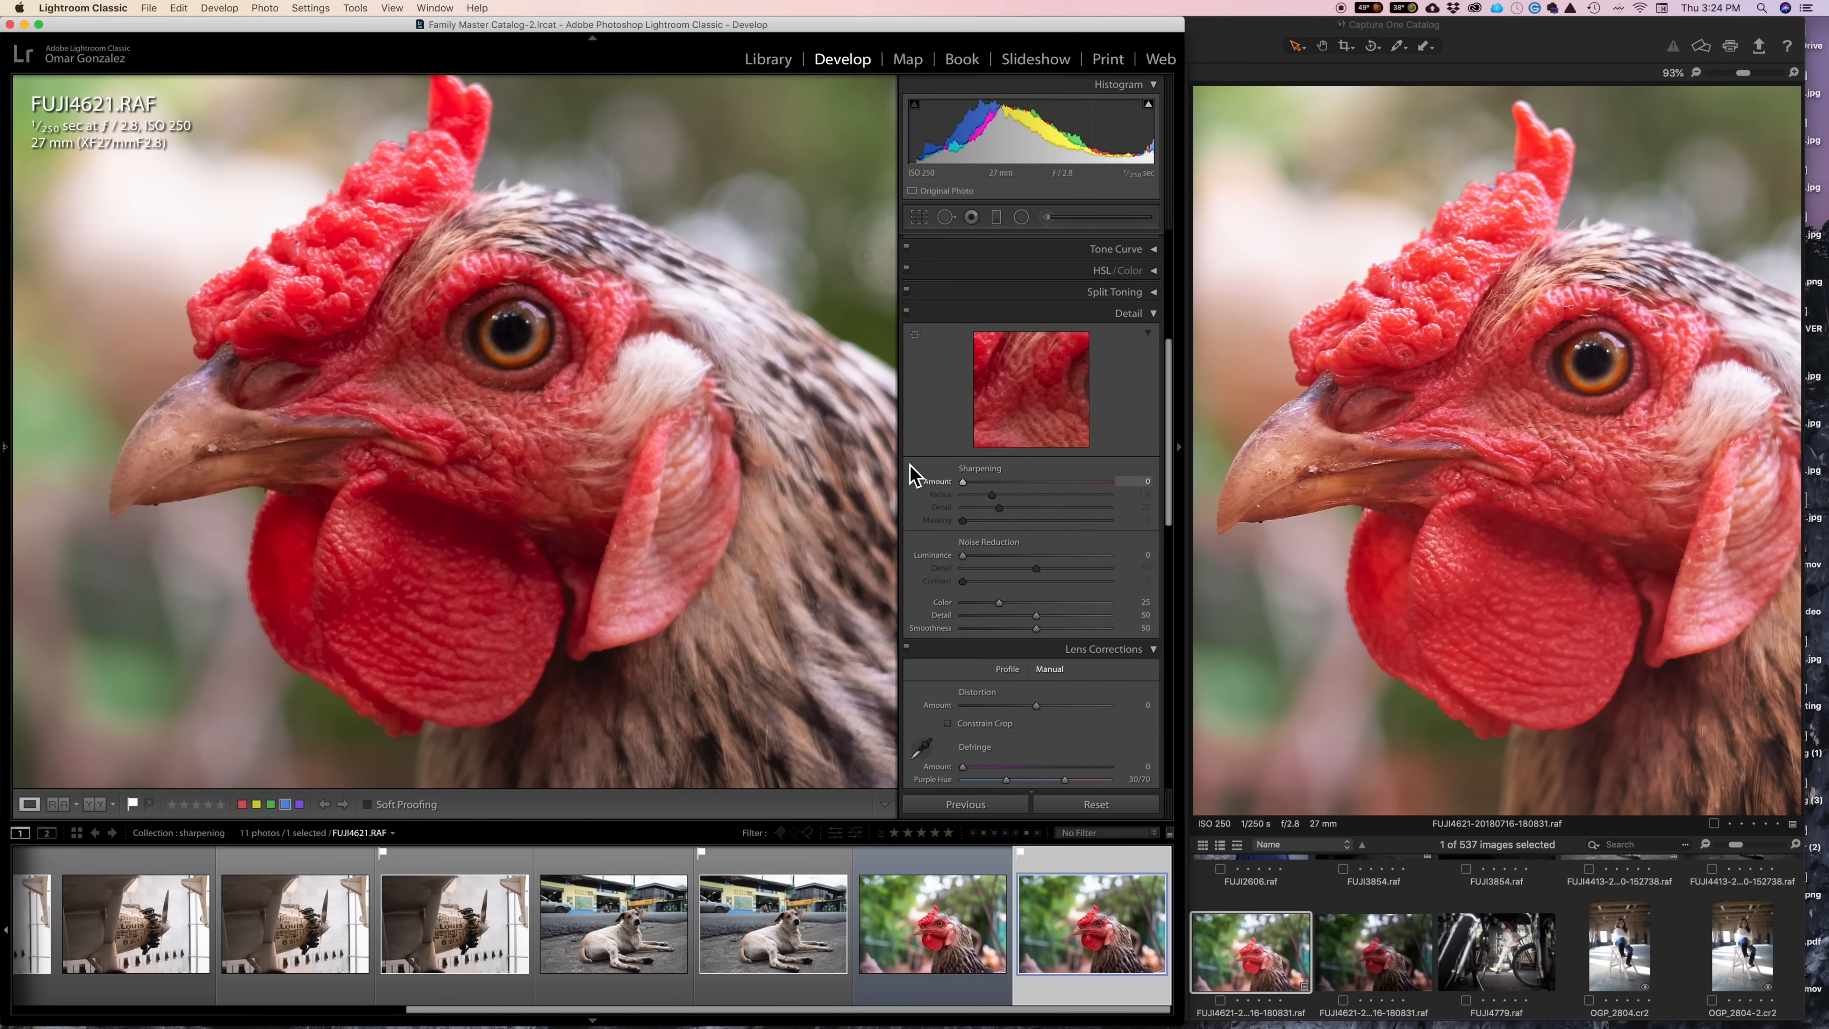
pyautogui.moveTo(965, 499)
pyautogui.write('38')
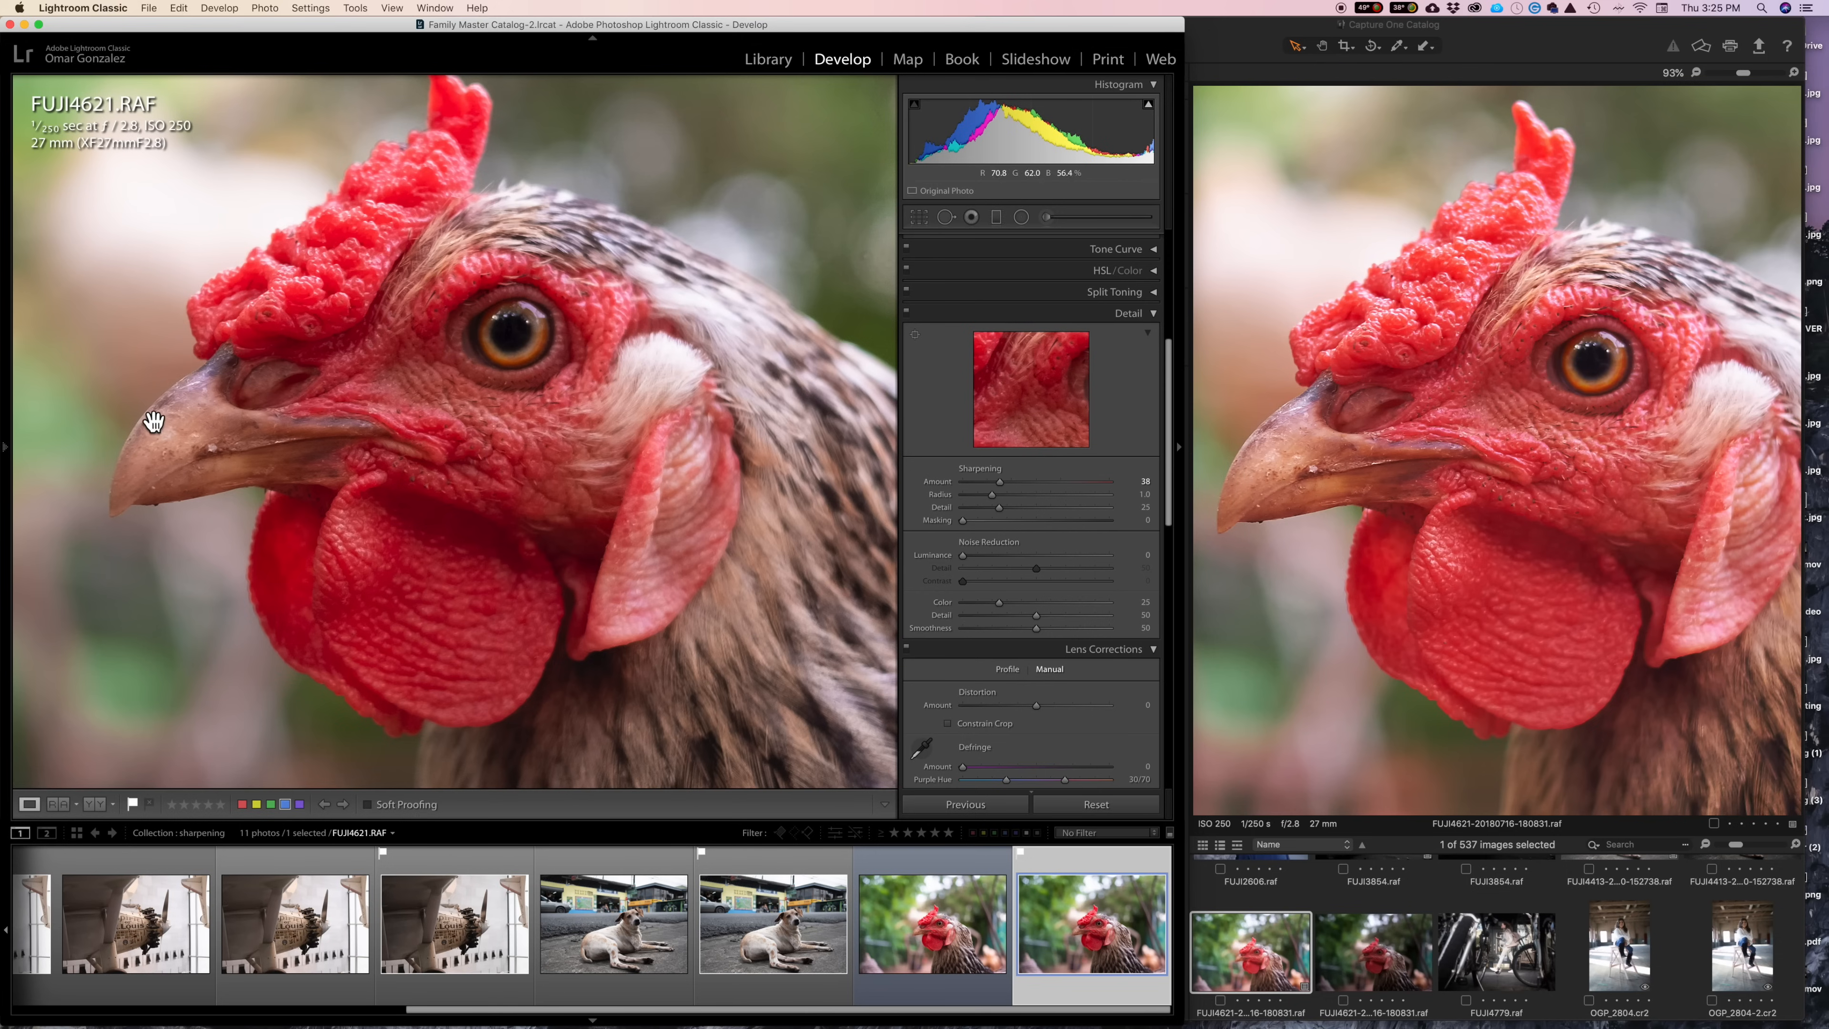
# Scroll the Develop panels while setting the RAF to sharpening 38, texture +44, contrast +32, vibrance +72.
pyautogui.scroll(-3)
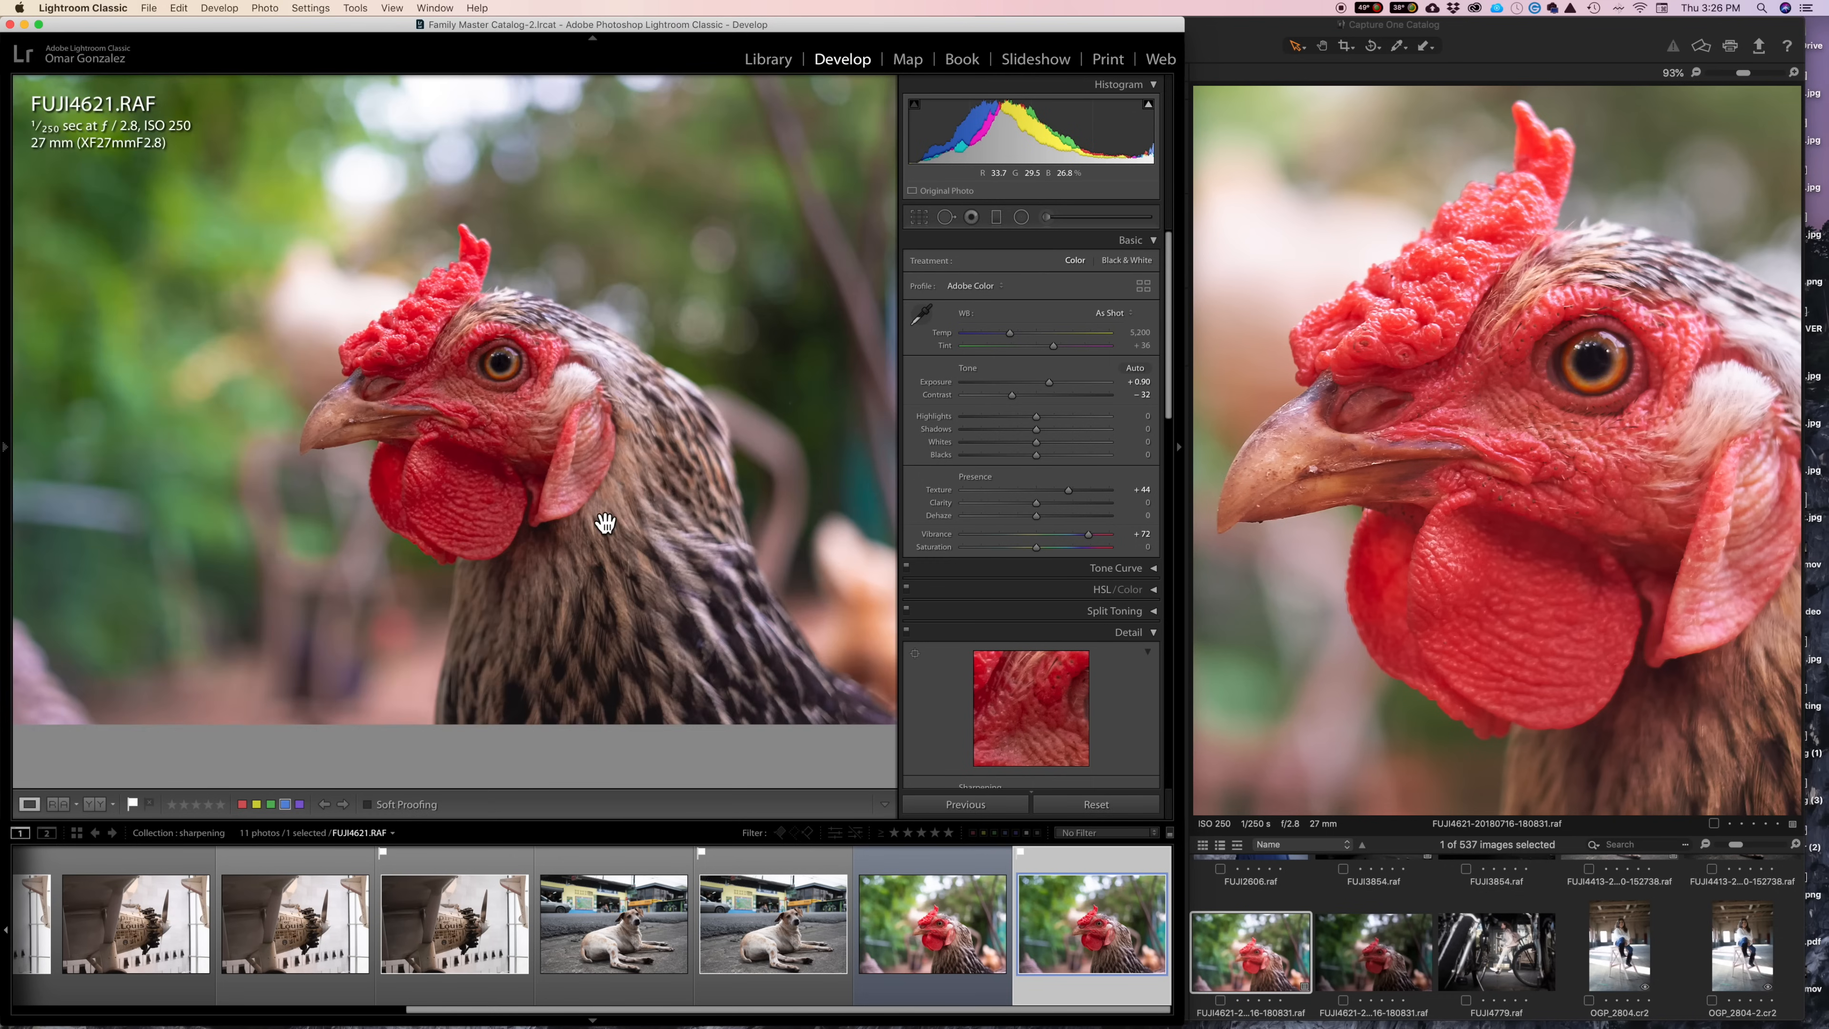
pyautogui.moveTo(1050, 604)
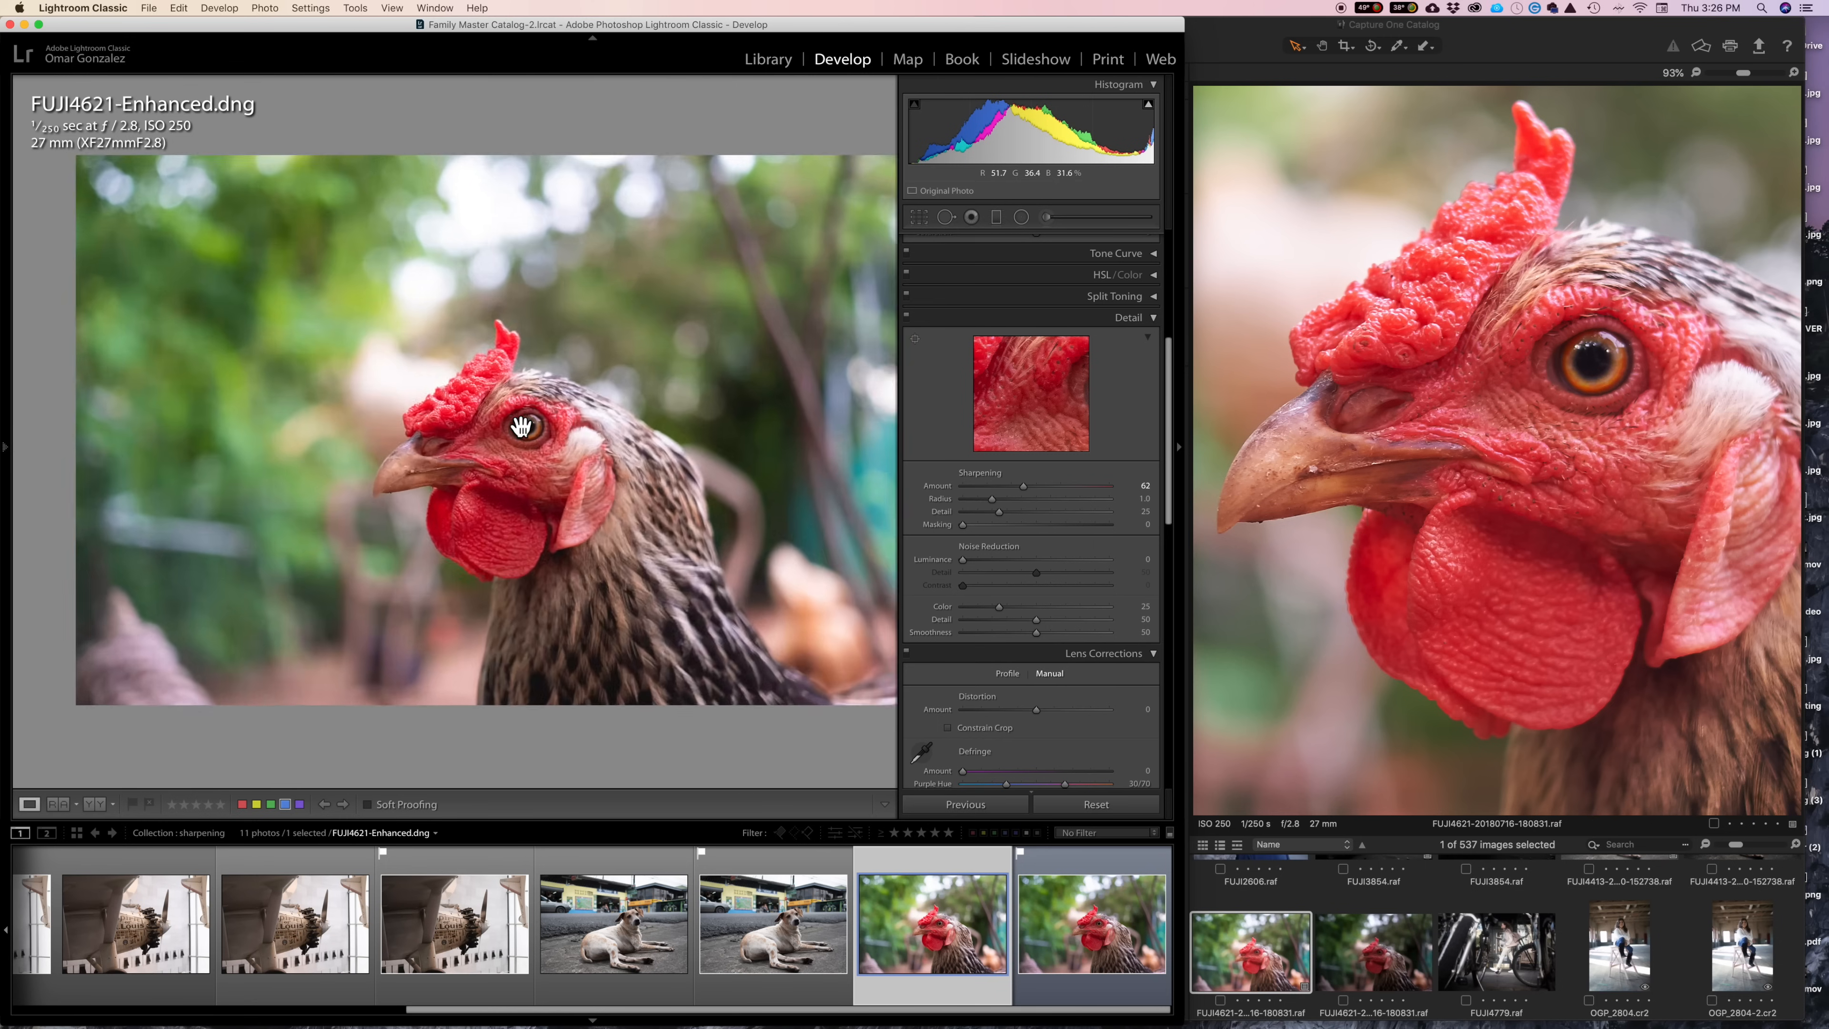
# Apply exposure +1.10, texture +21, vibrance +52 and masking 77, then zoom on the chicken's face to check detail.
pyautogui.click(520, 425)
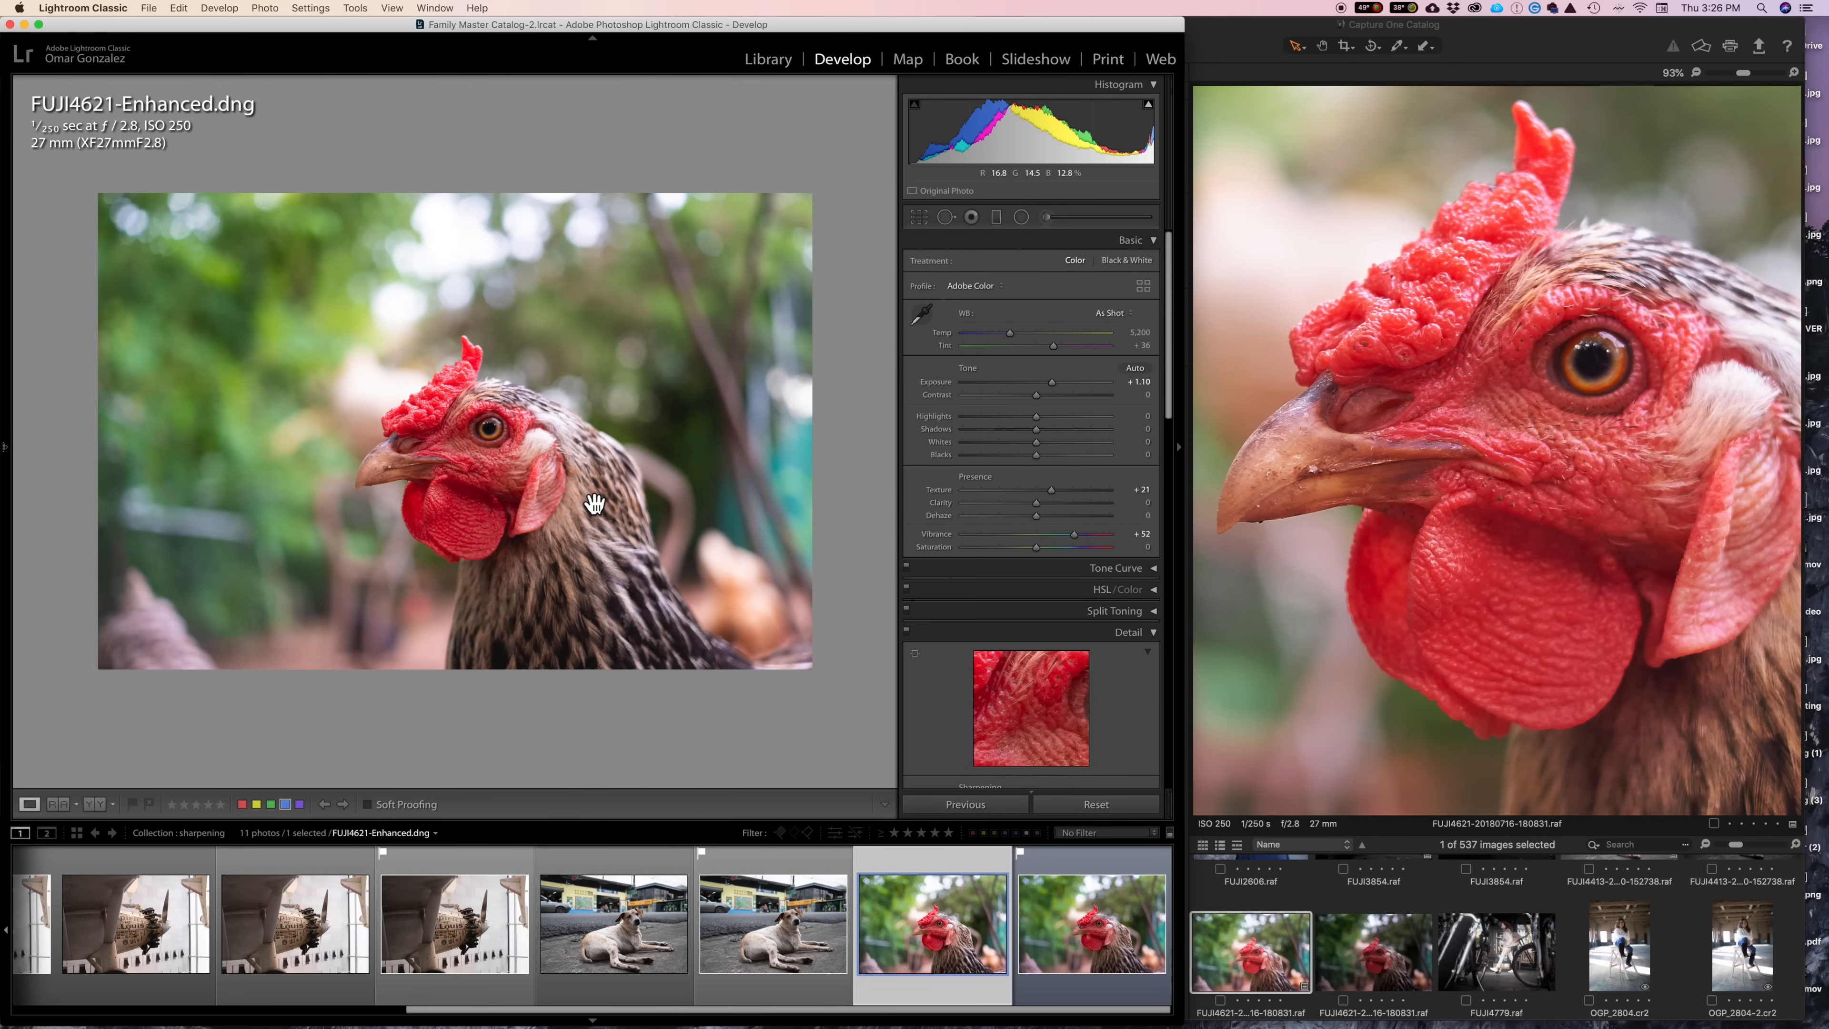
pyautogui.moveTo(1098, 674)
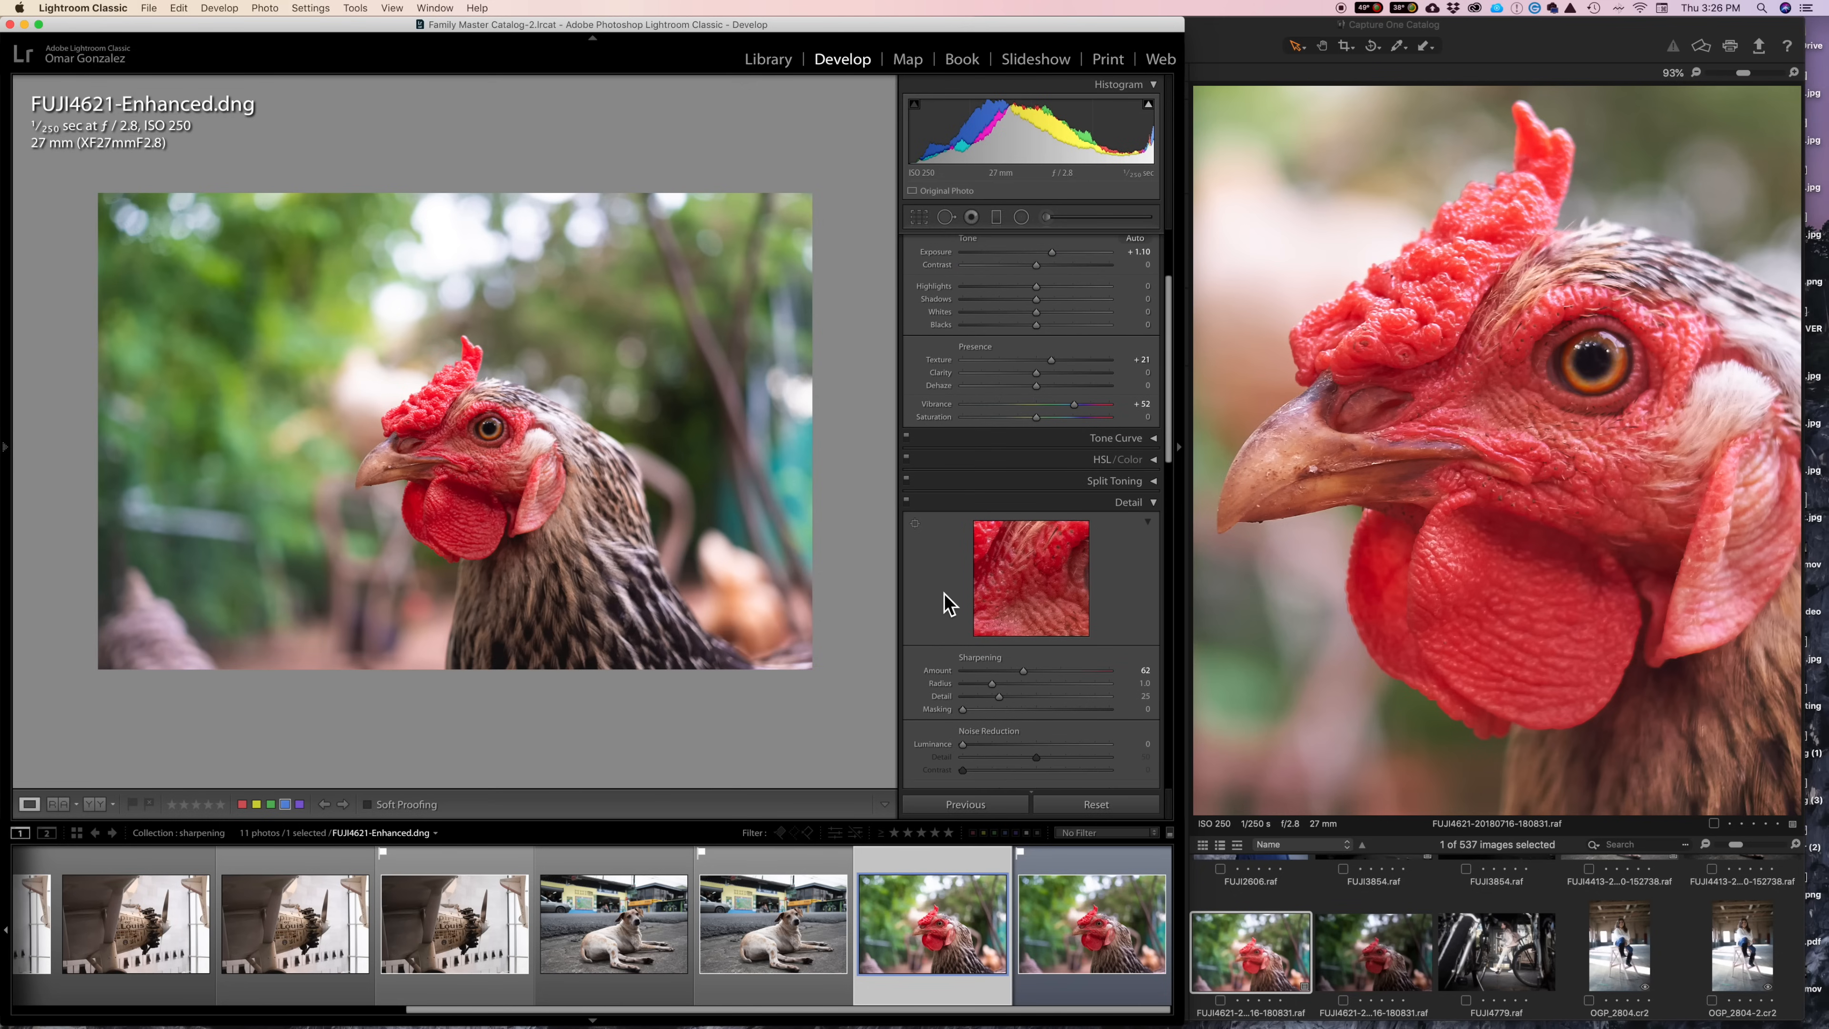
pyautogui.moveTo(982, 735)
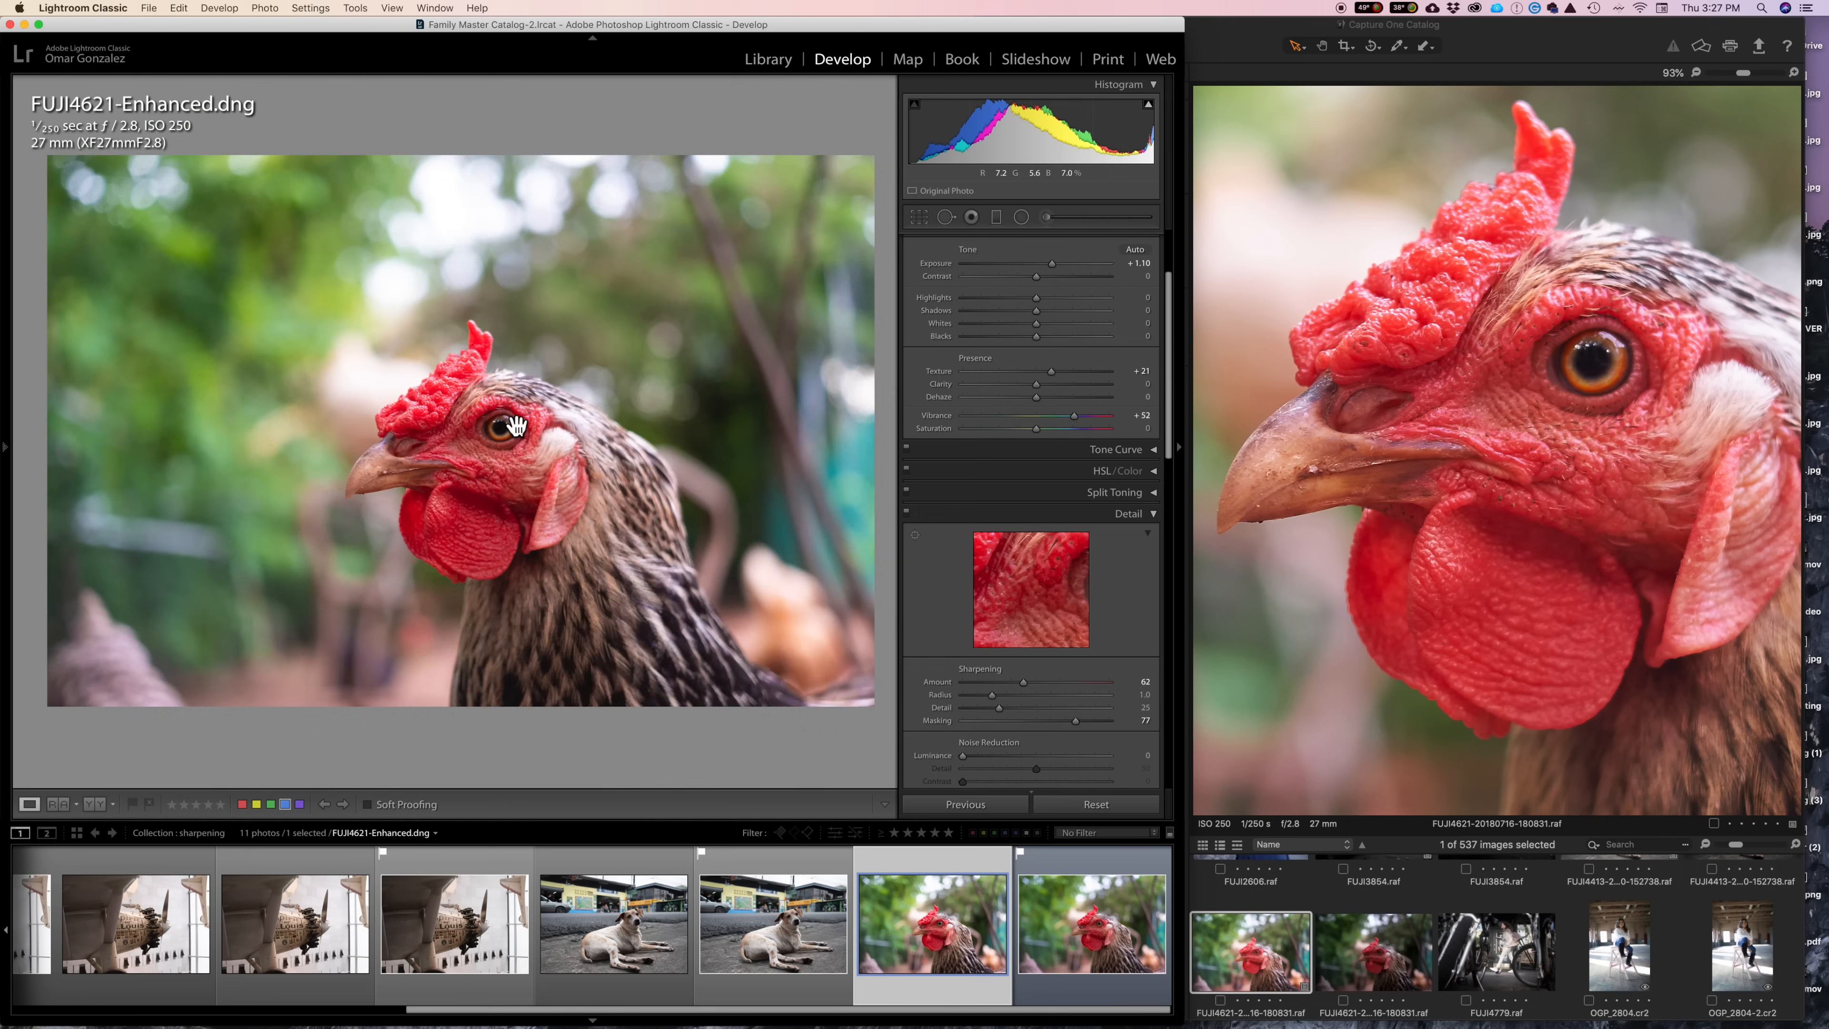
pyautogui.click(515, 425)
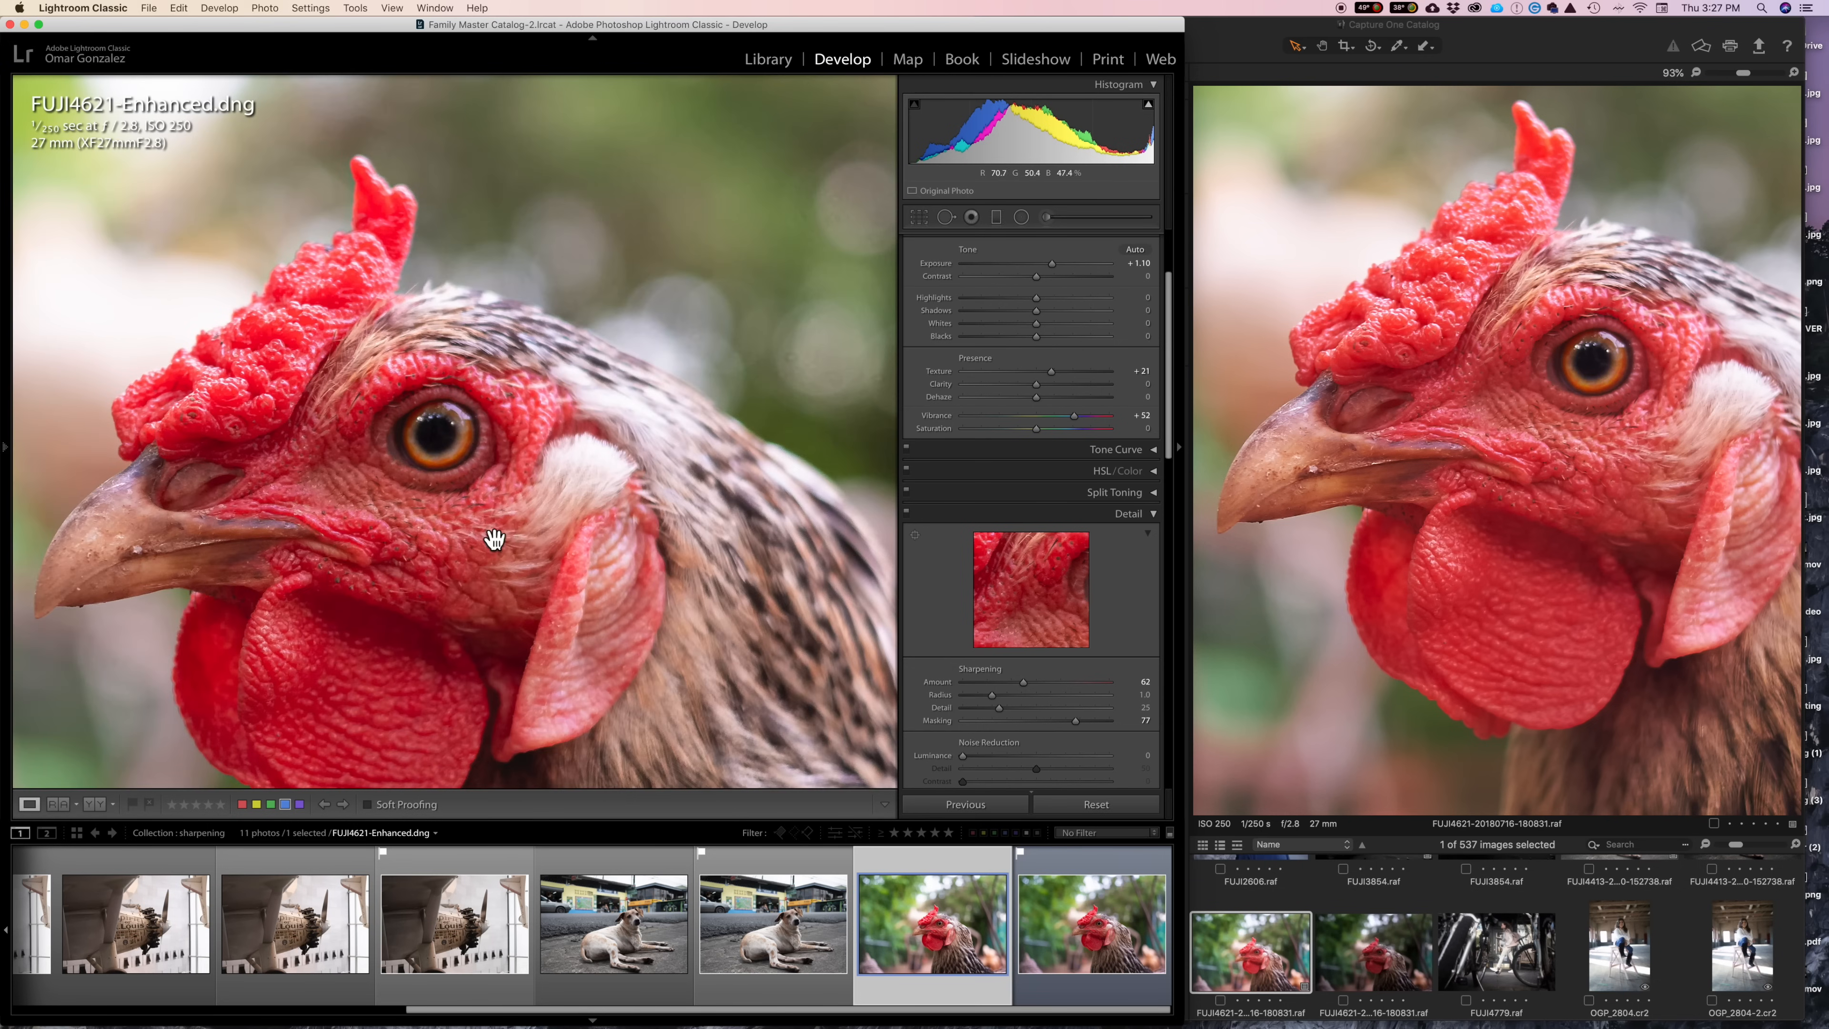